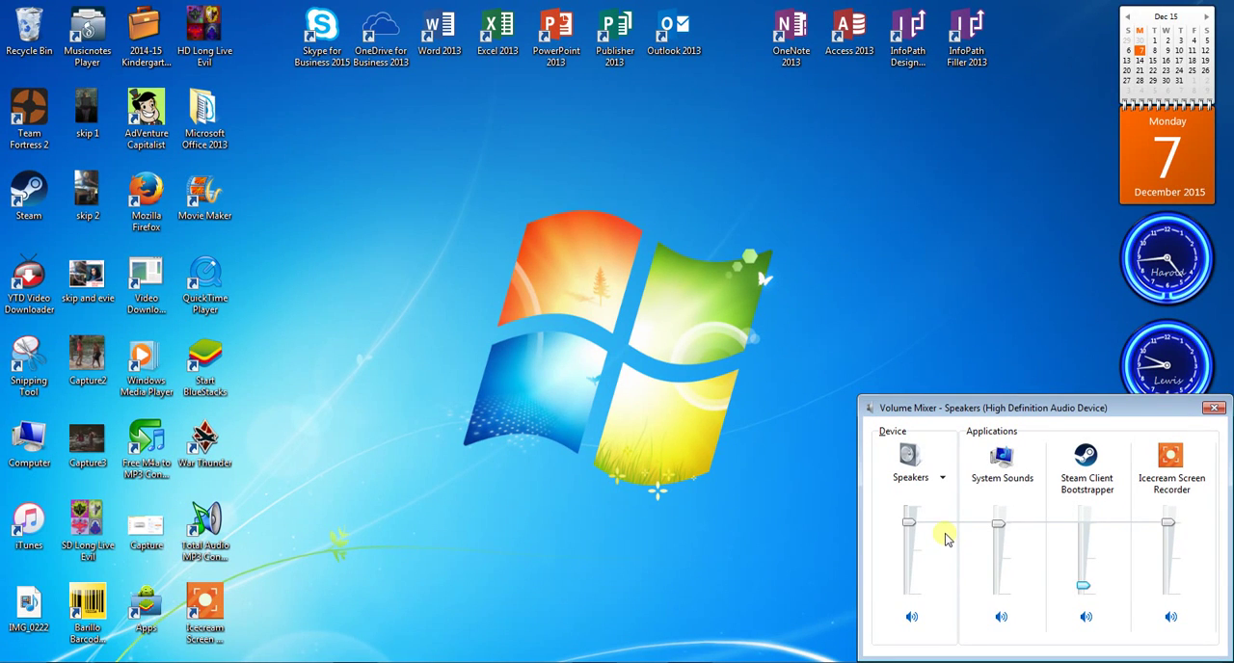
mouse_move(943, 534)
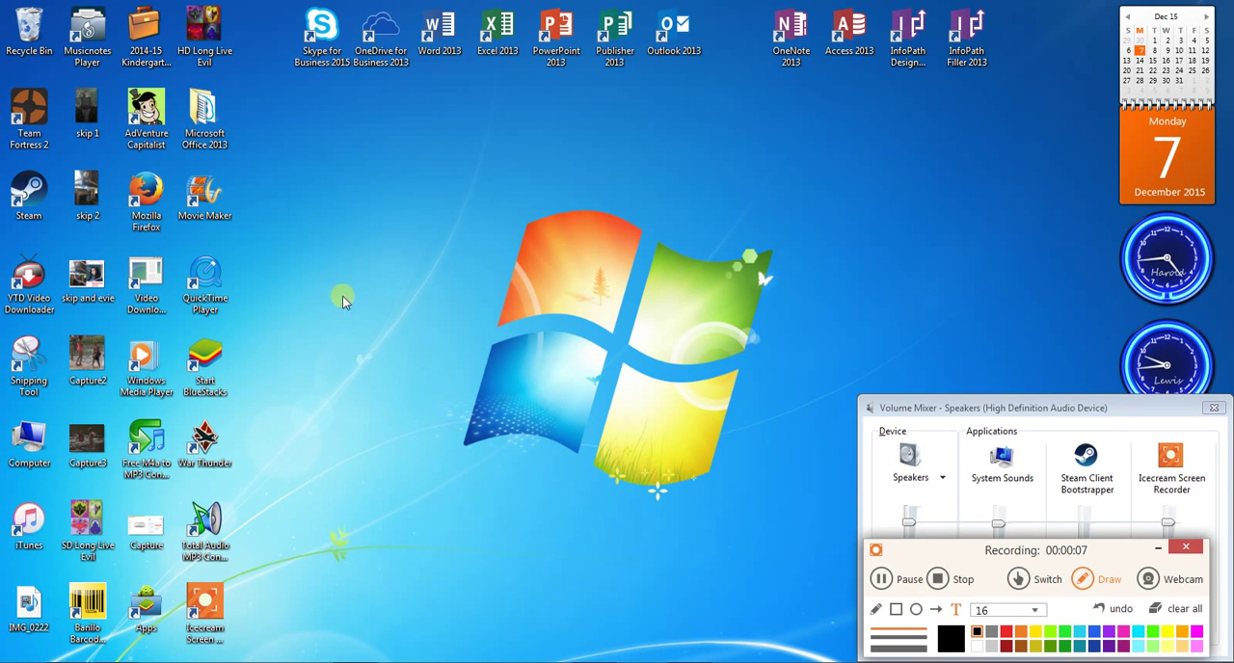
- Type the intro text 'How to make a digital table an…o put it i…!!!!'
type("How to")
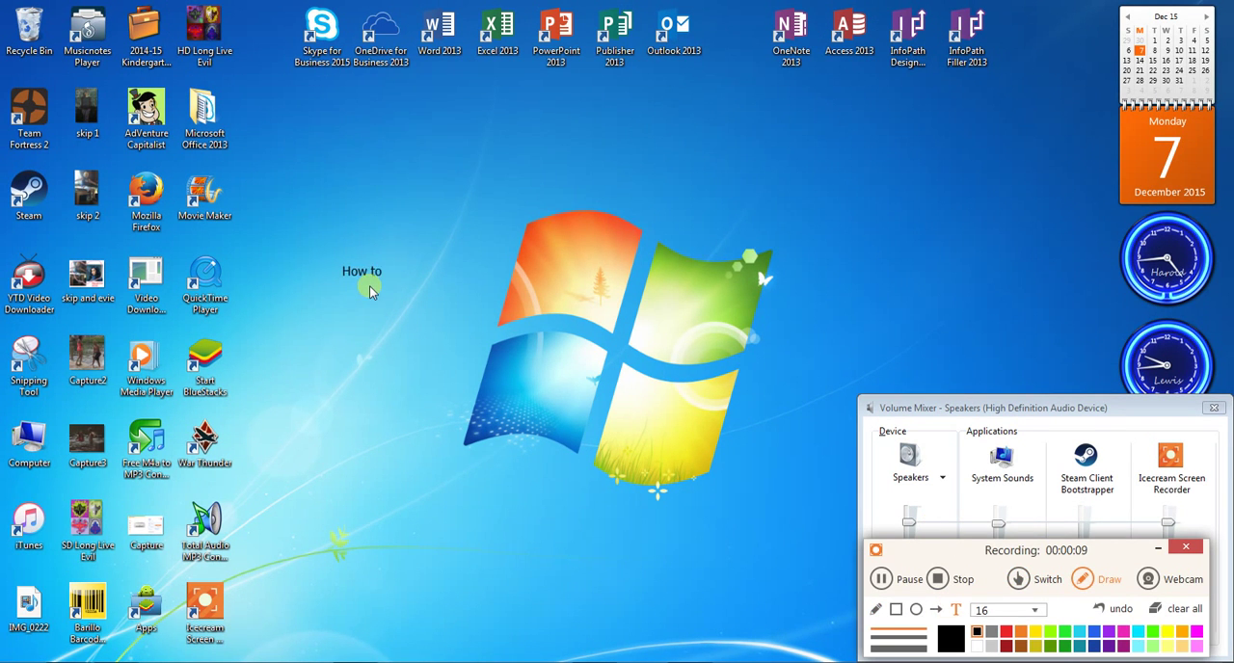
type("mak")
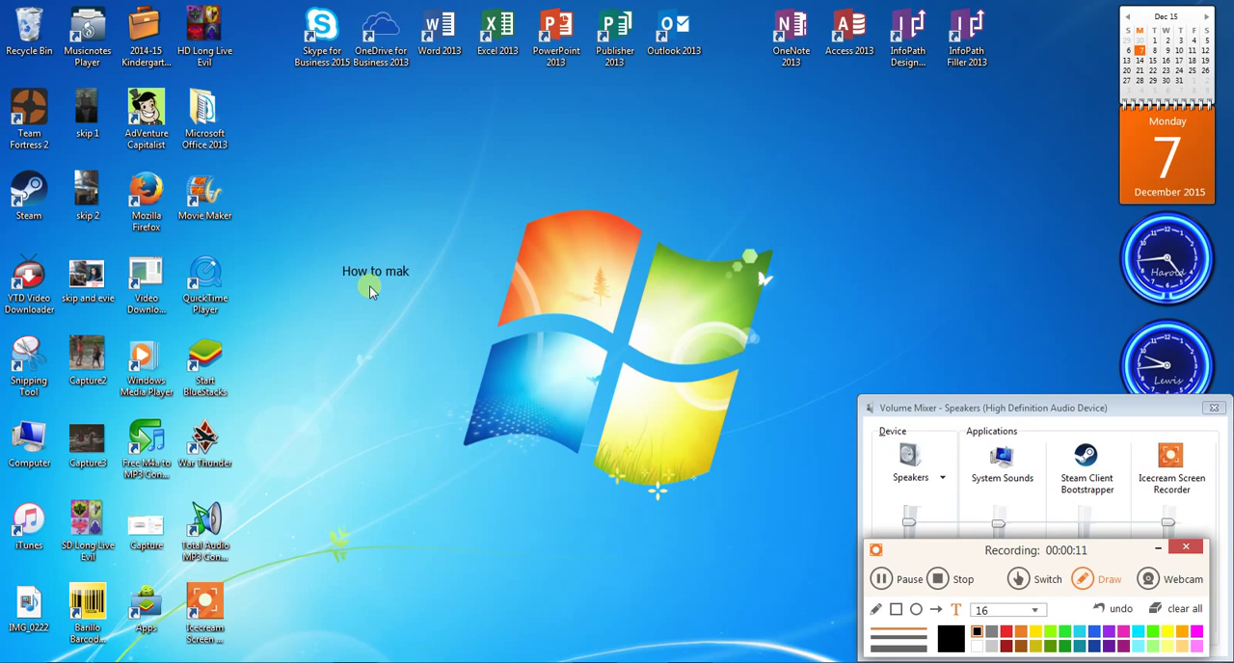
type("e a digital")
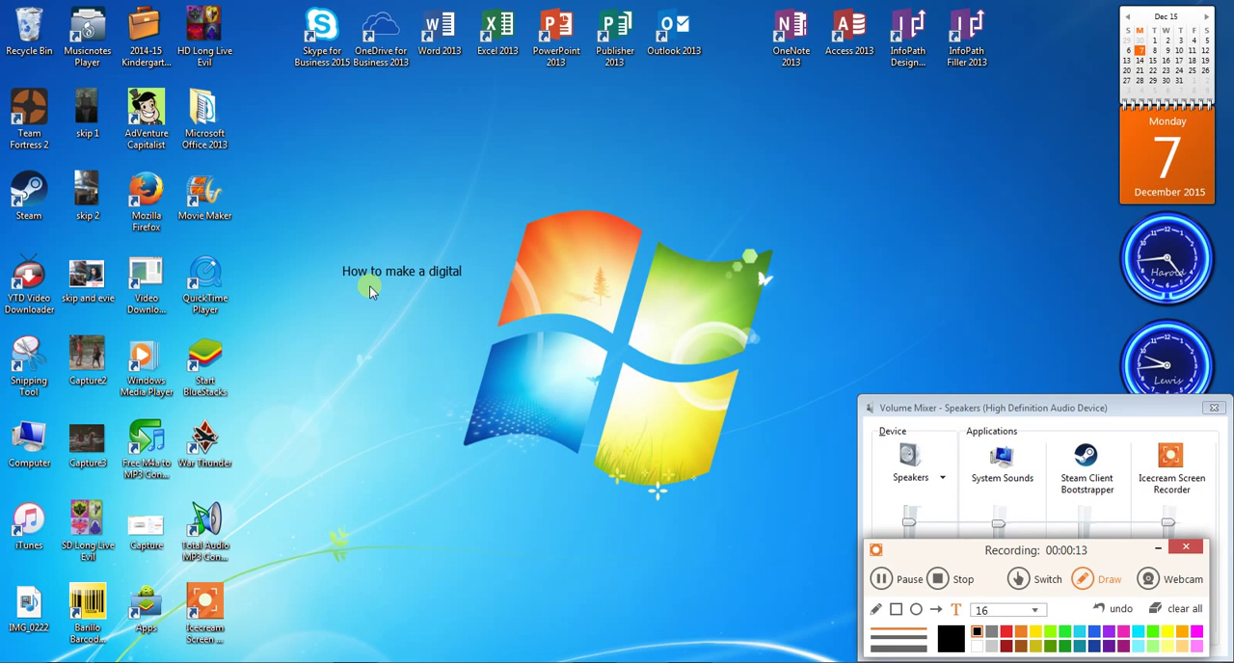
type("table and how t")
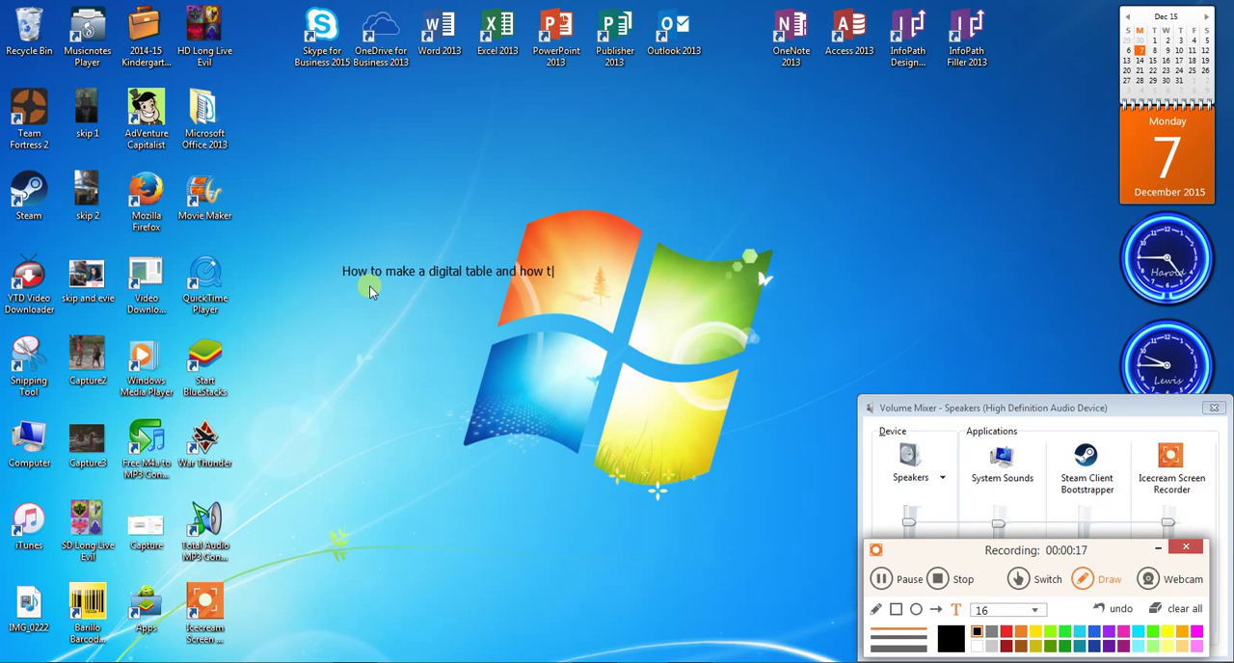
type("o put it into a document of homework or classwork")
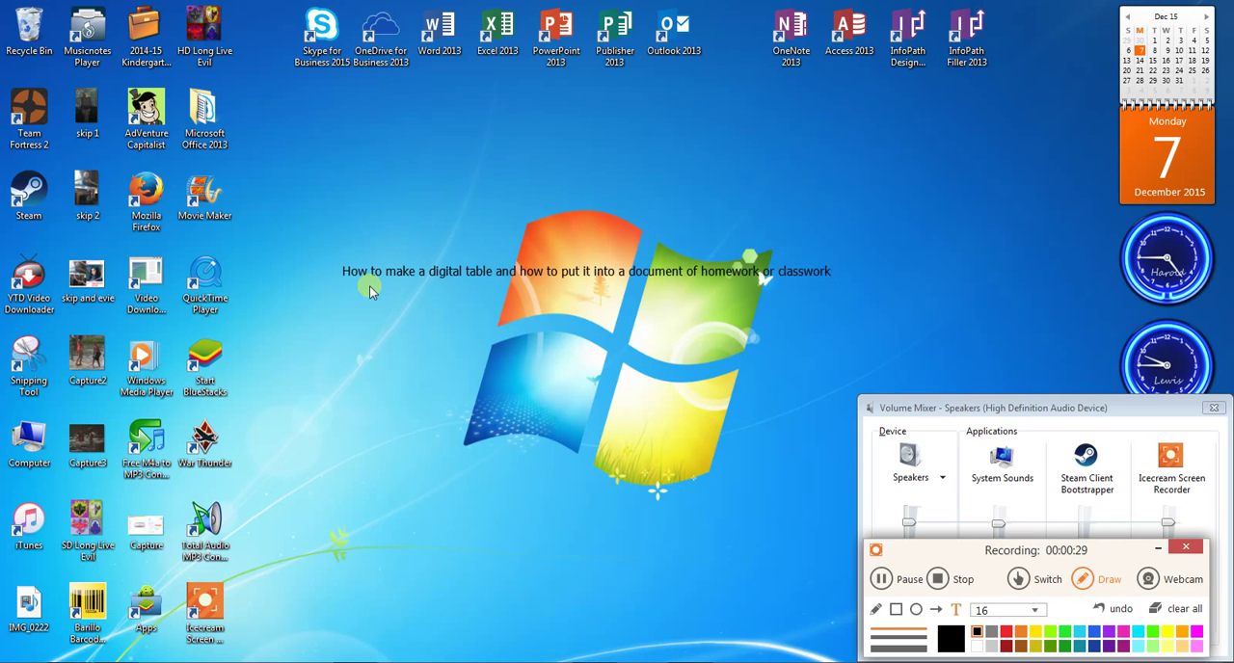
type("!!!!")
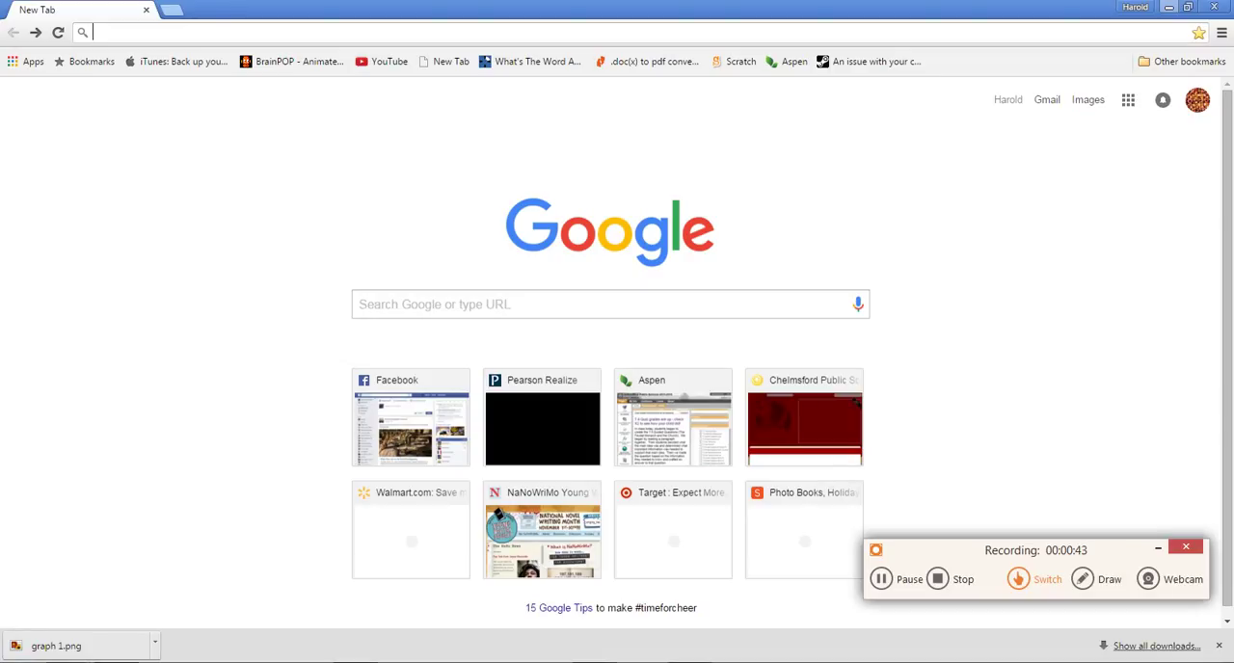
mouse_move(125, 600)
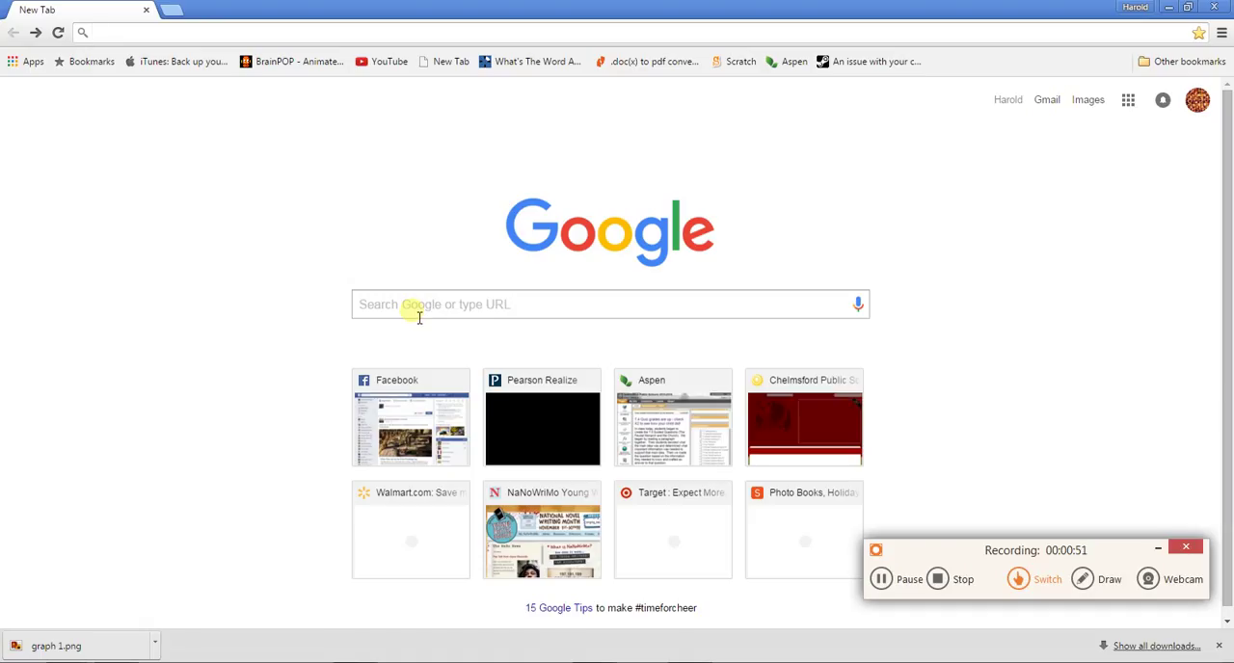
- Search Google for 'graph' and switch to the image results
left_click(609, 305)
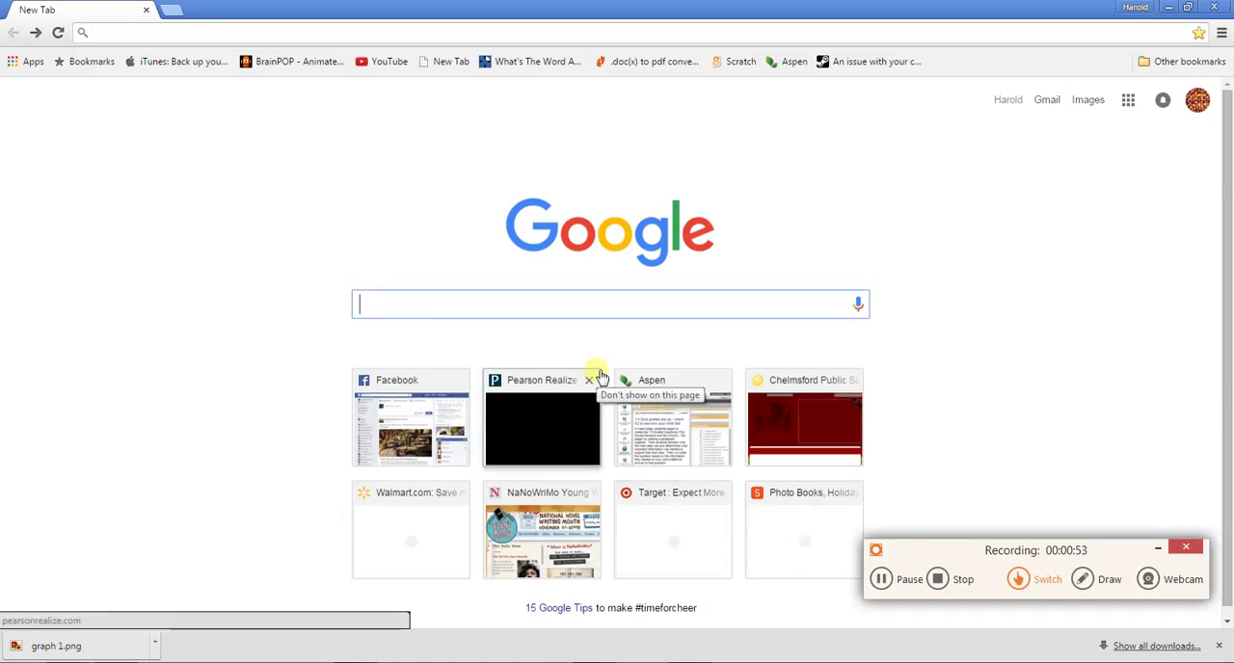
type("graph")
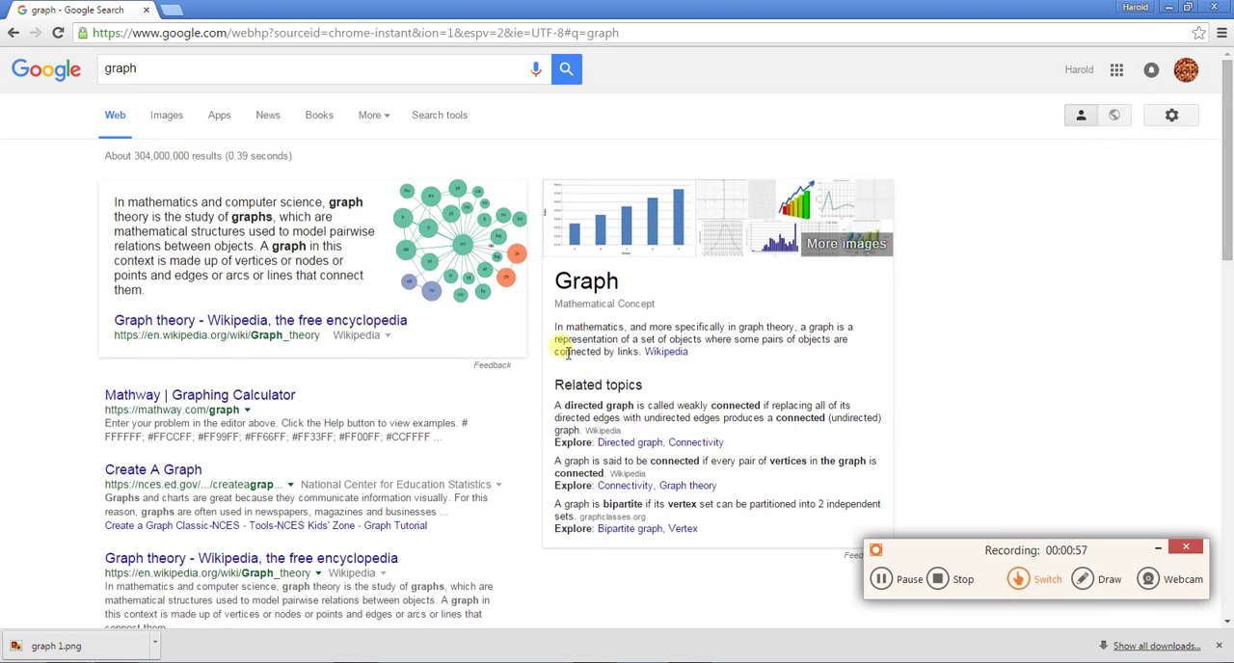
left_click(166, 115)
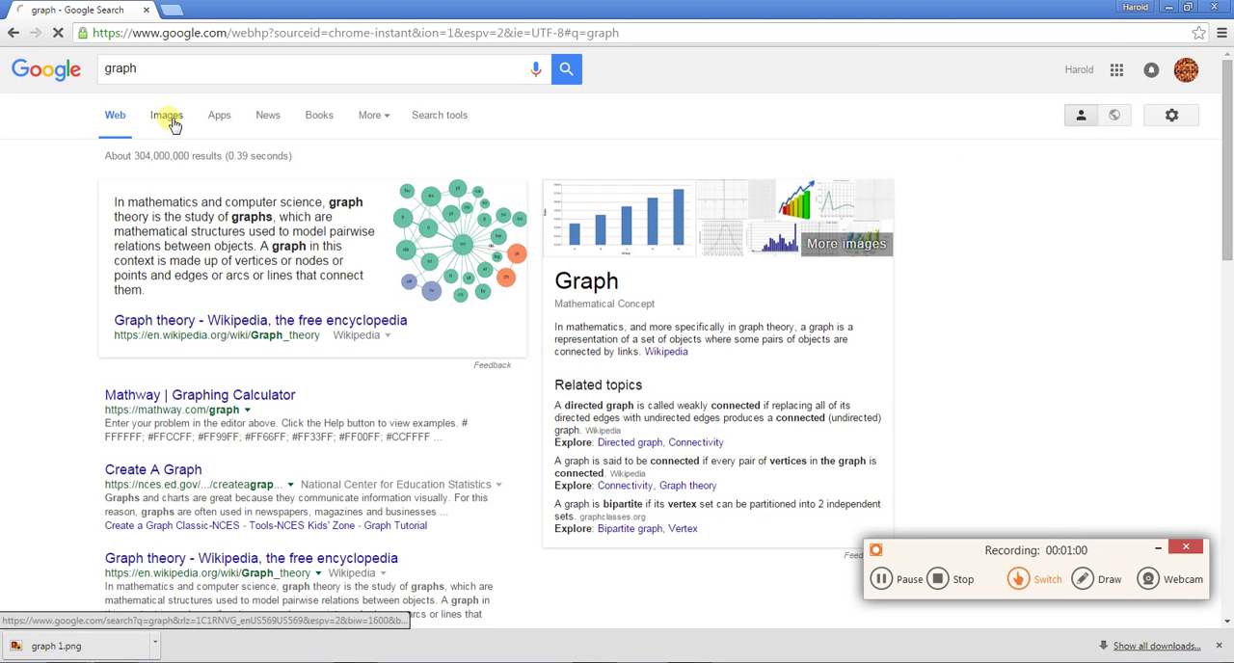
left_click(166, 116)
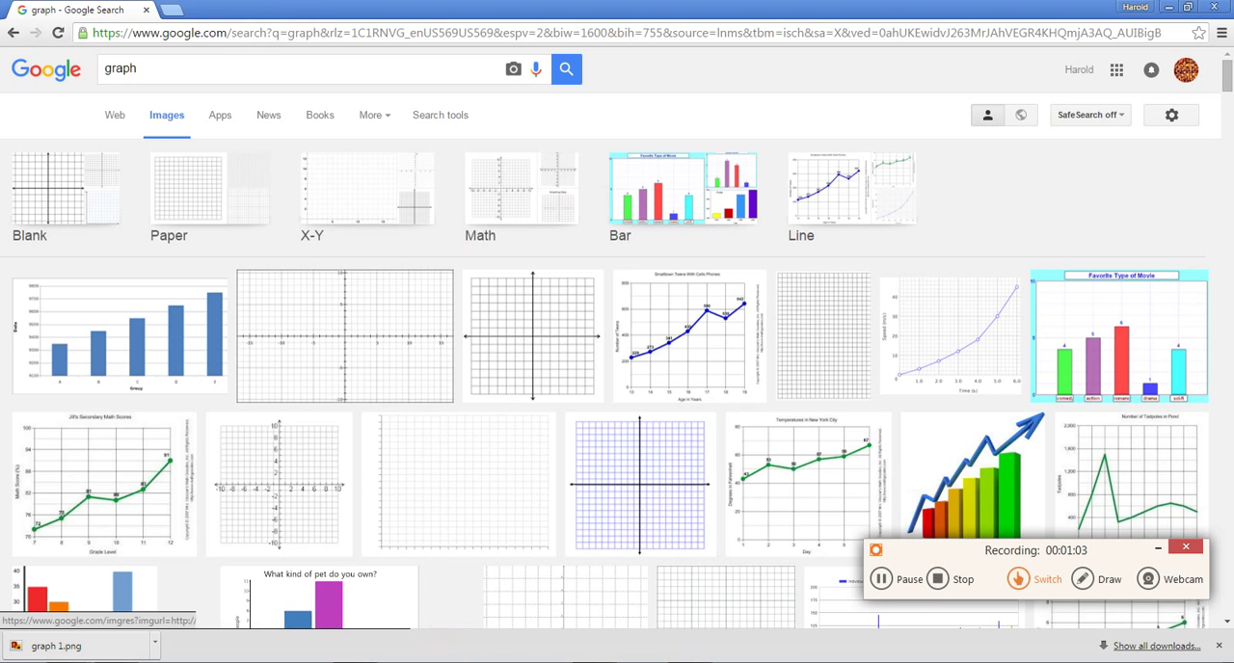
- Save the blank coordinate grid image into the Graphs folder under the name 'graph'
right_click(472, 486)
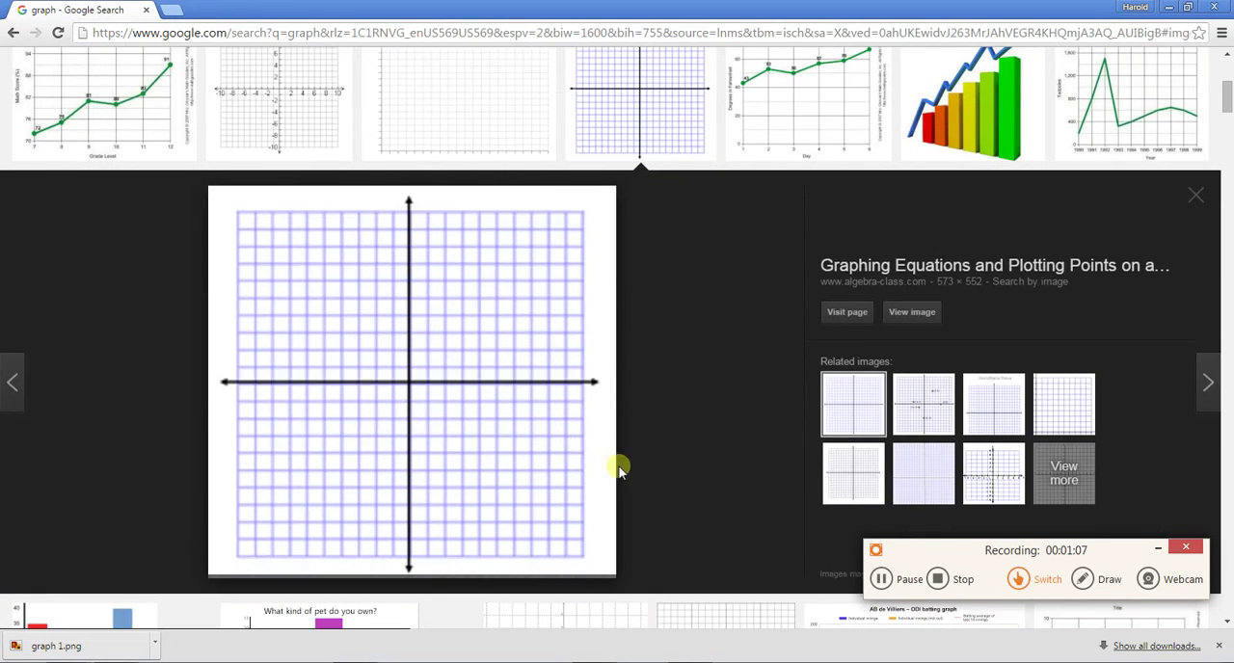
mouse_move(528, 312)
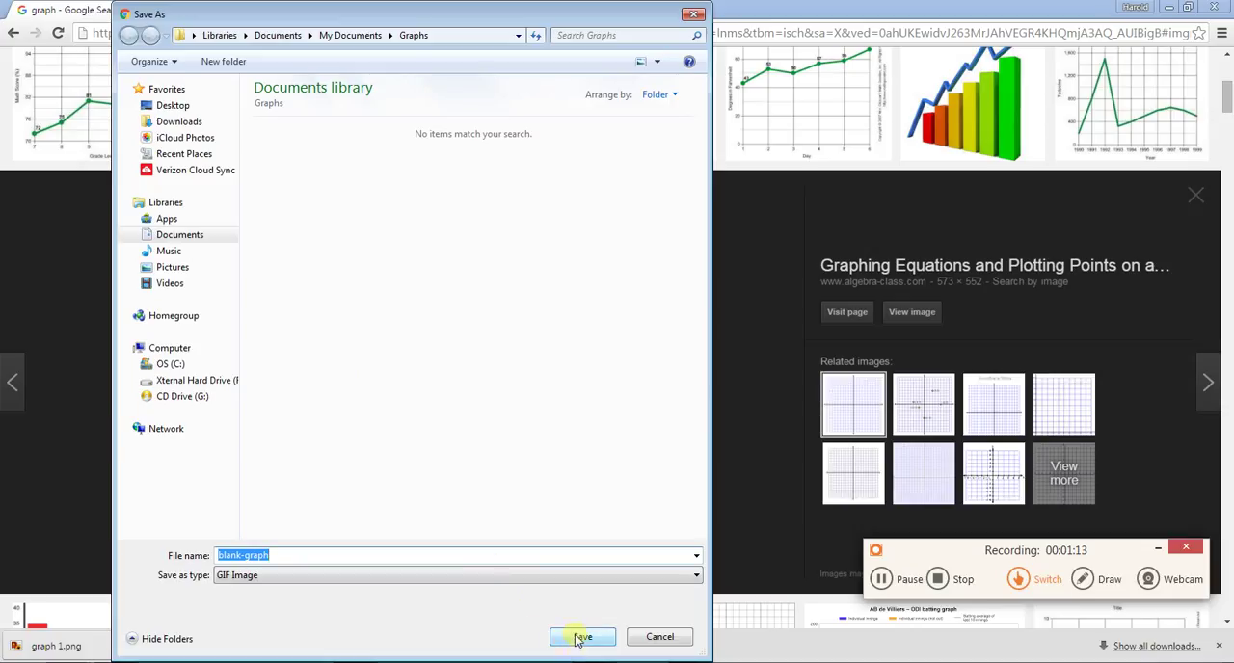
type("graph")
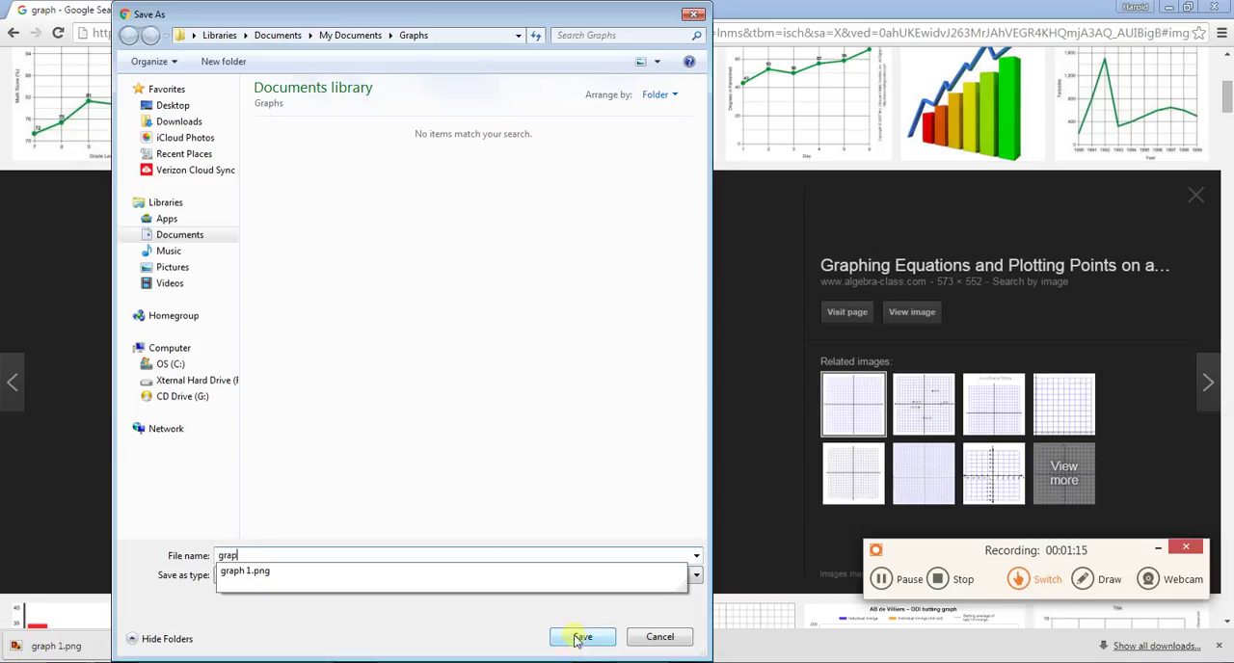
left_click(583, 636)
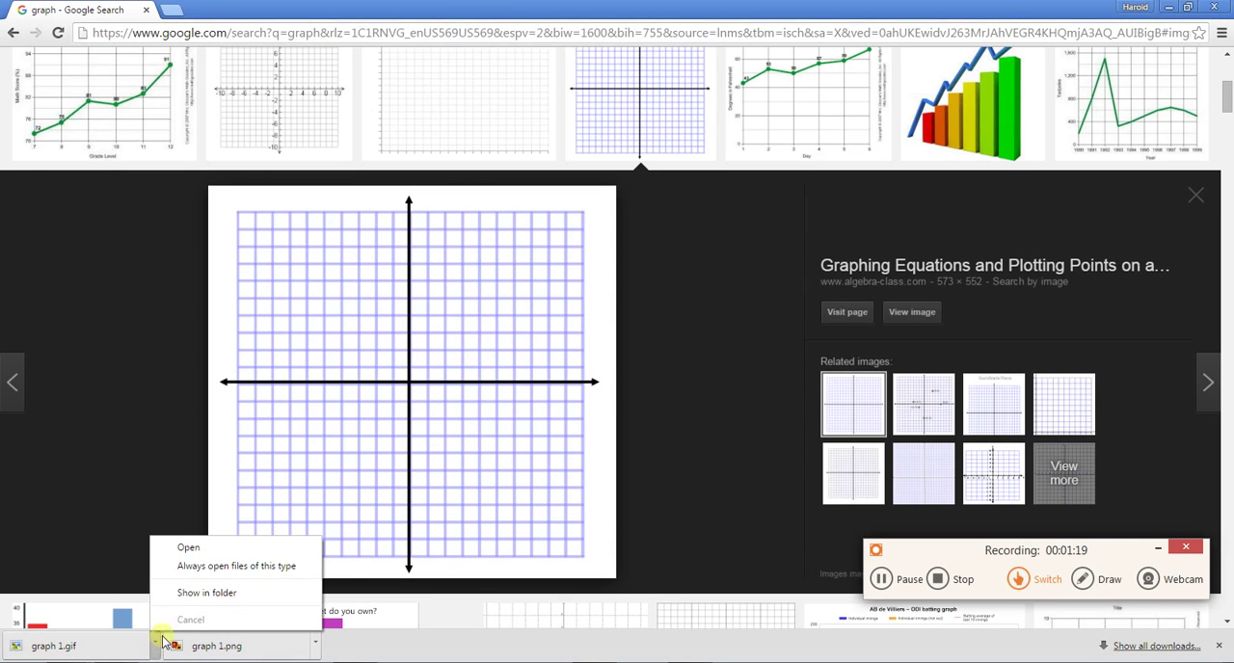
- Show the download in Explorer full-screen and navigate through Documents into the Graphs folder
left_click(206, 594)
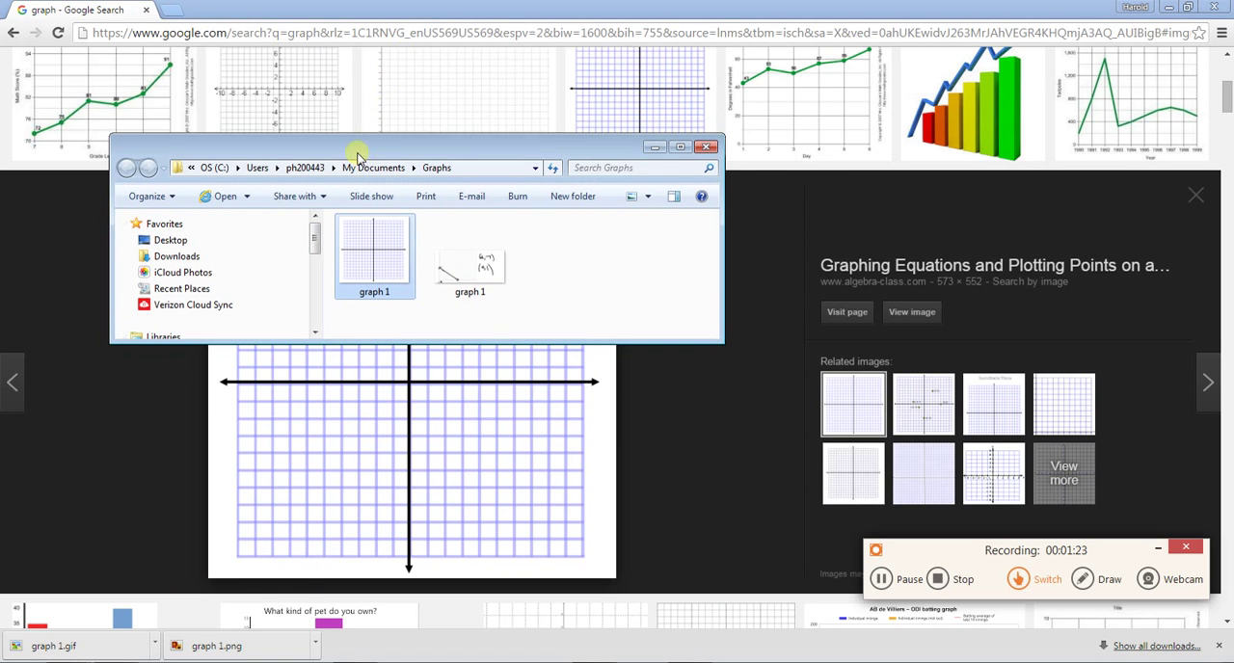
left_click(679, 146)
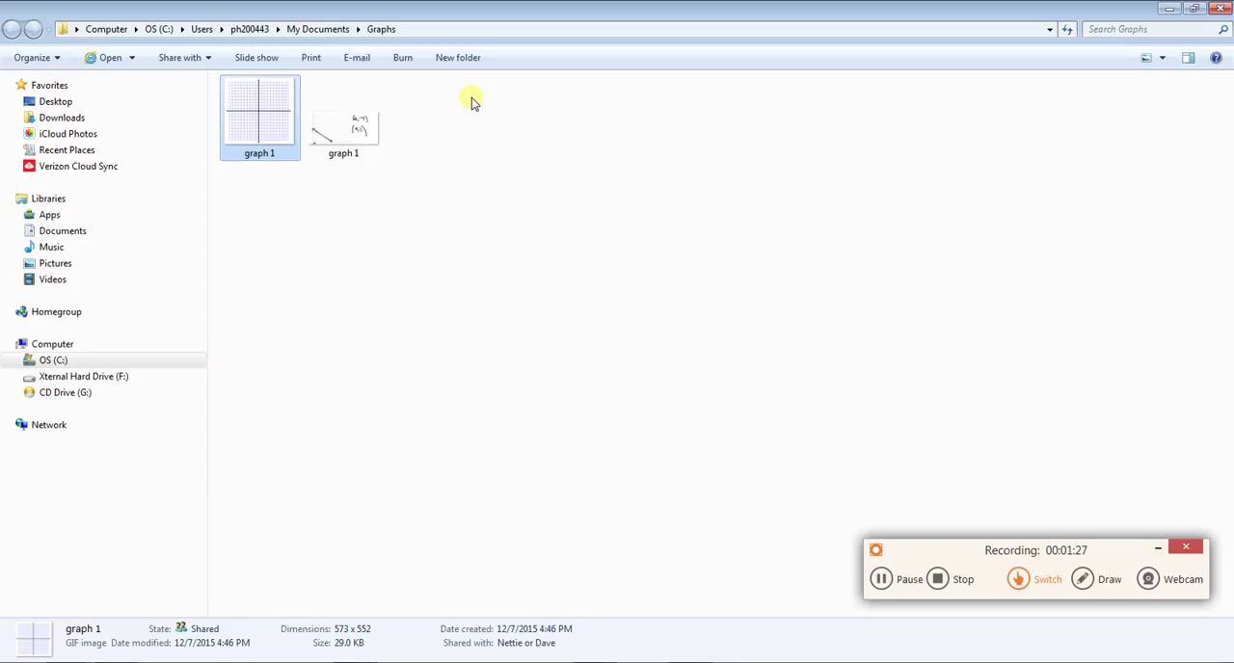
left_click(62, 116)
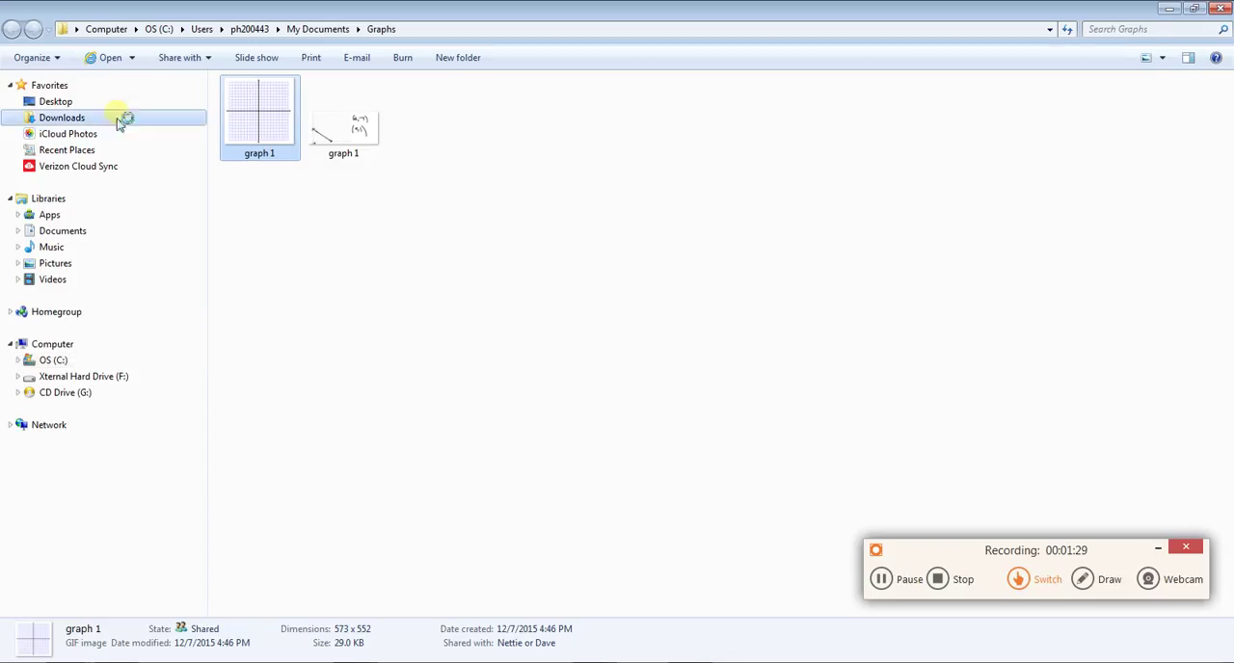
left_click(62, 115)
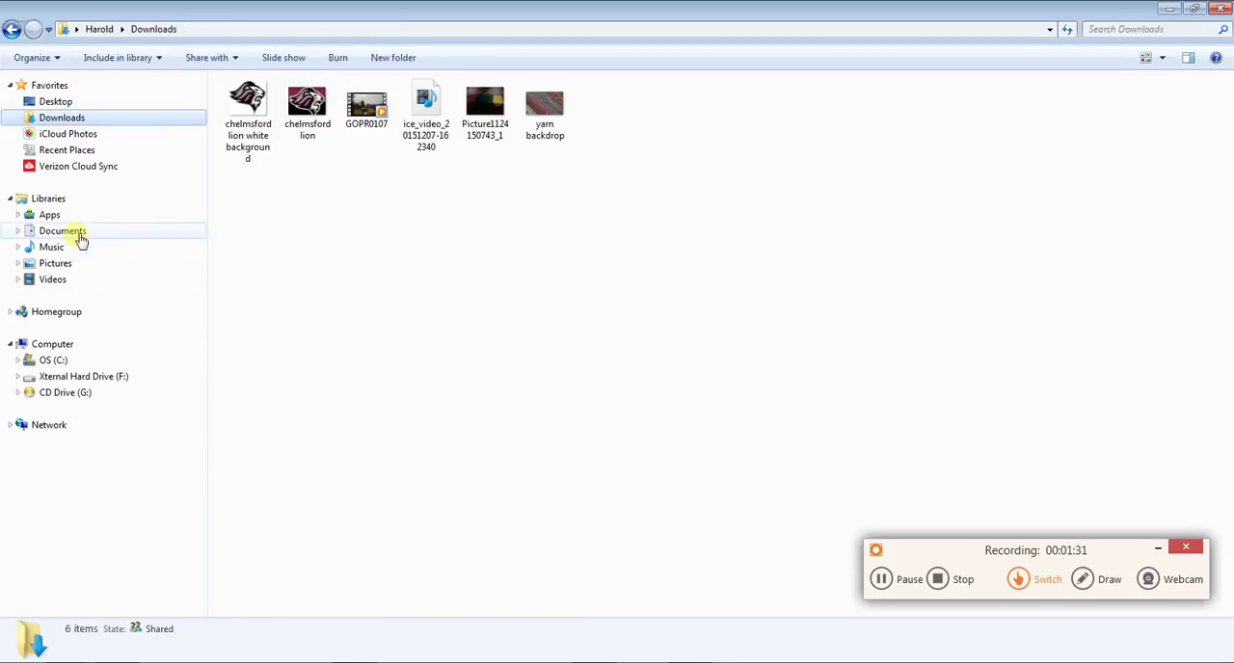
left_click(62, 231)
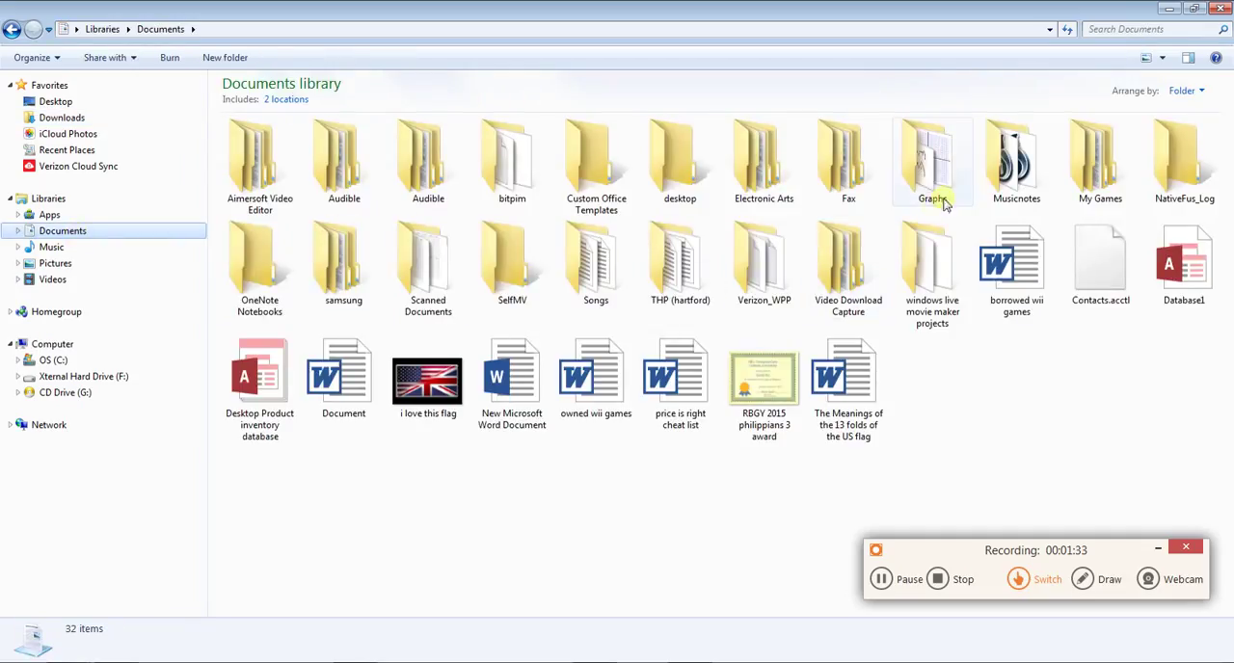
double_click(933, 154)
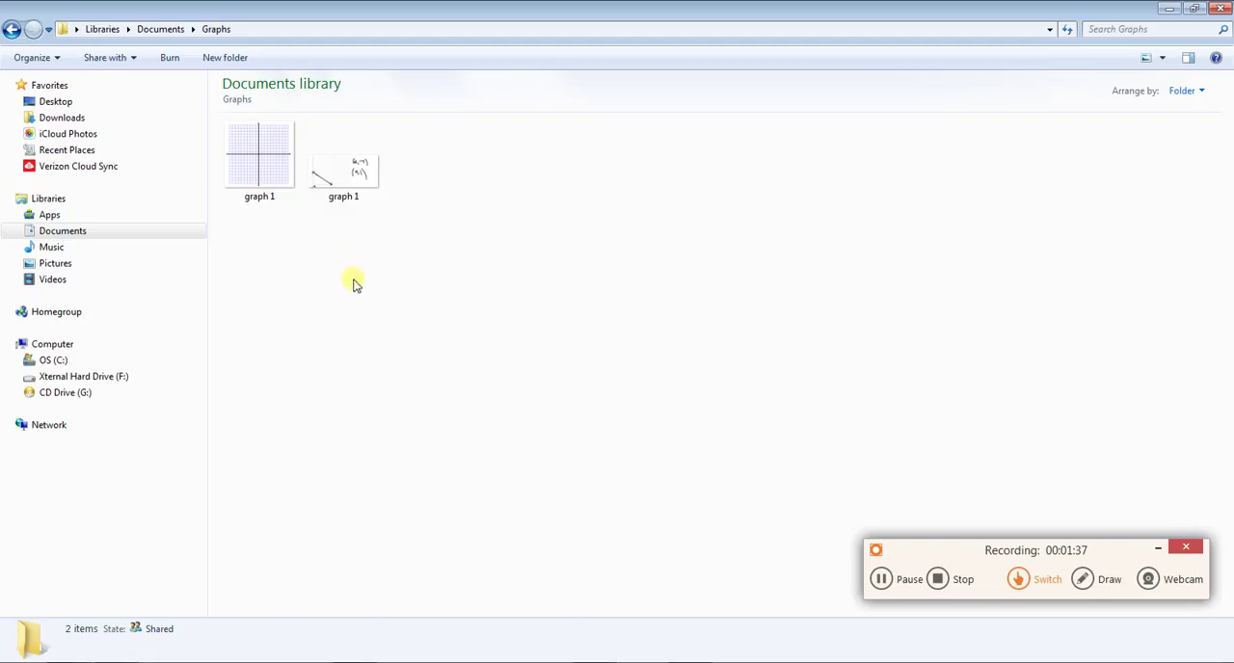
- Select the graph 1 image and open it for editing in Paint via the context menu
left_click(258, 158)
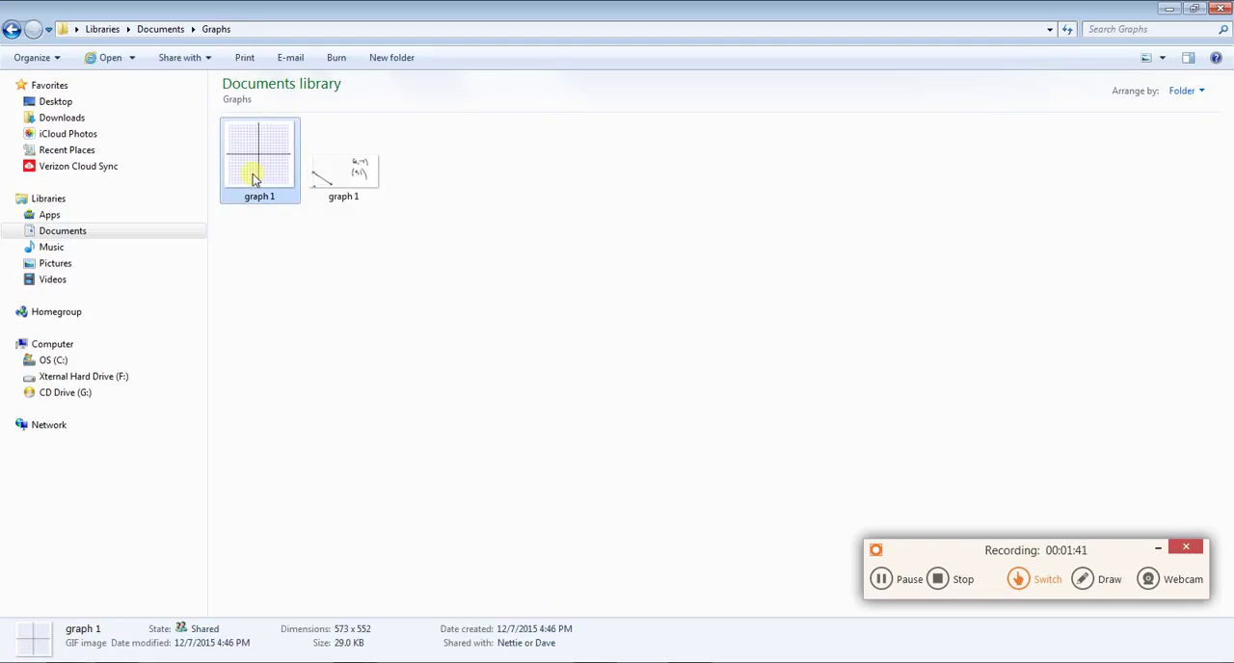
mouse_move(915, 536)
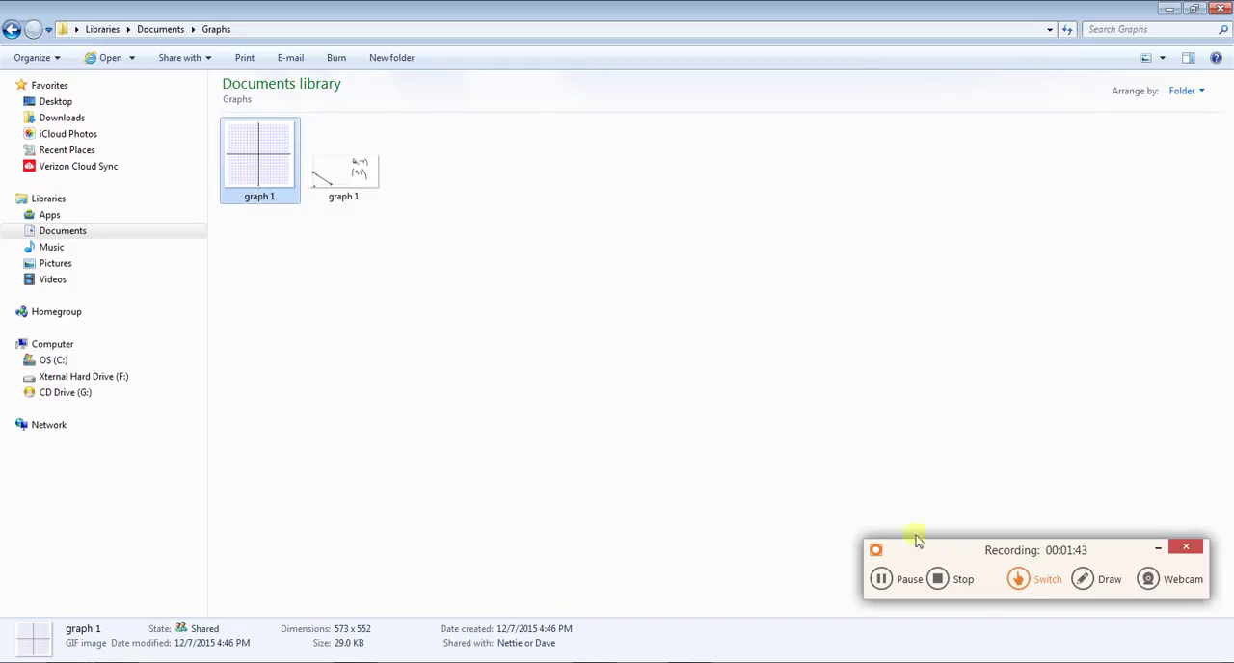
left_click(525, 337)
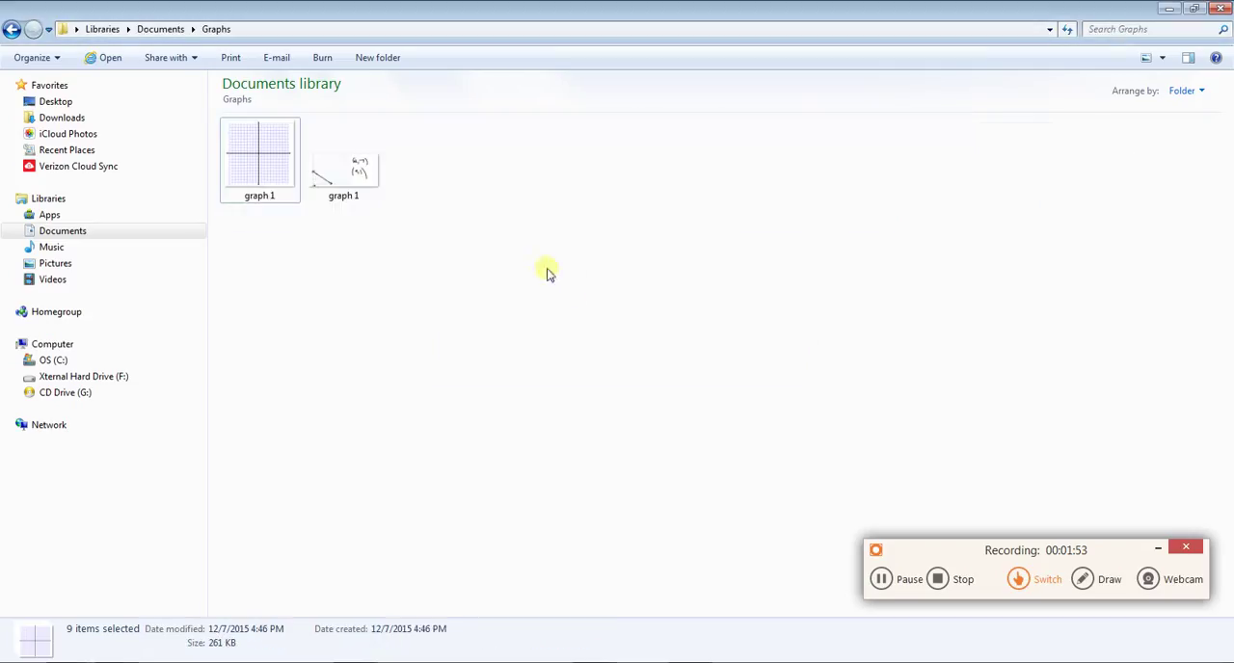
right_click(258, 154)
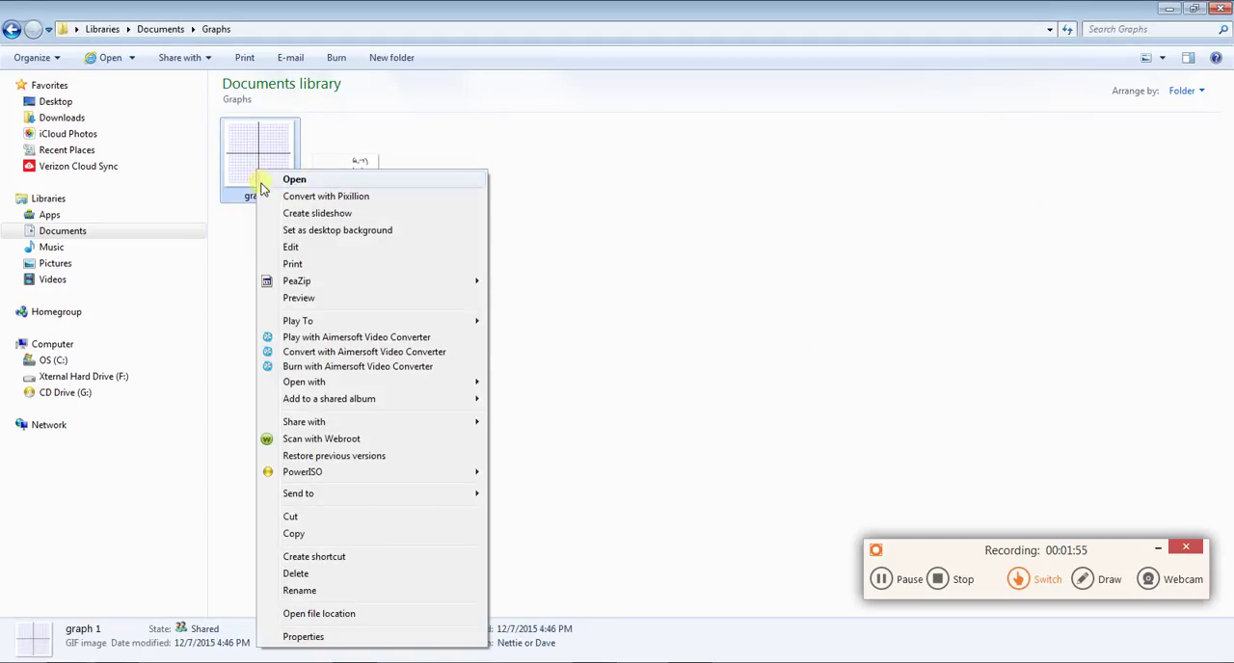
mouse_move(289, 247)
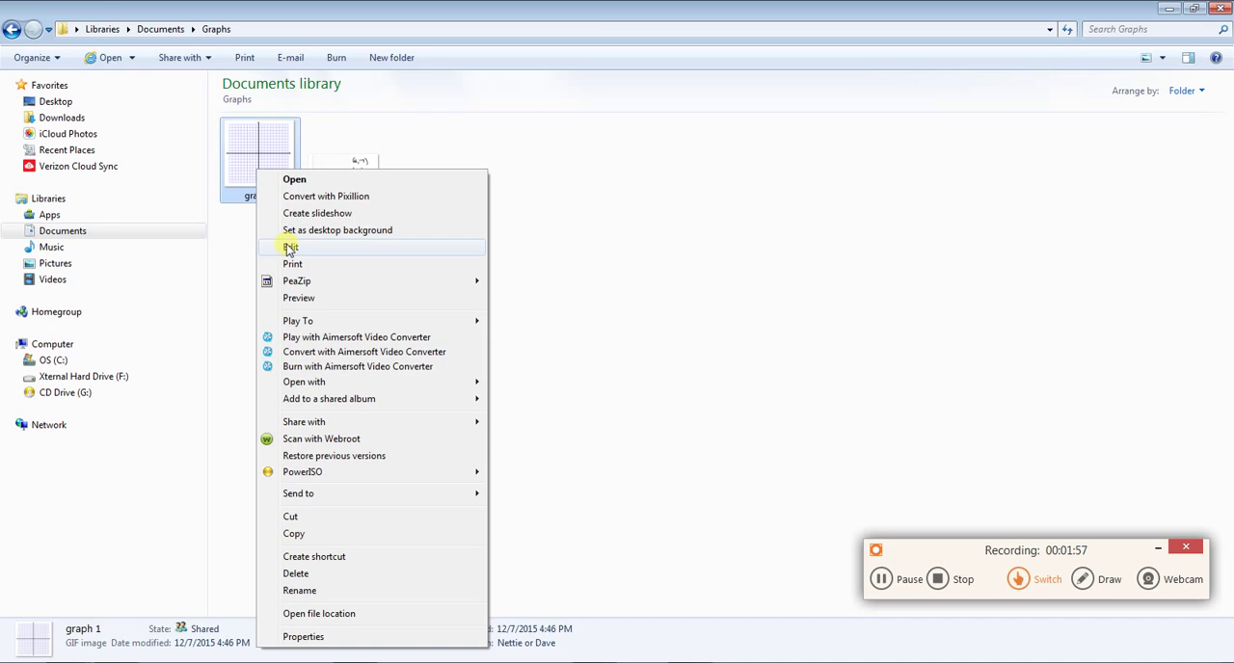
left_click(293, 178)
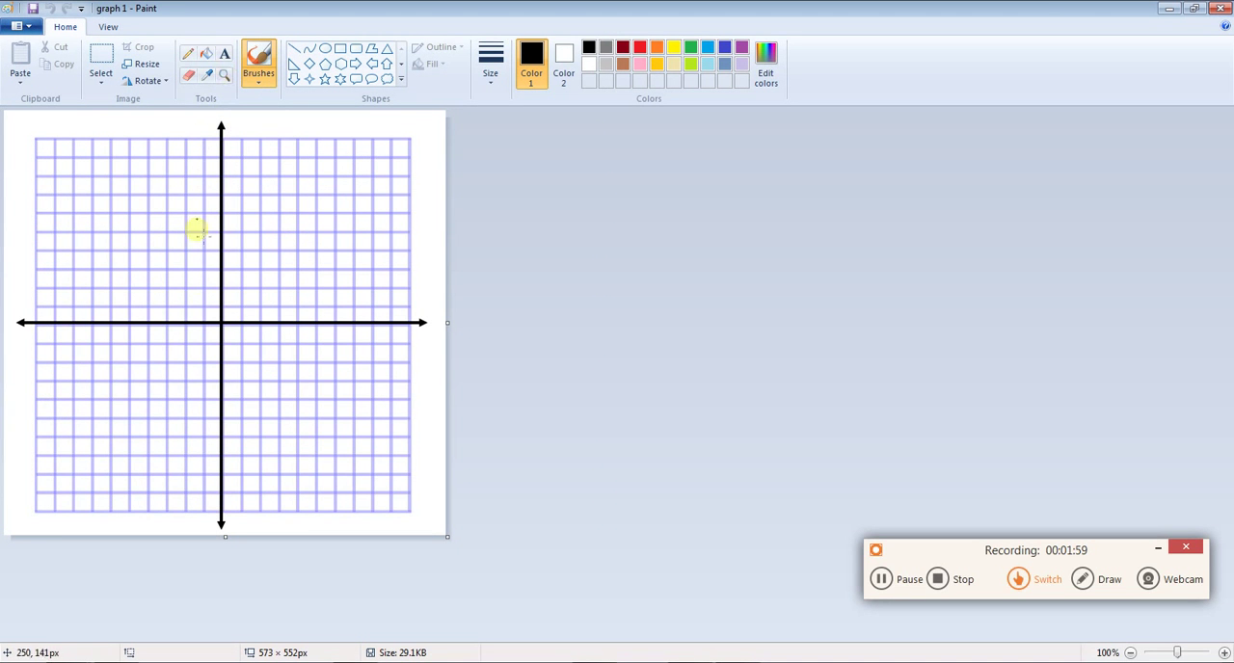
mouse_move(243, 309)
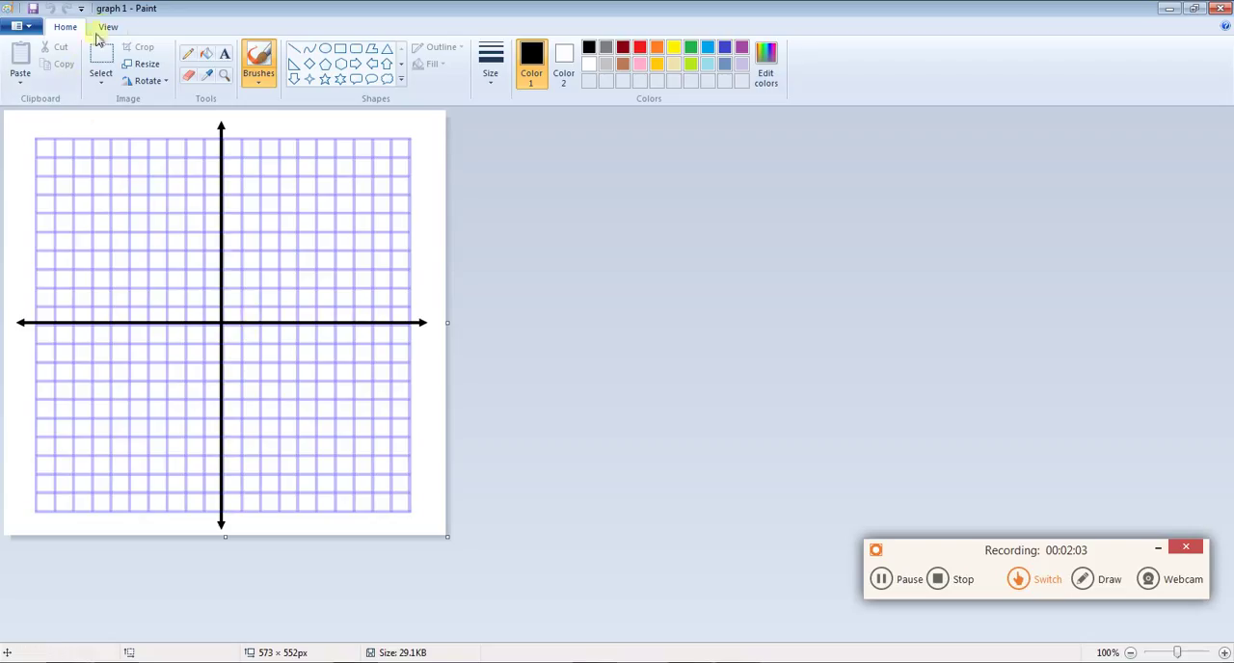
left_click(108, 27)
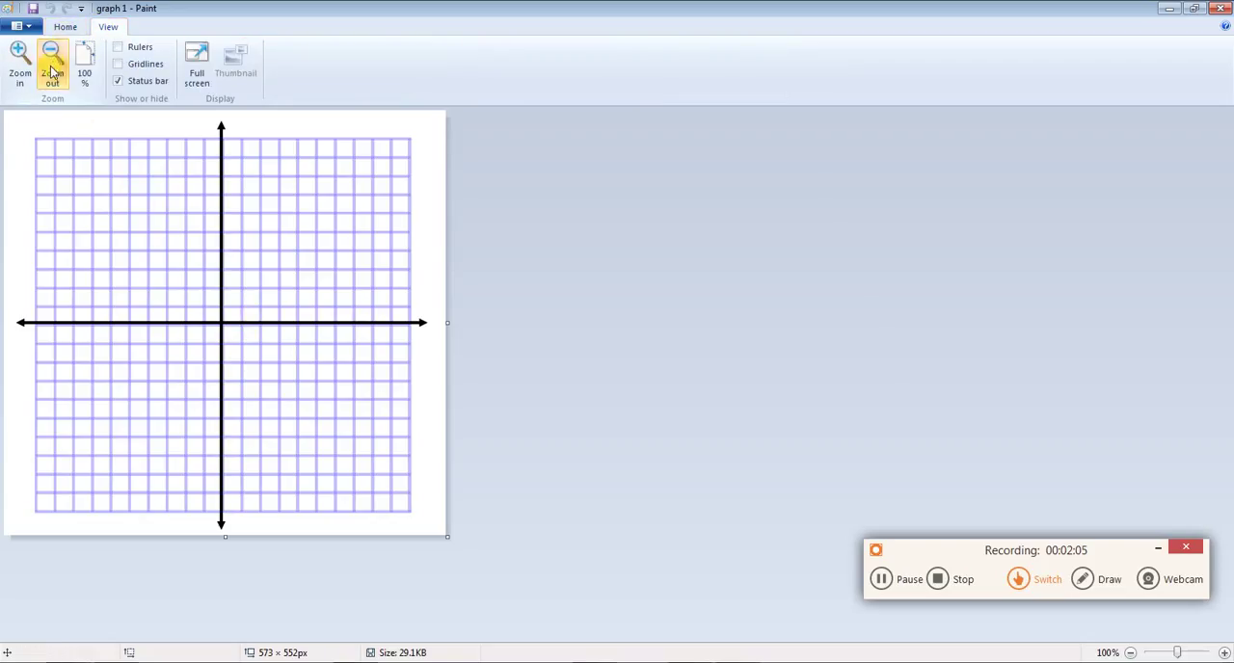
left_click(52, 62)
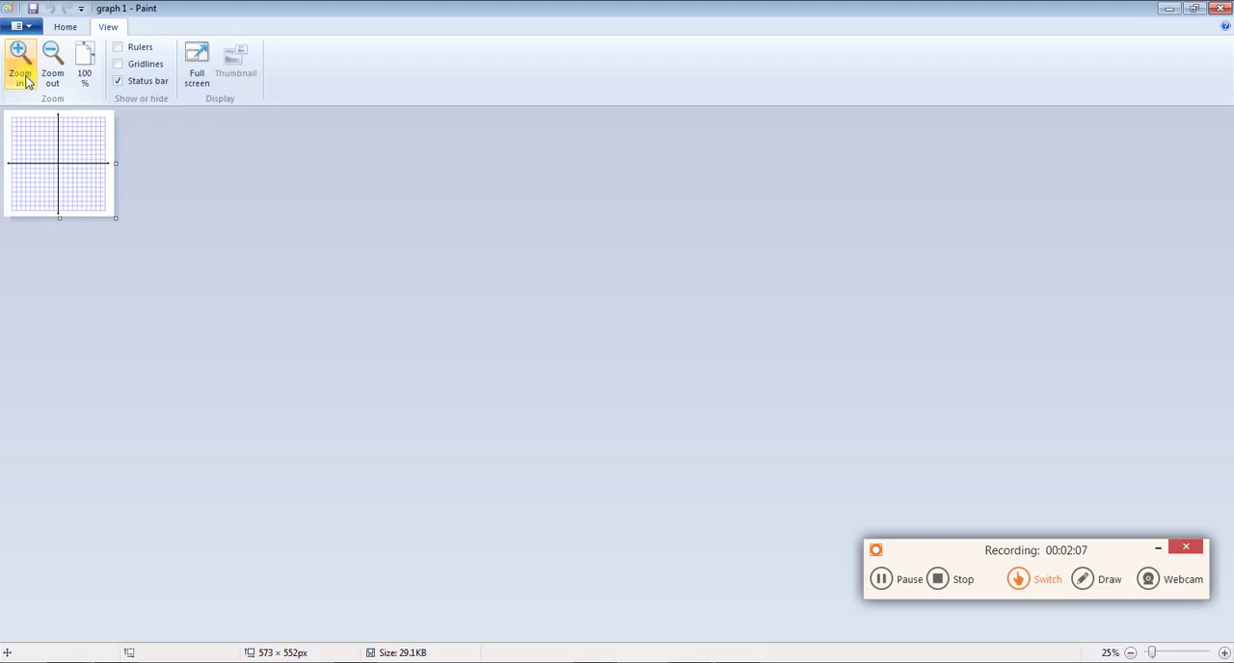
left_click(85, 65)
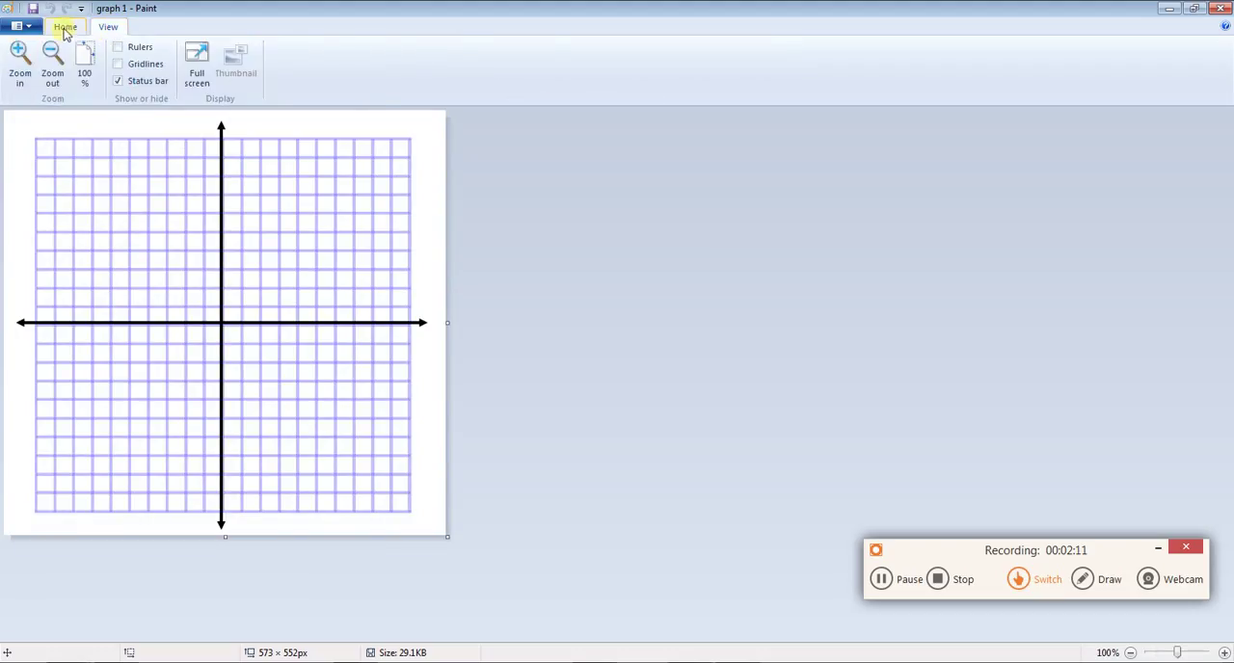
- Start a text box right of the grid and begin typing the label '(9'
left_click(65, 27)
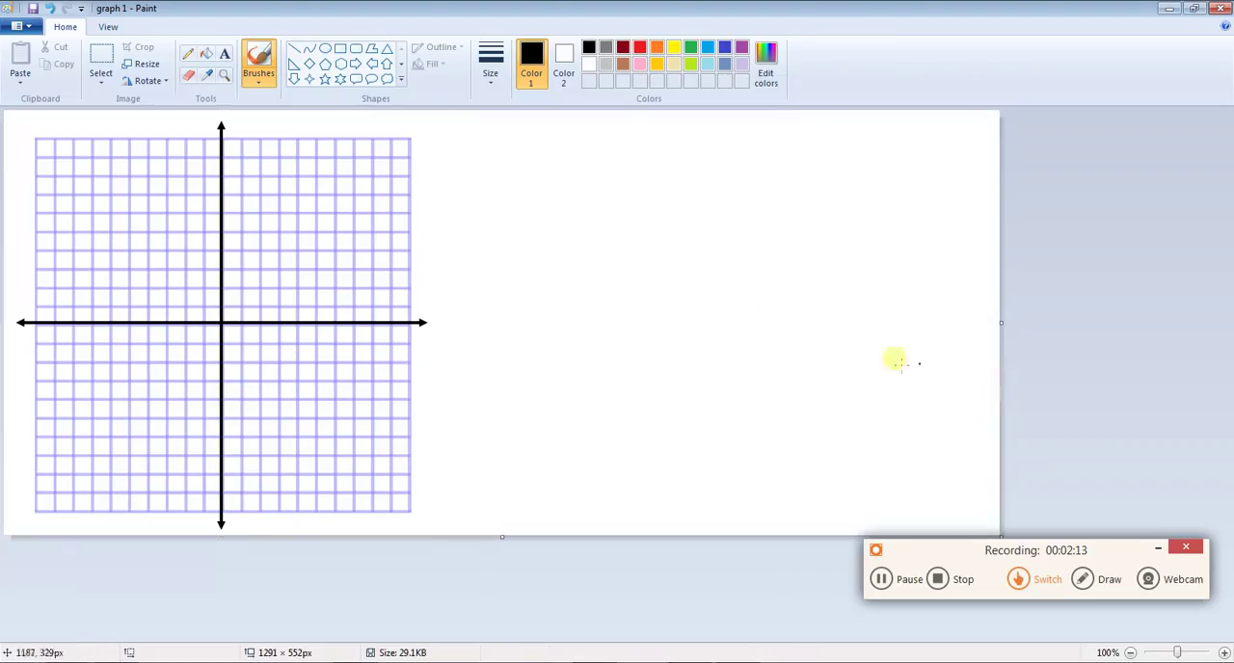
left_click(576, 324)
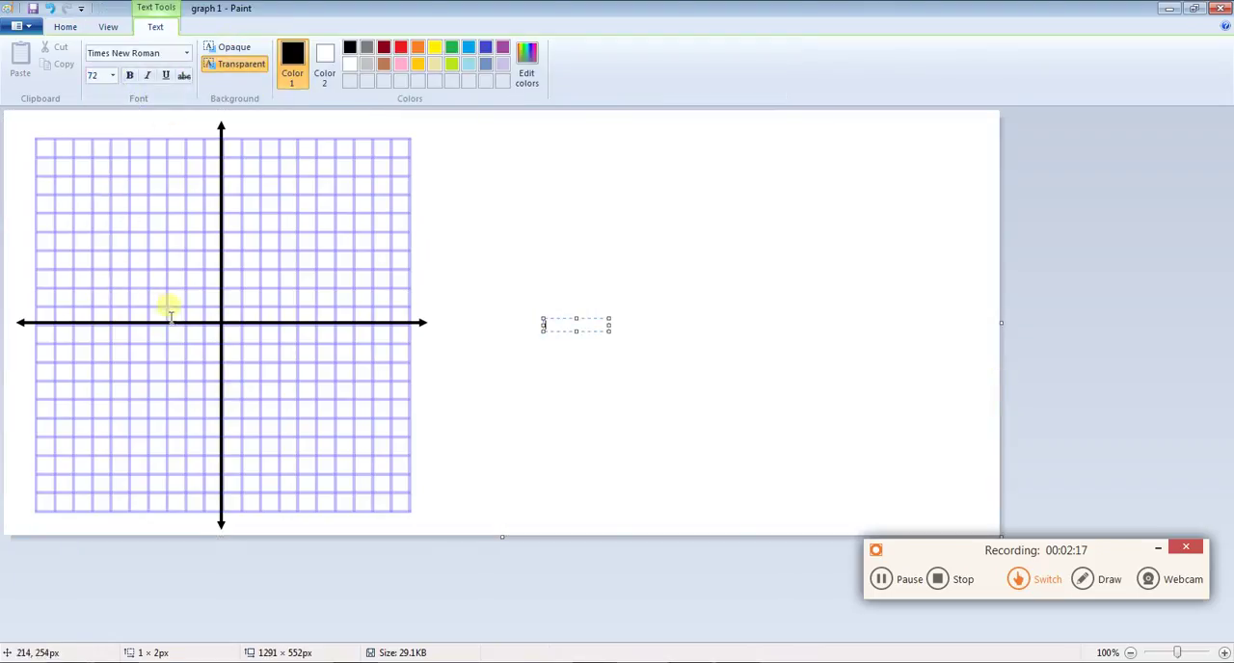
type("(9")
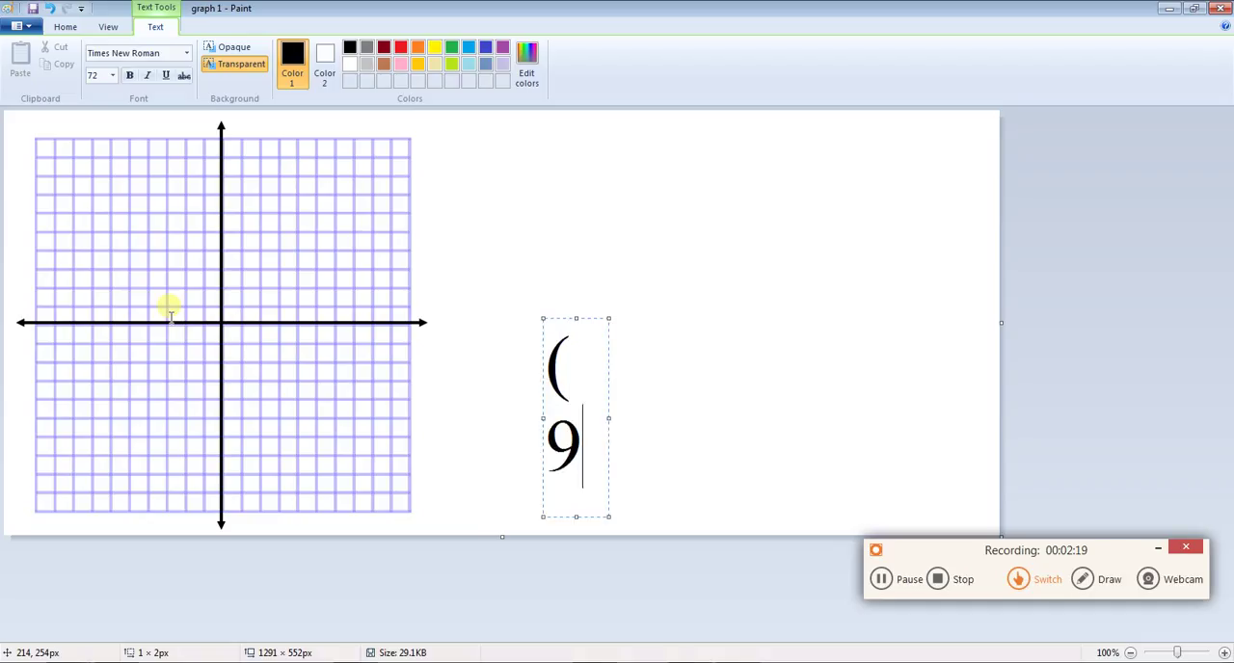
type("9,")
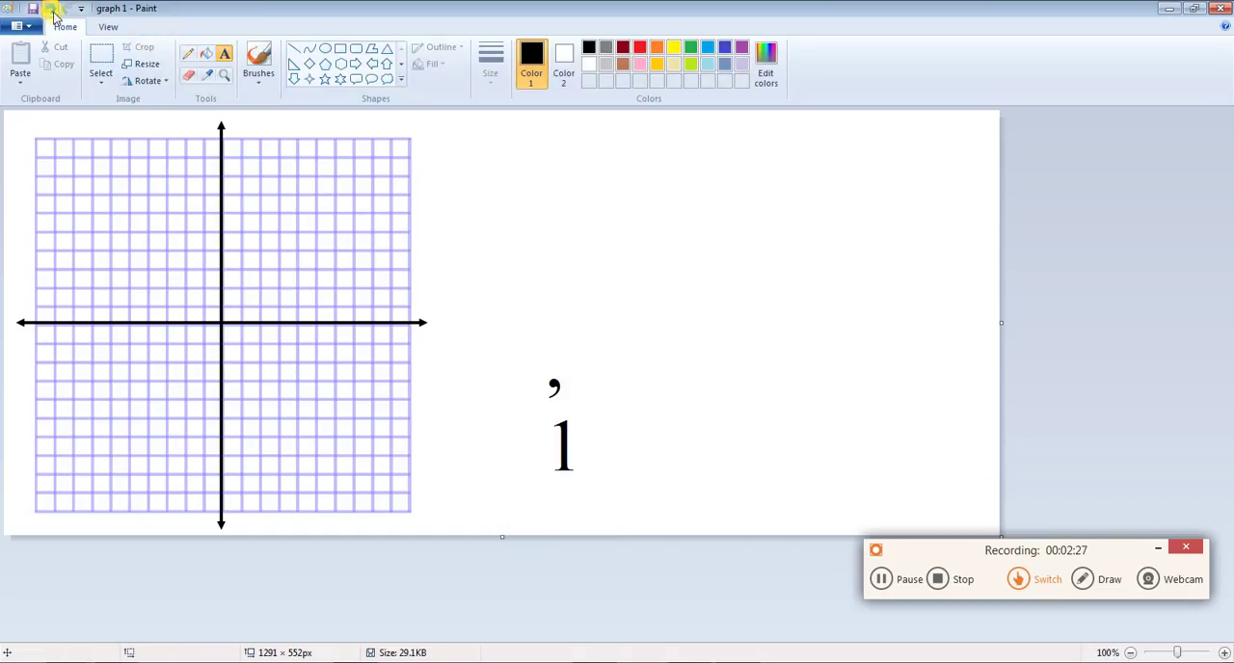
- In a wider text box, write (9,1) and (-5,-6) on two lines beside the grid
left_click(750, 286)
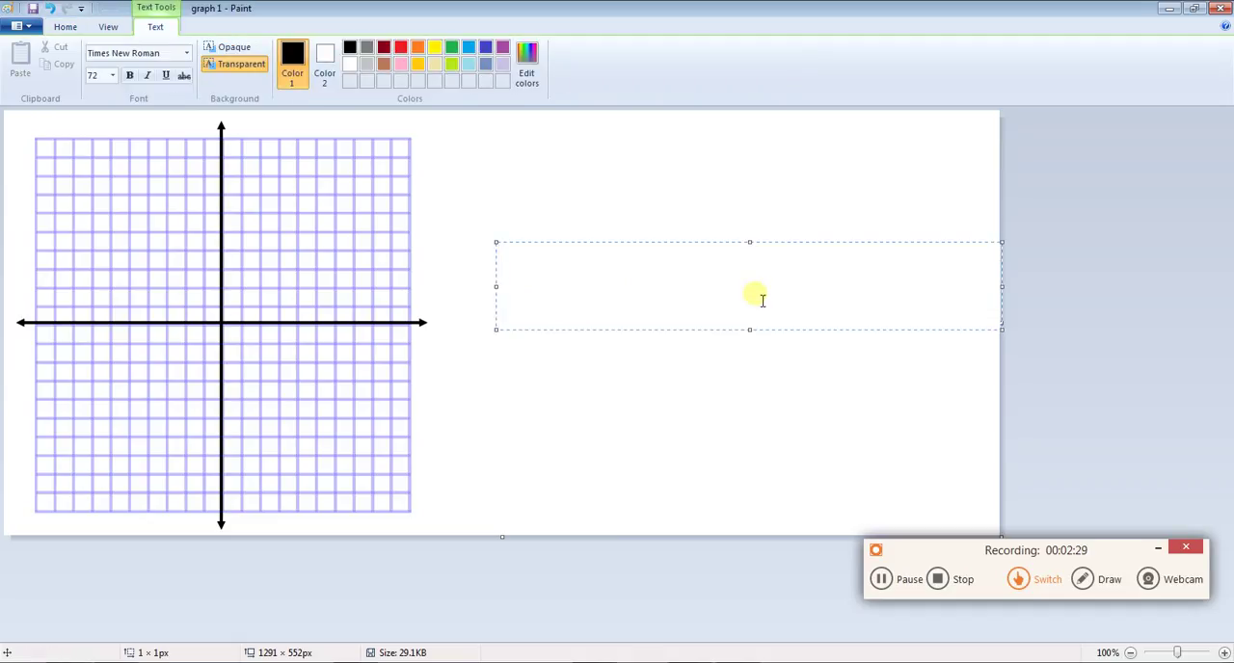
type("(9")
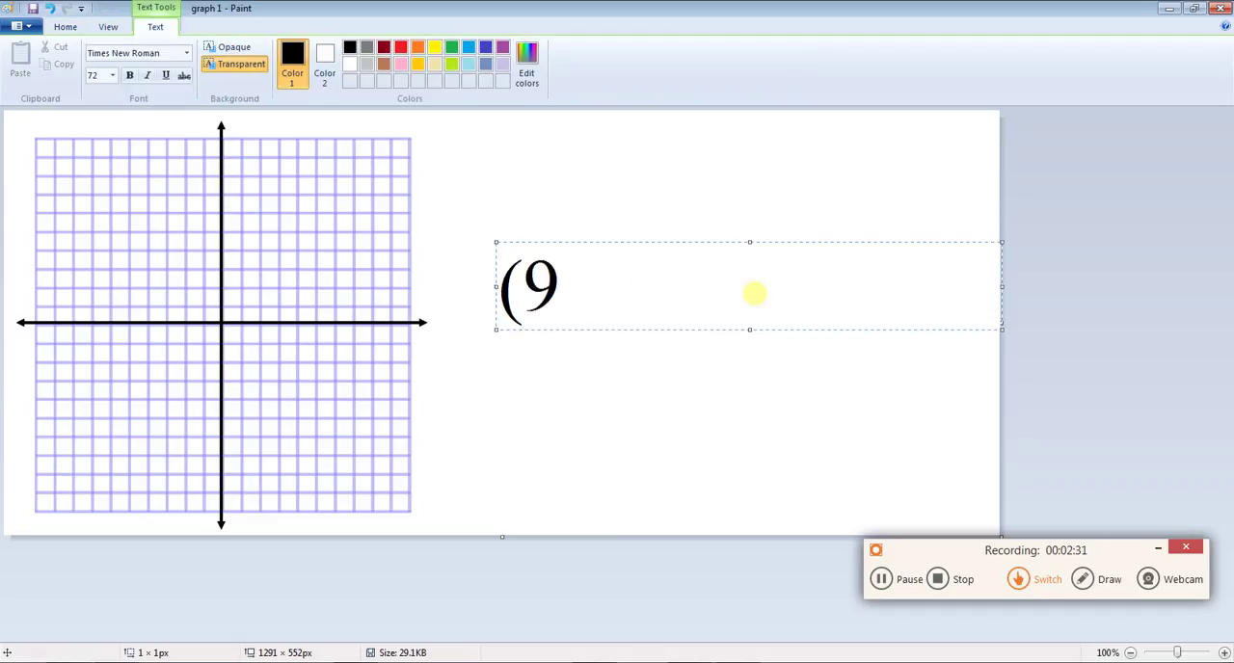
type(",1)")
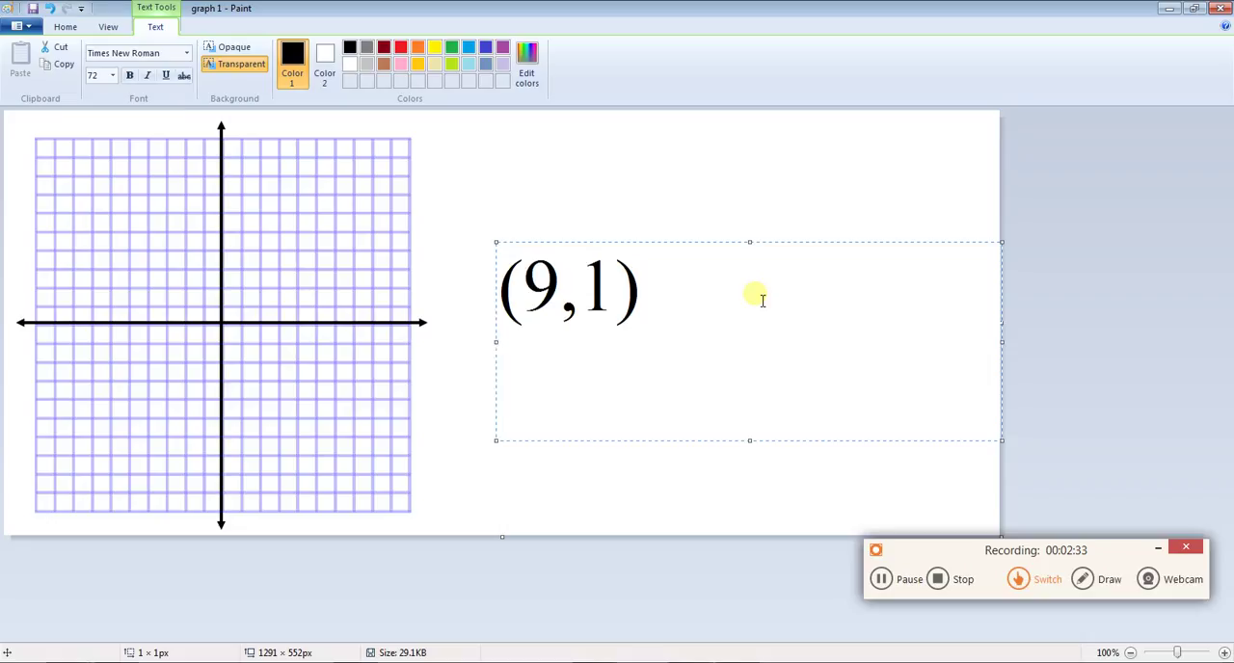
type("(")
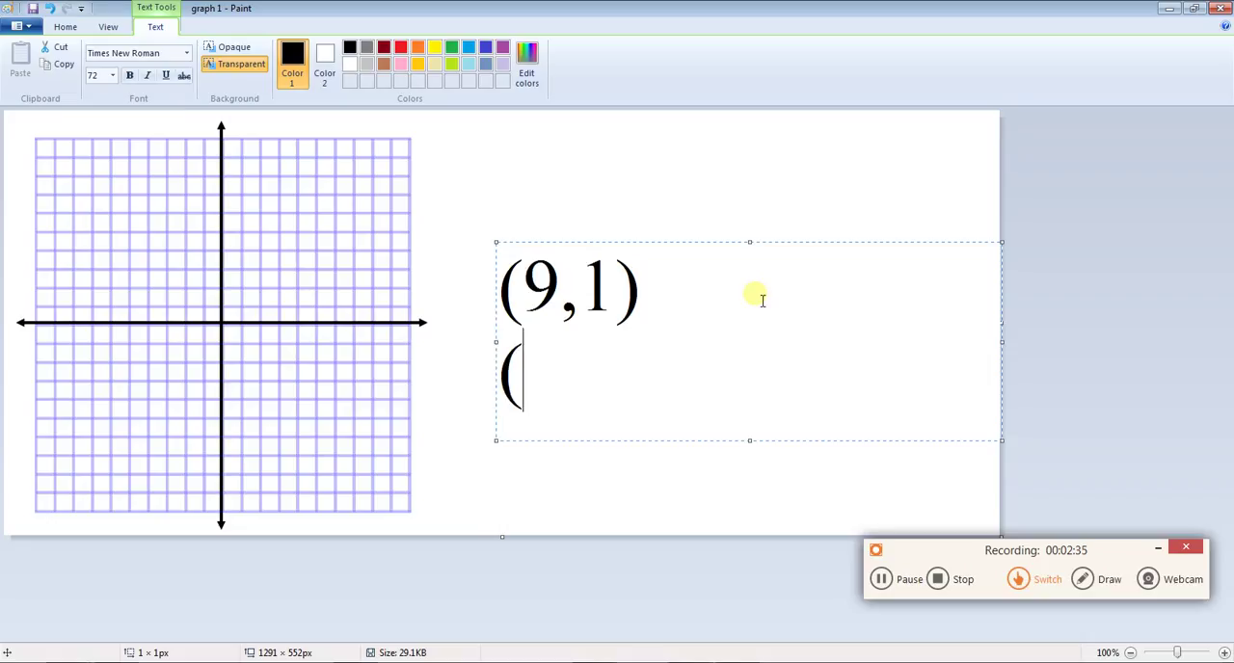
type("-5")
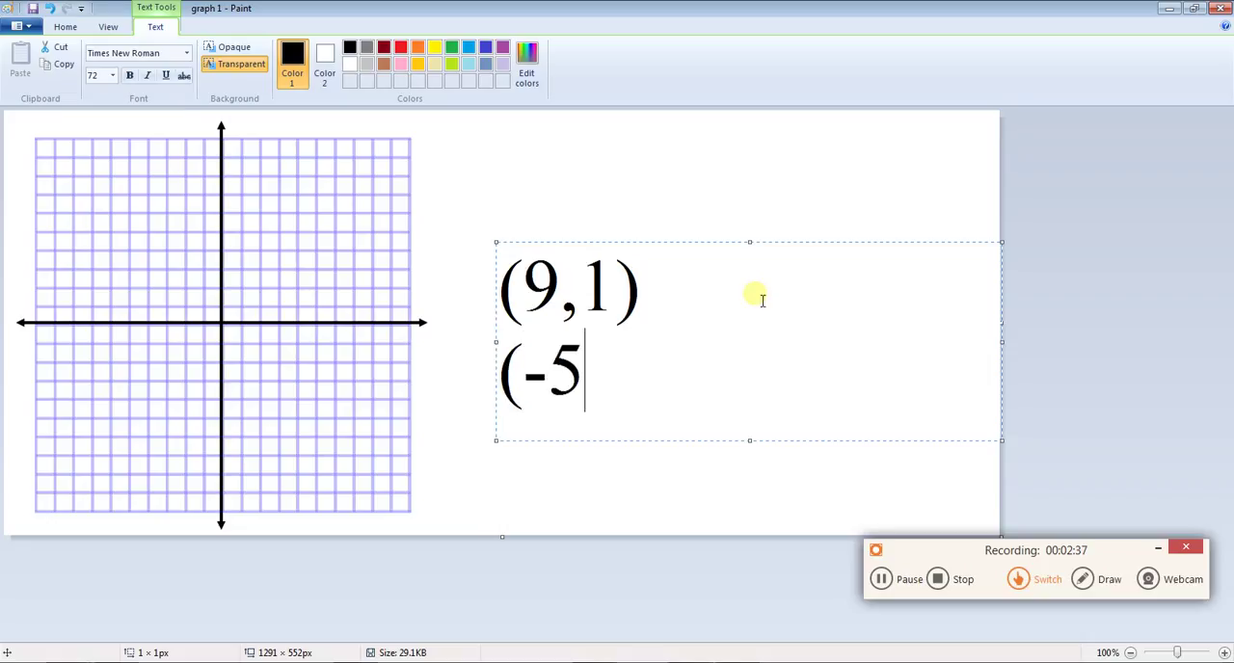
type(",-")
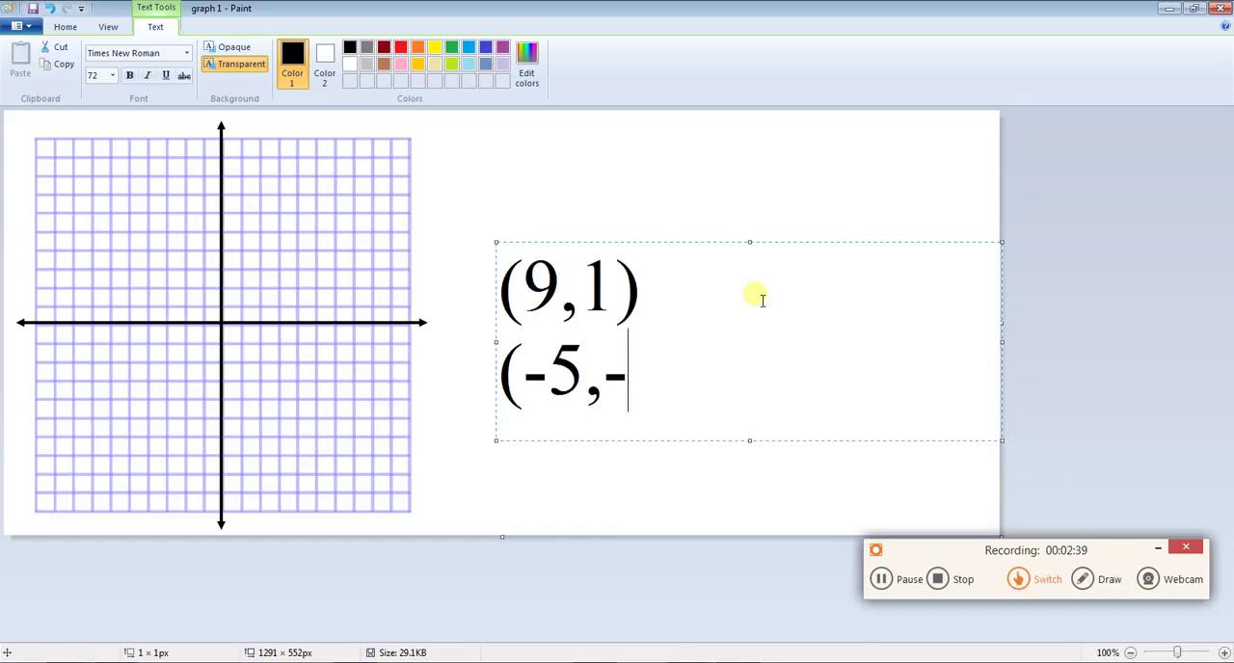
type("6")
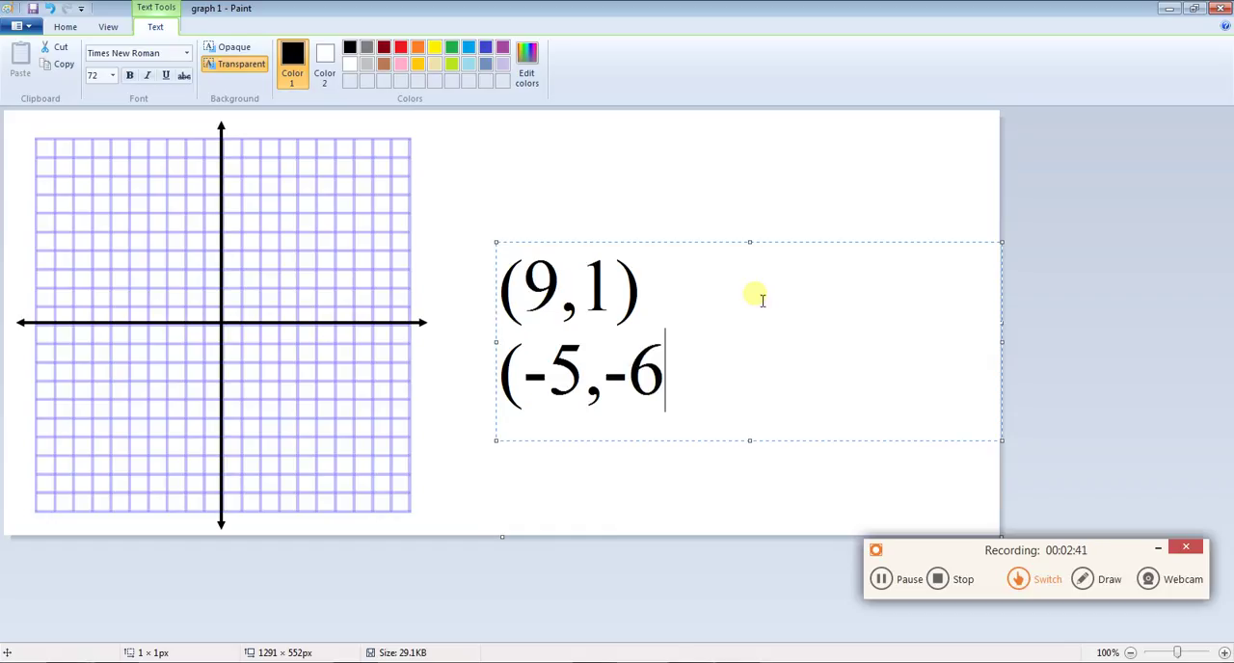
type(")")
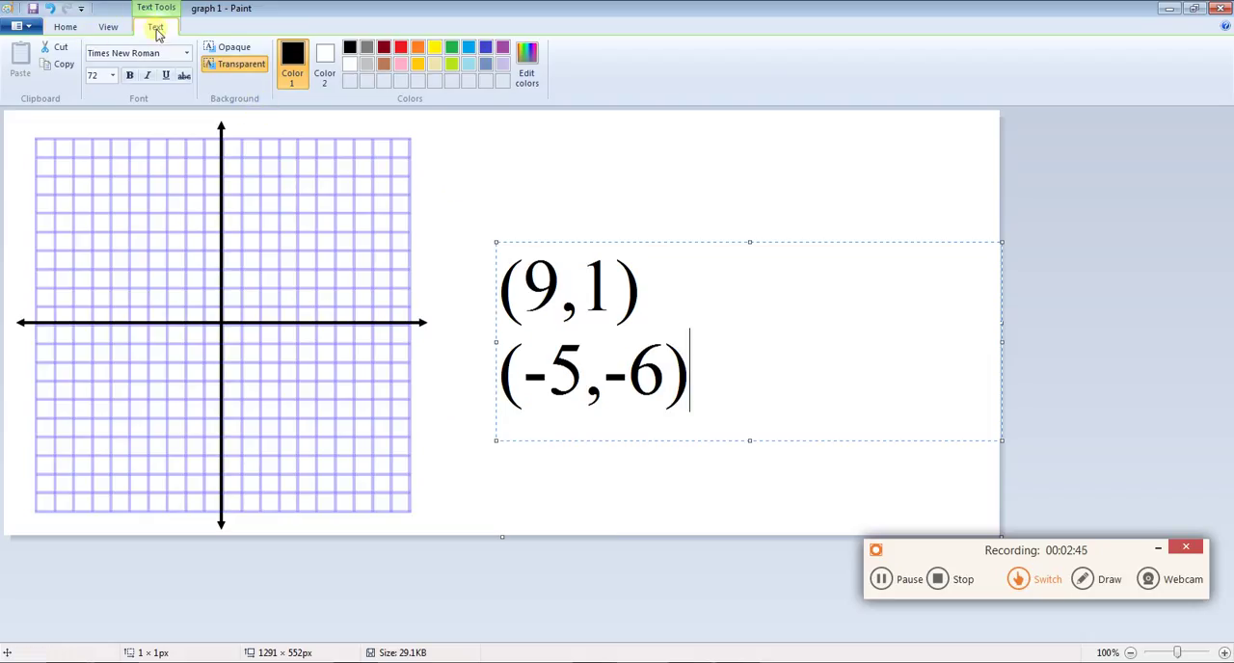
left_click(66, 27)
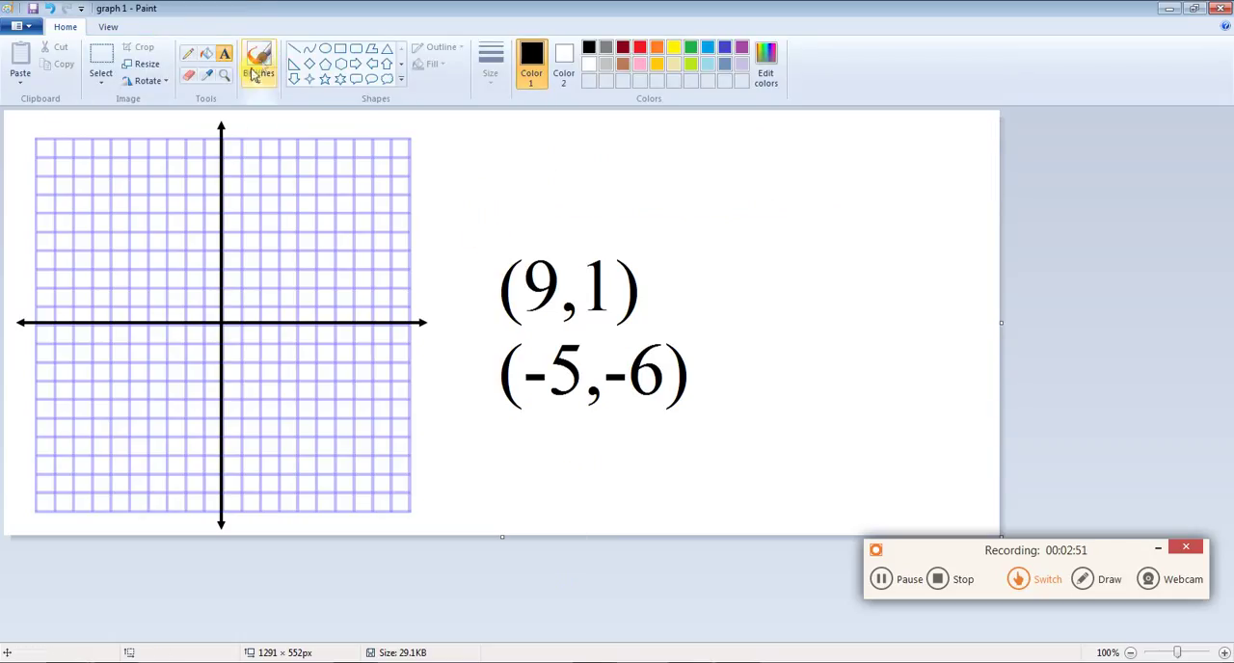
- With a thicker brush width, place a dot at the point (9,1) on the grid
left_click(258, 62)
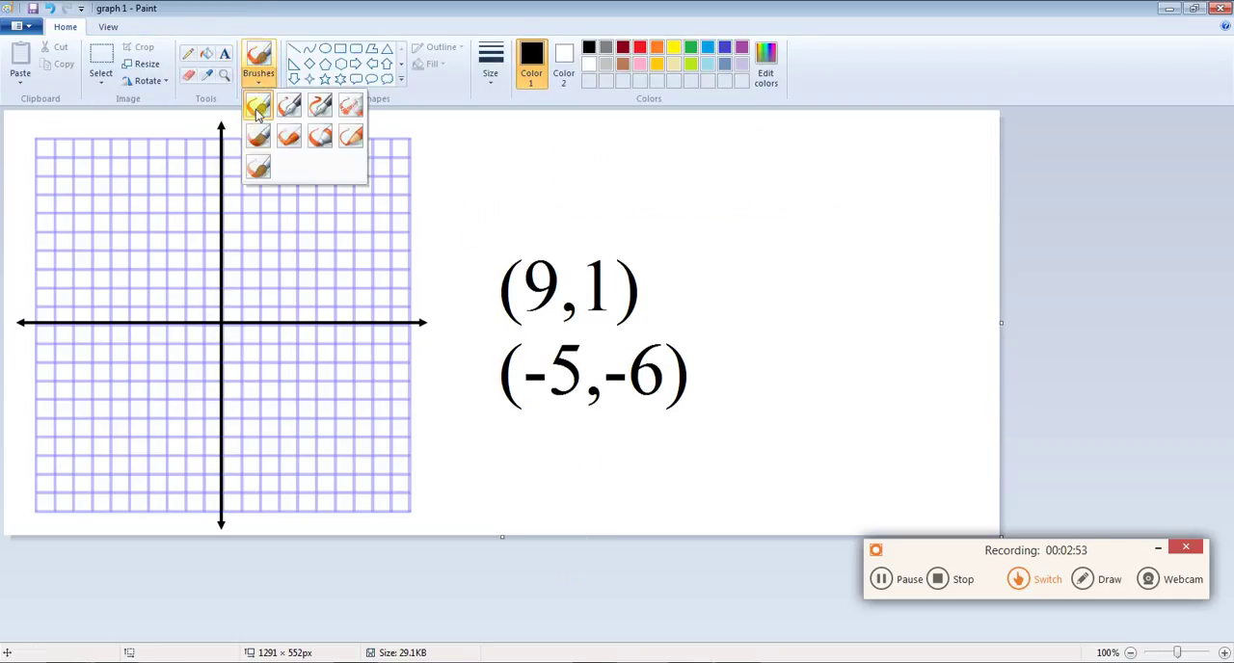
left_click(490, 58)
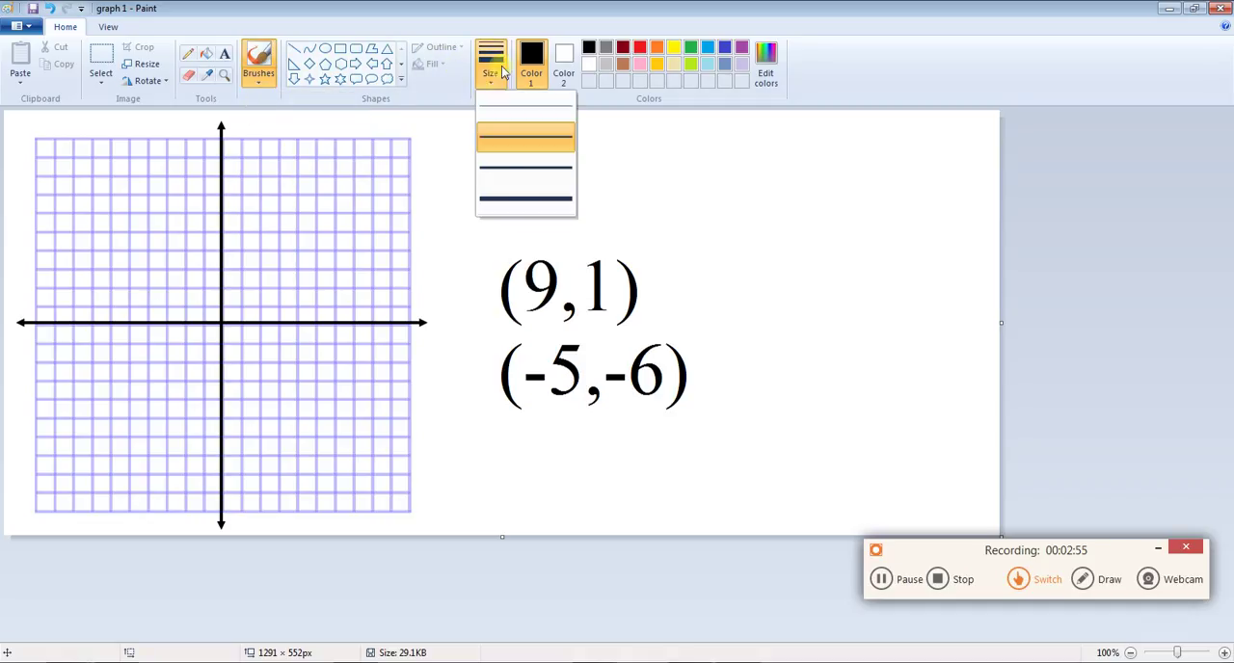
mouse_move(501, 138)
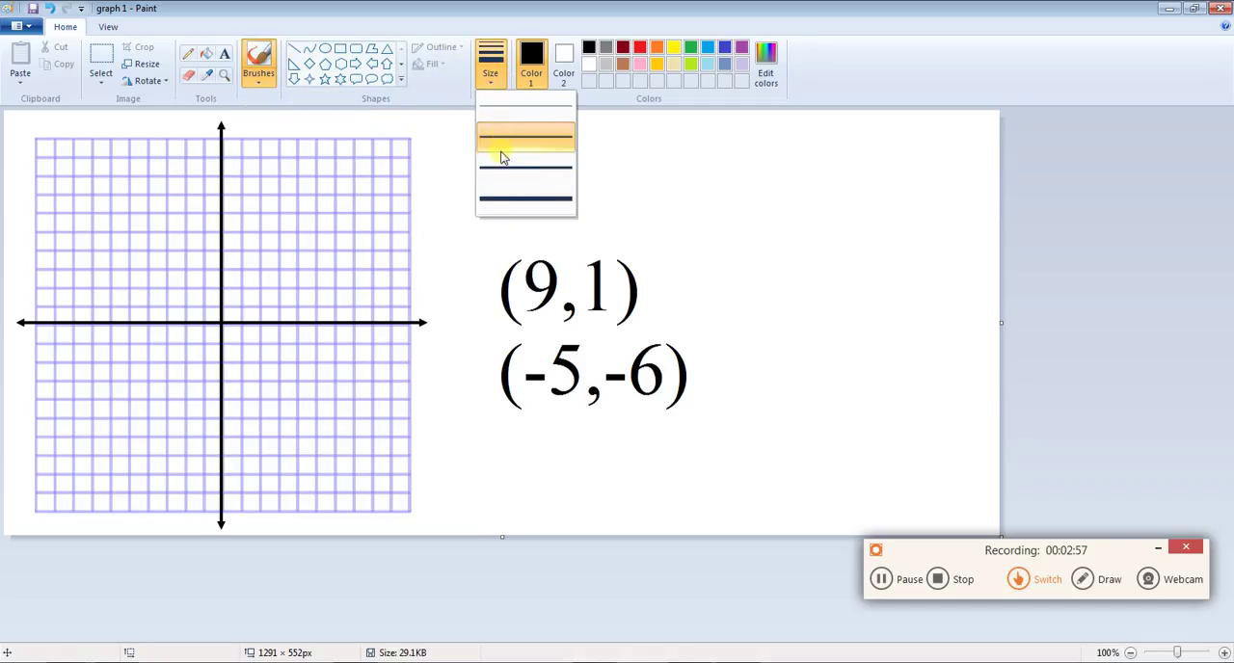
left_click(524, 138)
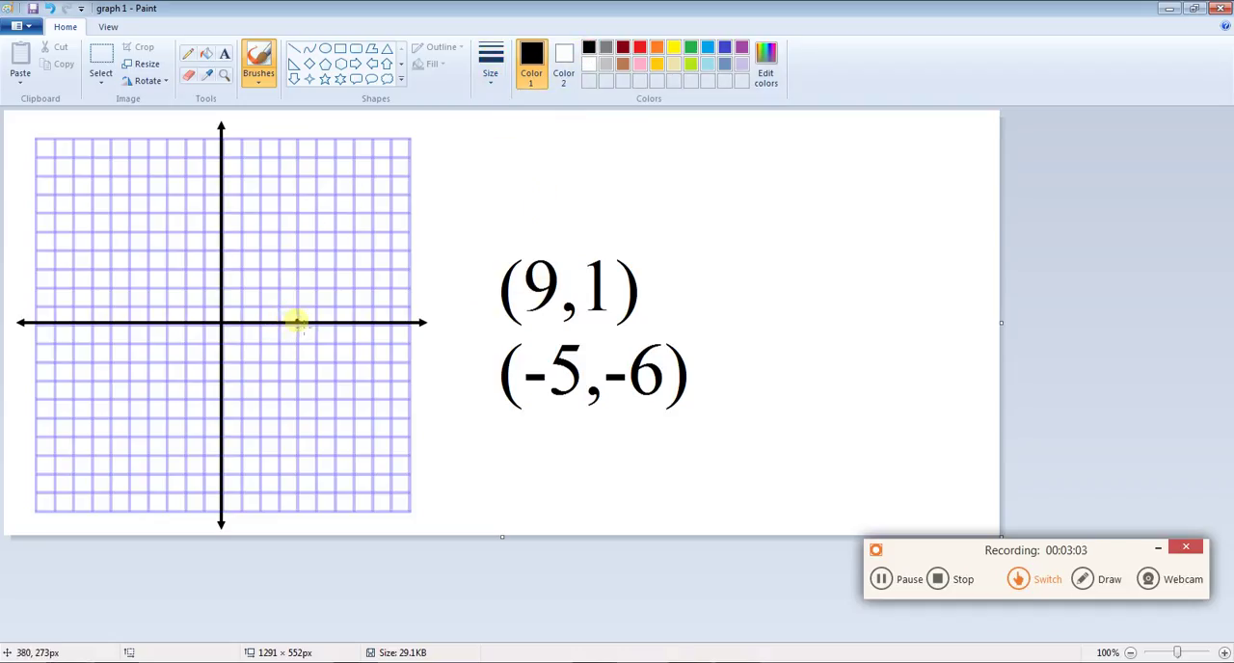
mouse_move(372, 316)
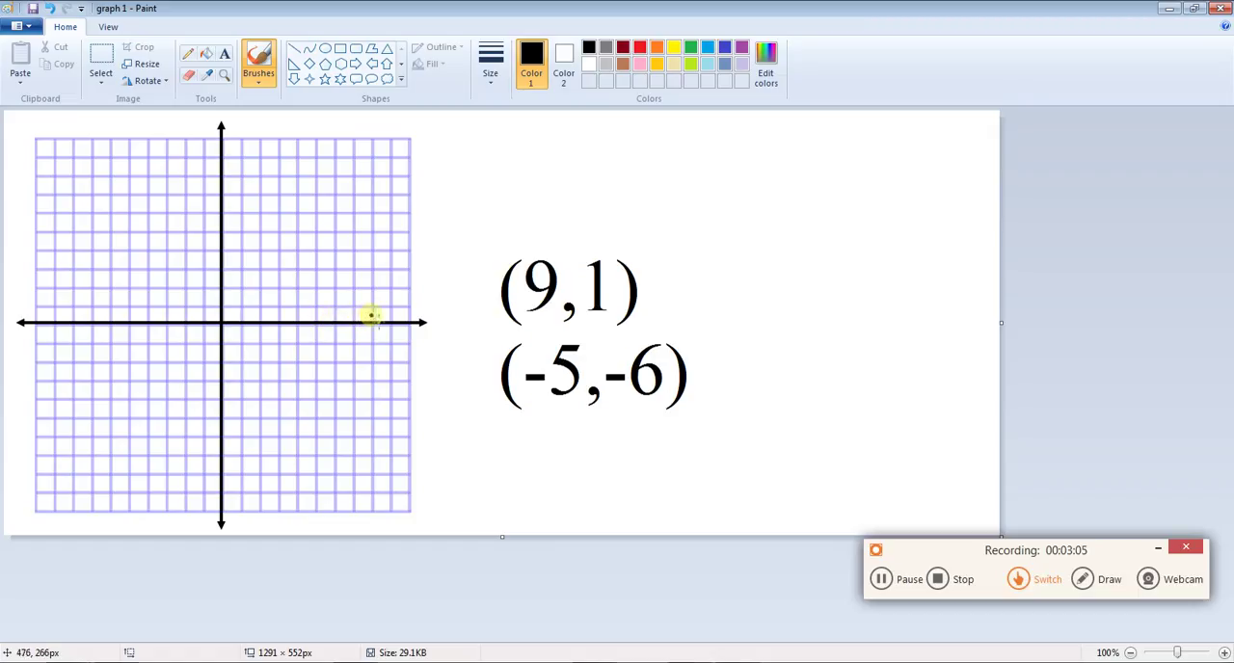
mouse_move(392, 306)
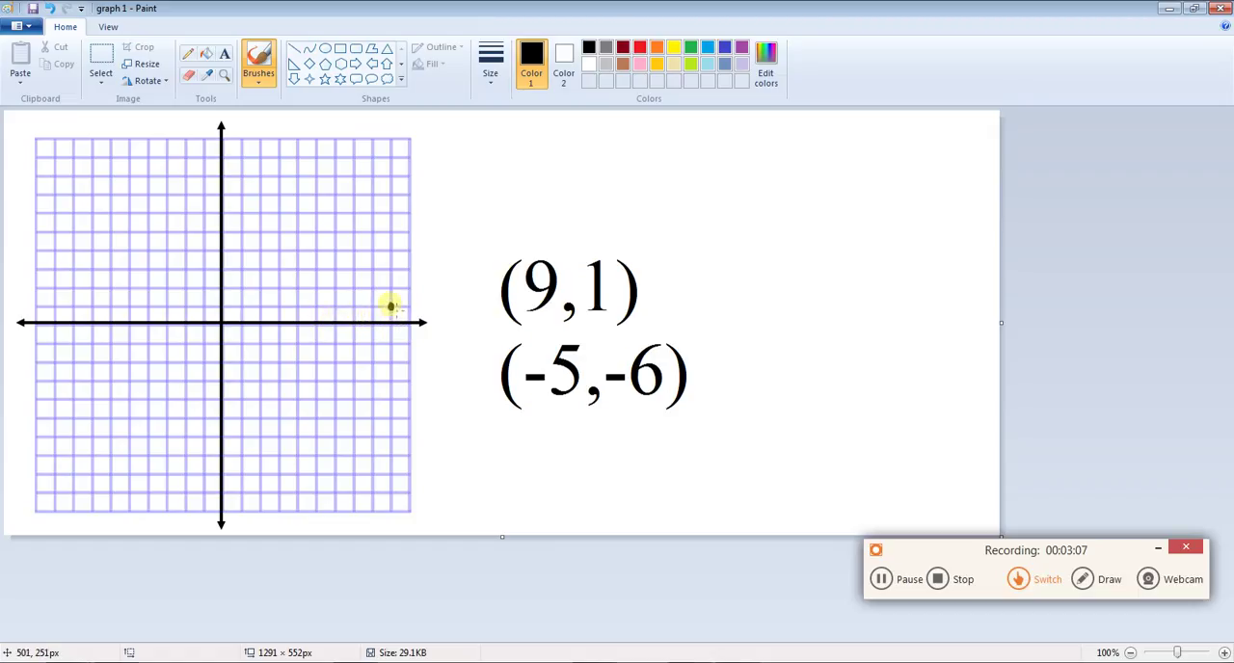
left_click(390, 306)
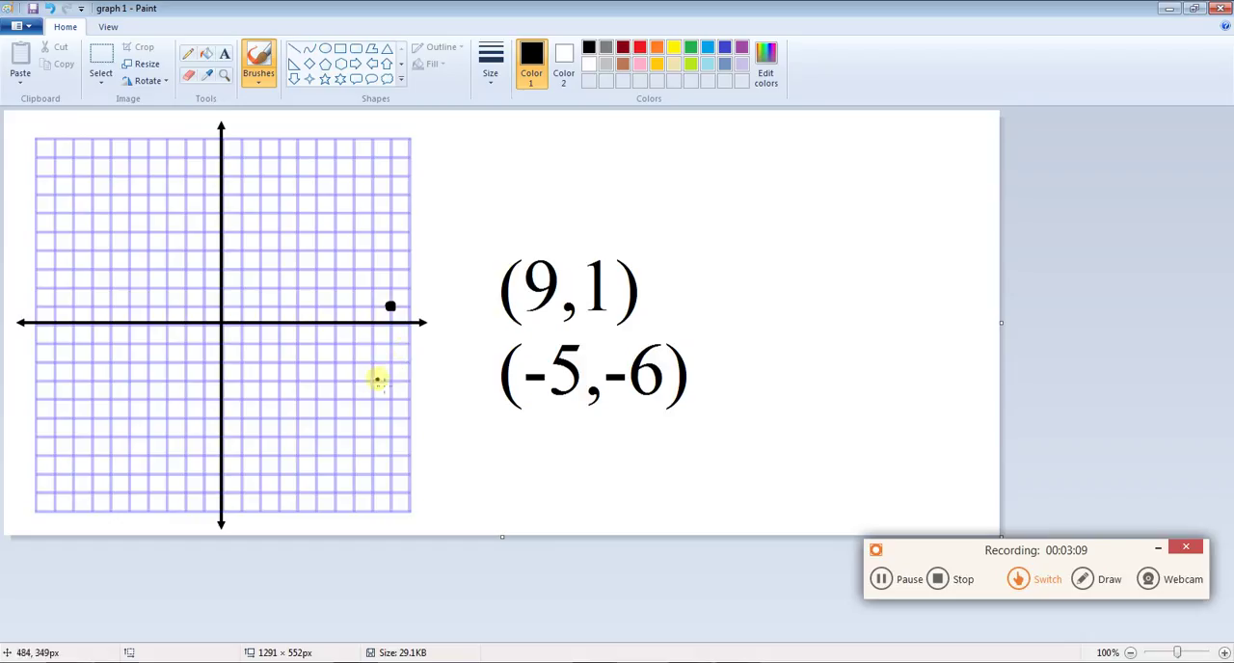
mouse_move(203, 331)
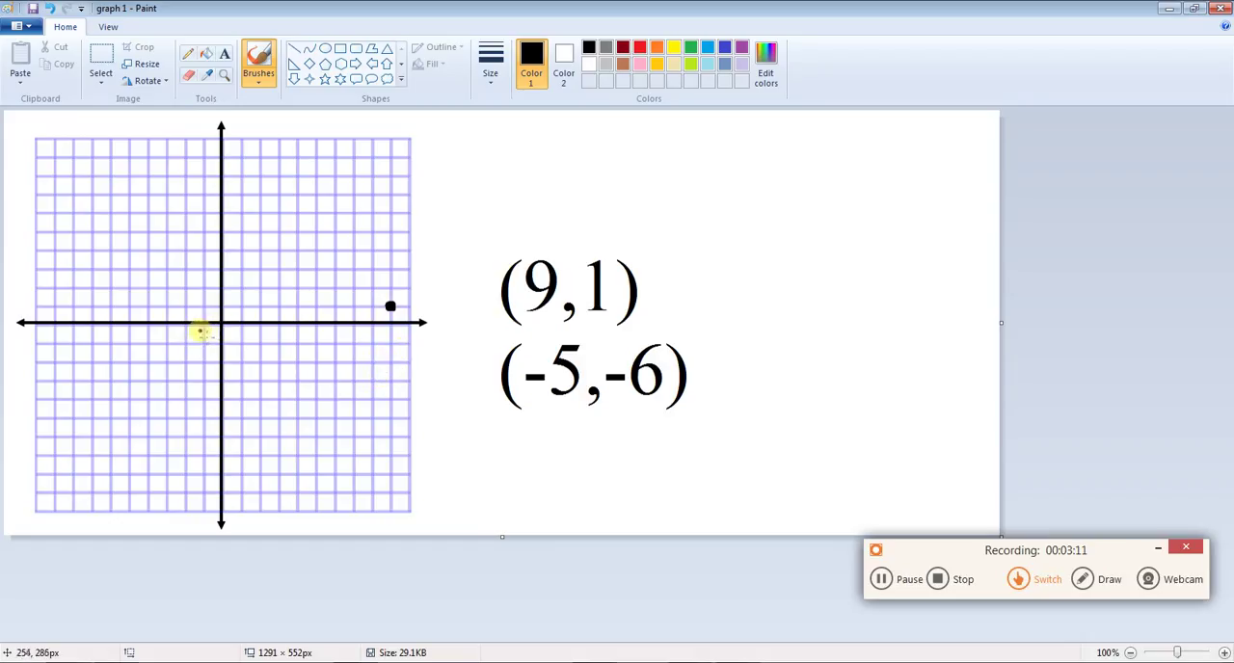
mouse_move(163, 323)
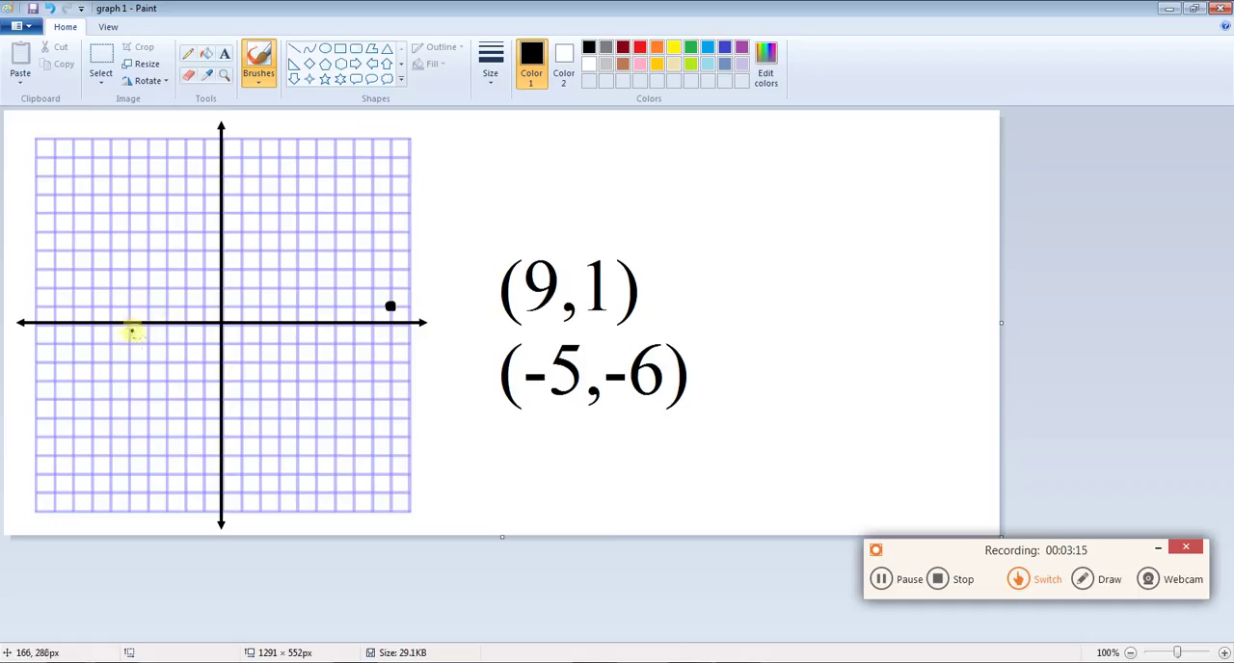
mouse_move(135, 401)
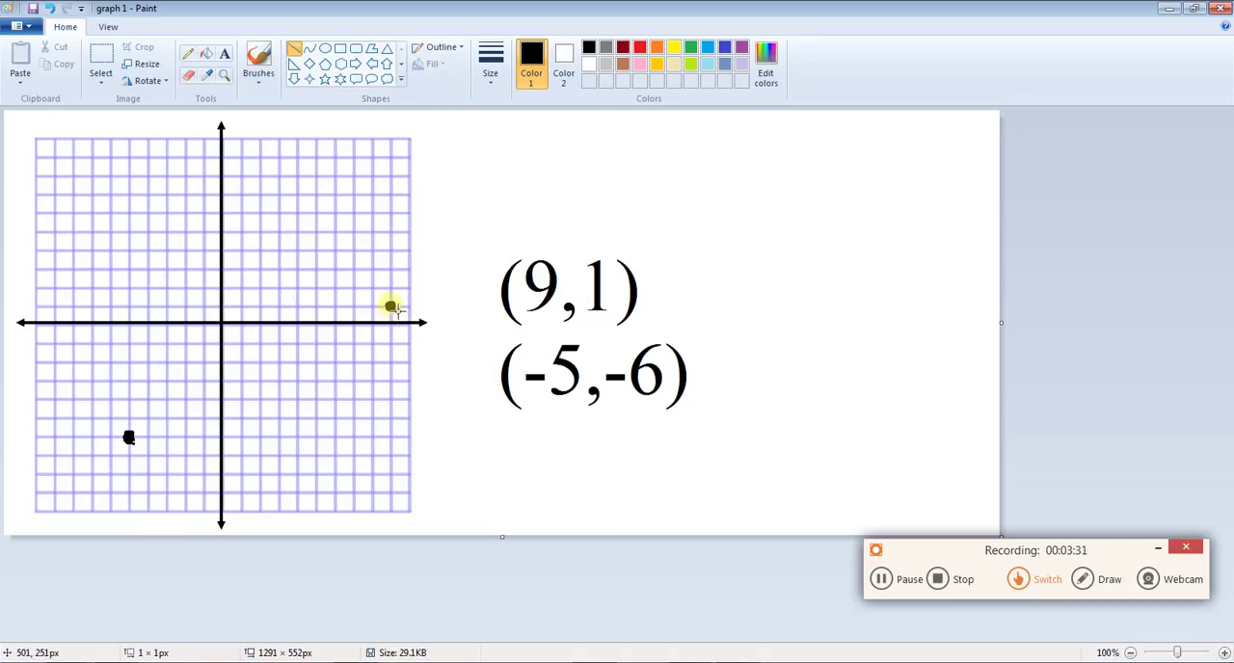
- Draw a straight line through both points, extending past (-5,-6) to the grid's lower-left edge
left_click_drag(390, 306, 127, 436)
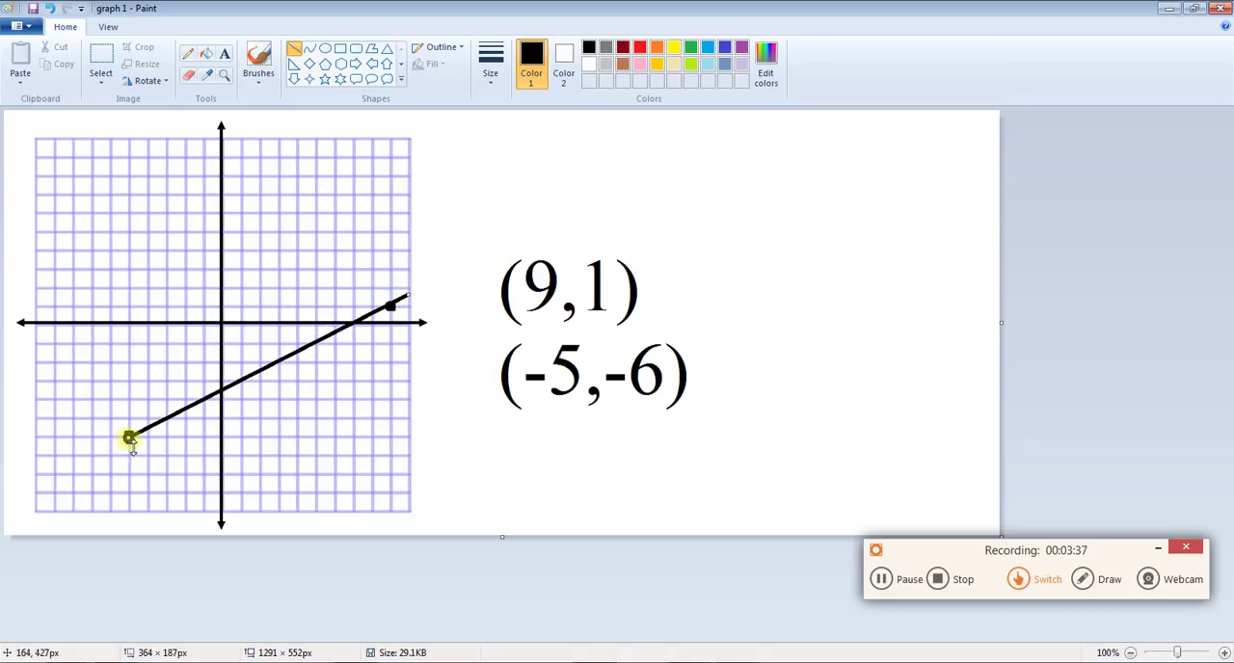
left_click_drag(132, 438, 48, 482)
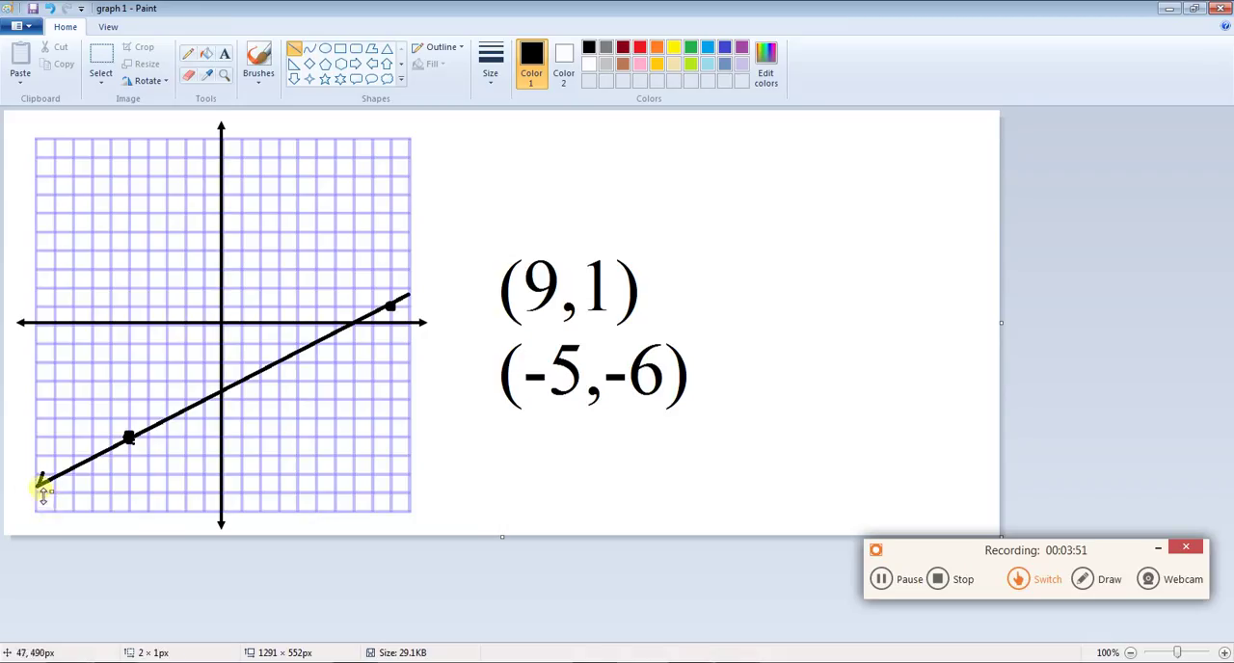
mouse_move(193, 472)
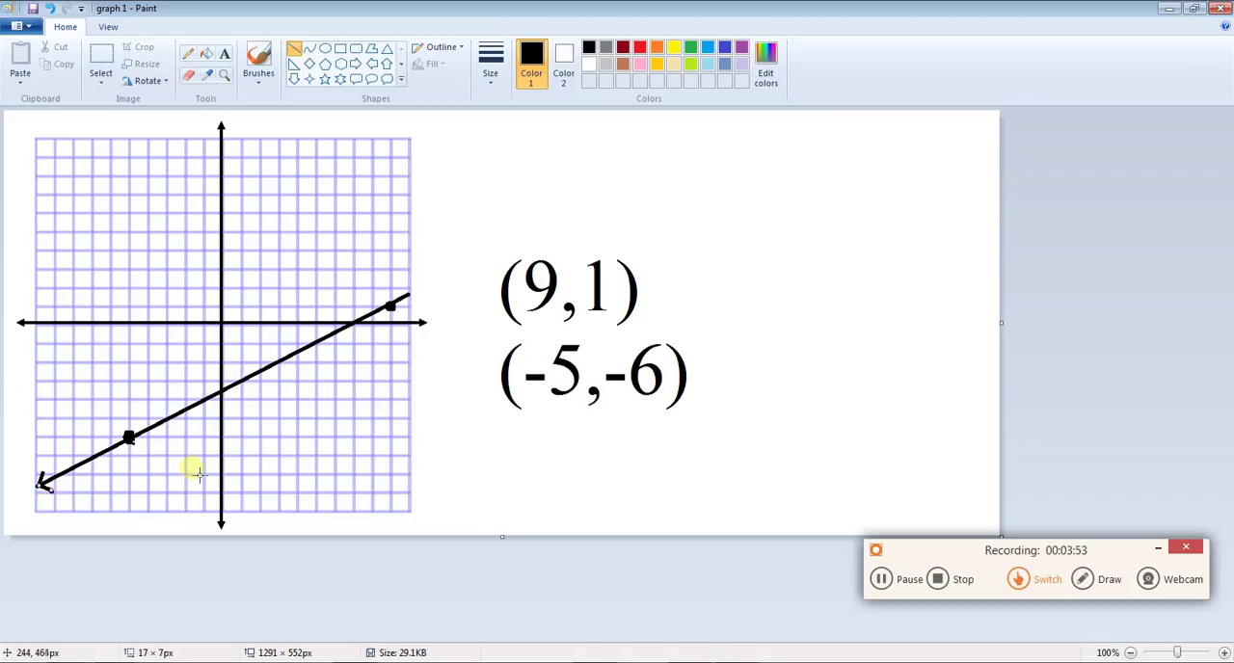
mouse_move(395, 293)
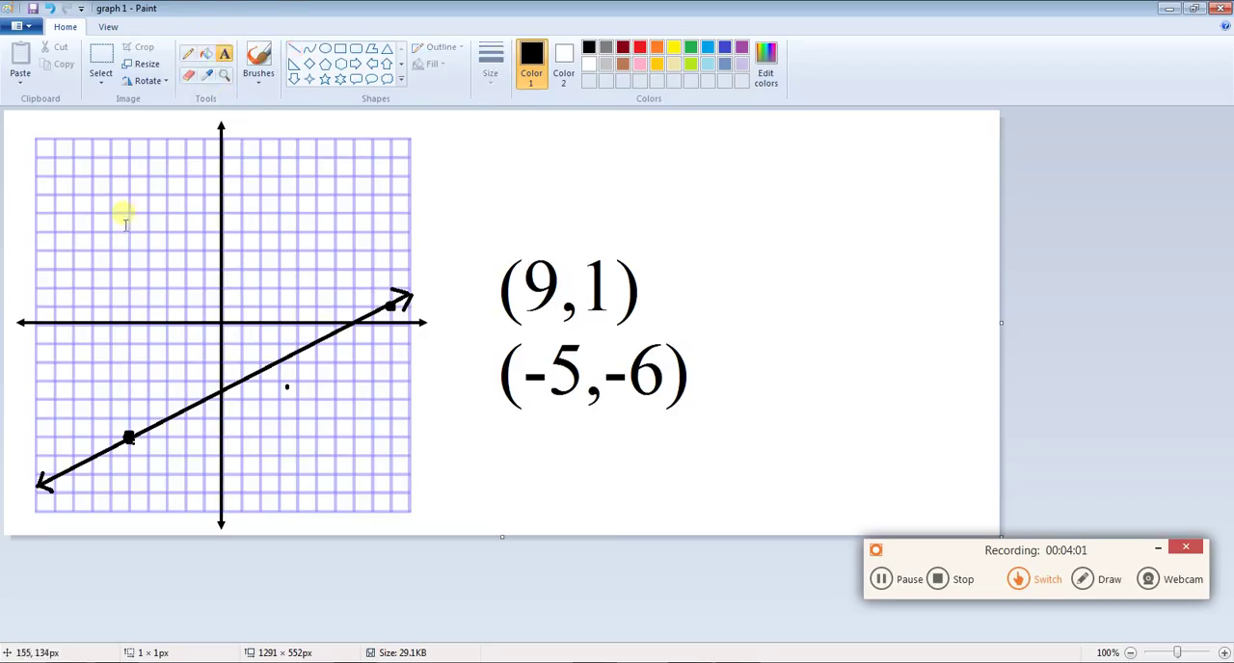
- Write the caption 'this is your finished graph!' above the graph
type("this")
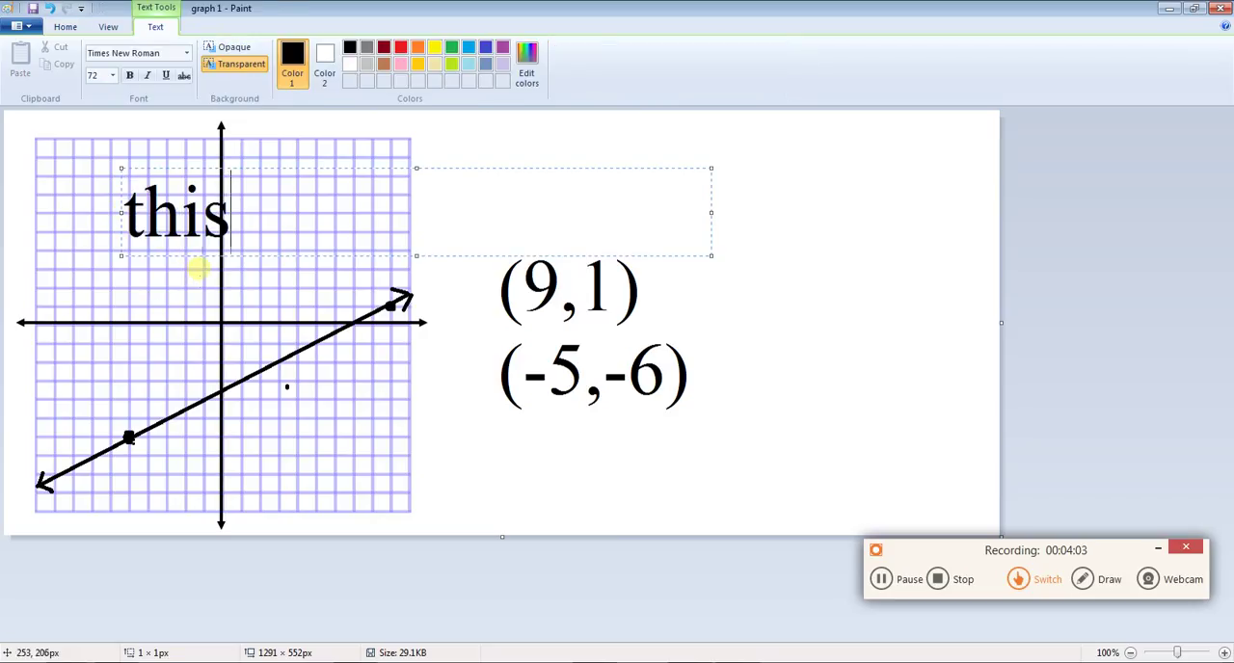
type("is you")
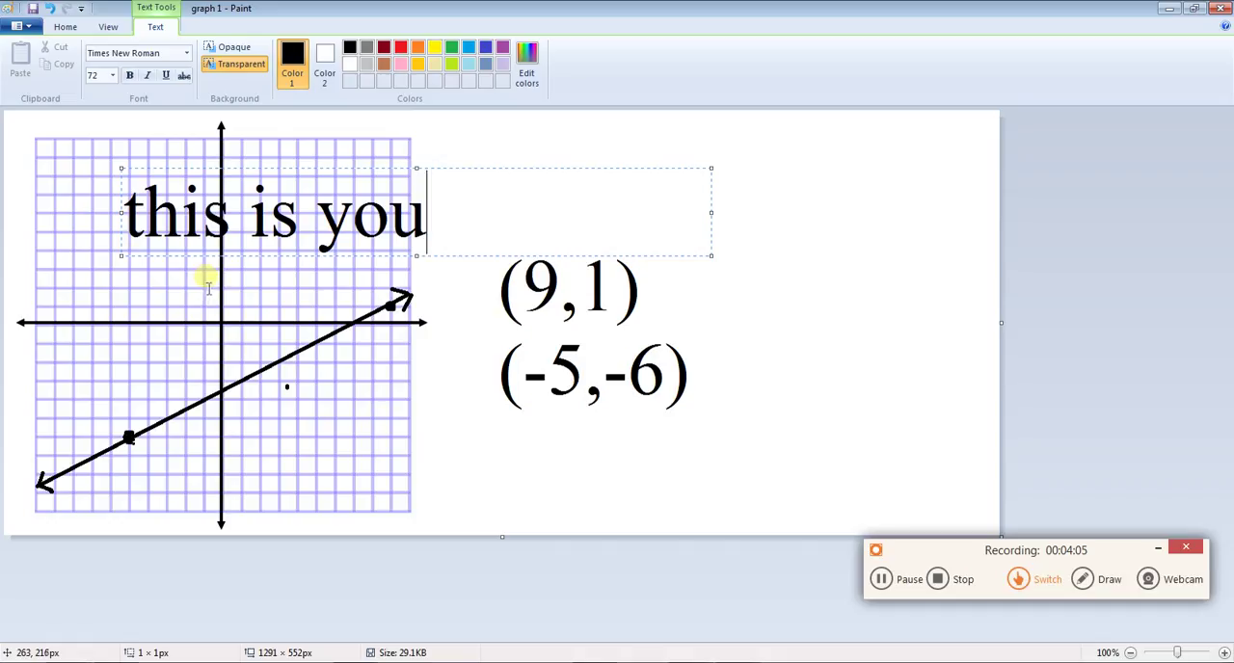
type("r finishe")
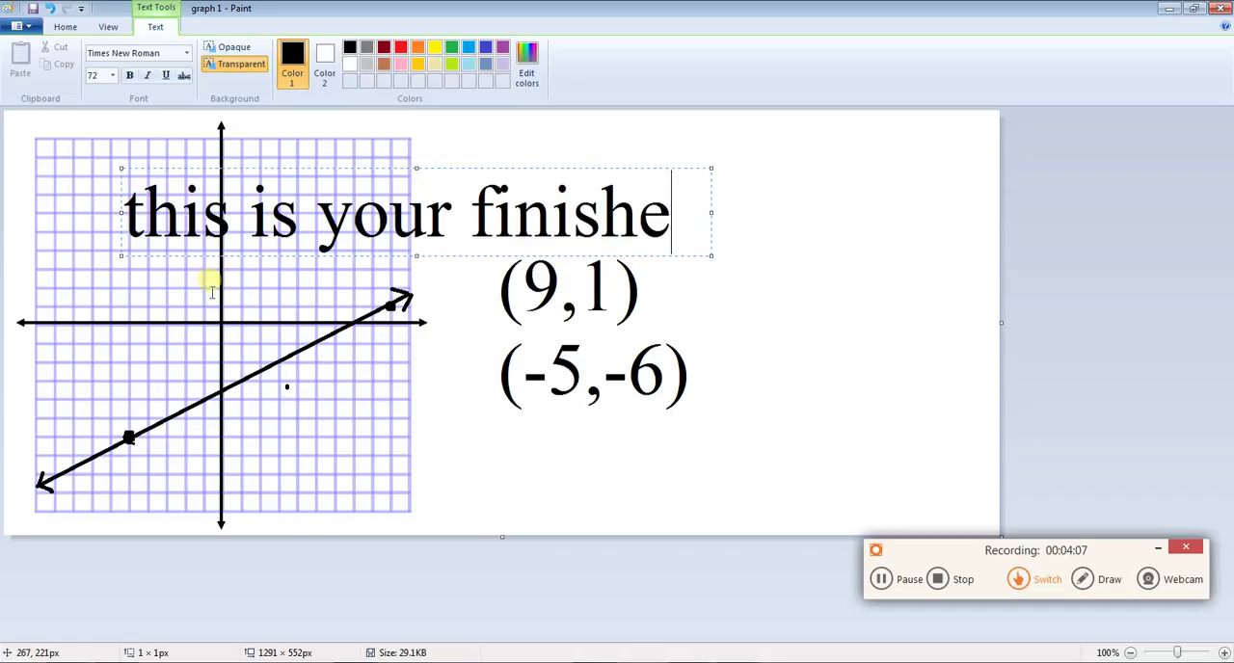
type("d grap")
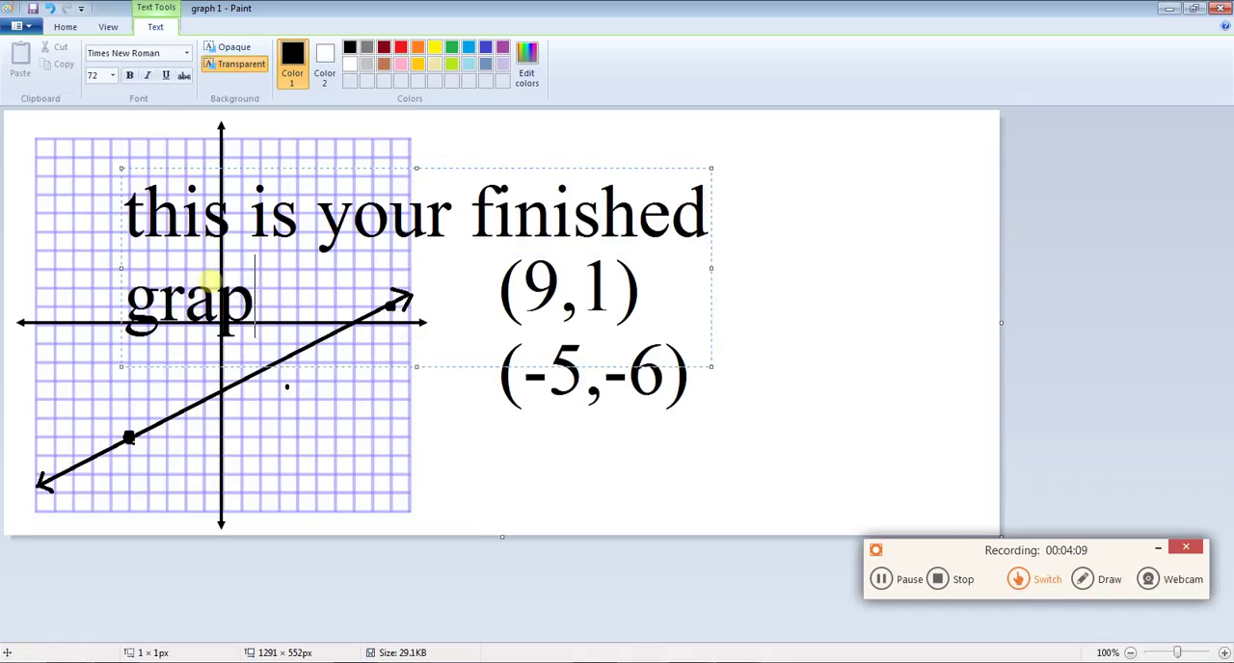
type("h")
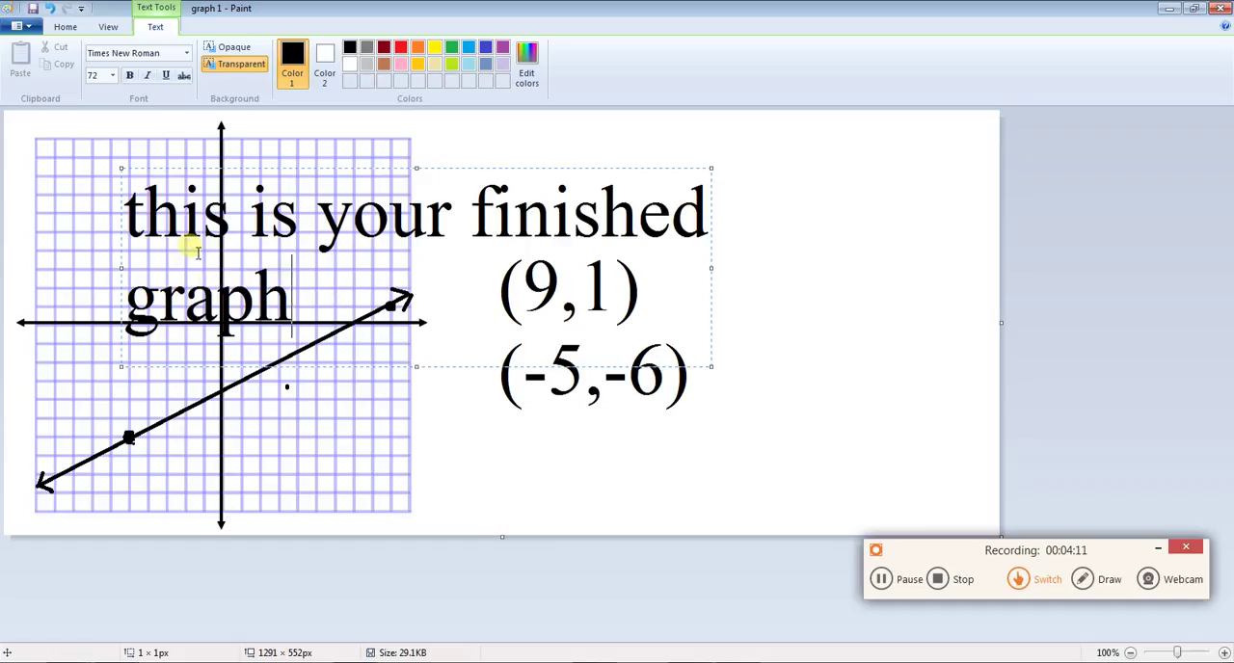
type("!")
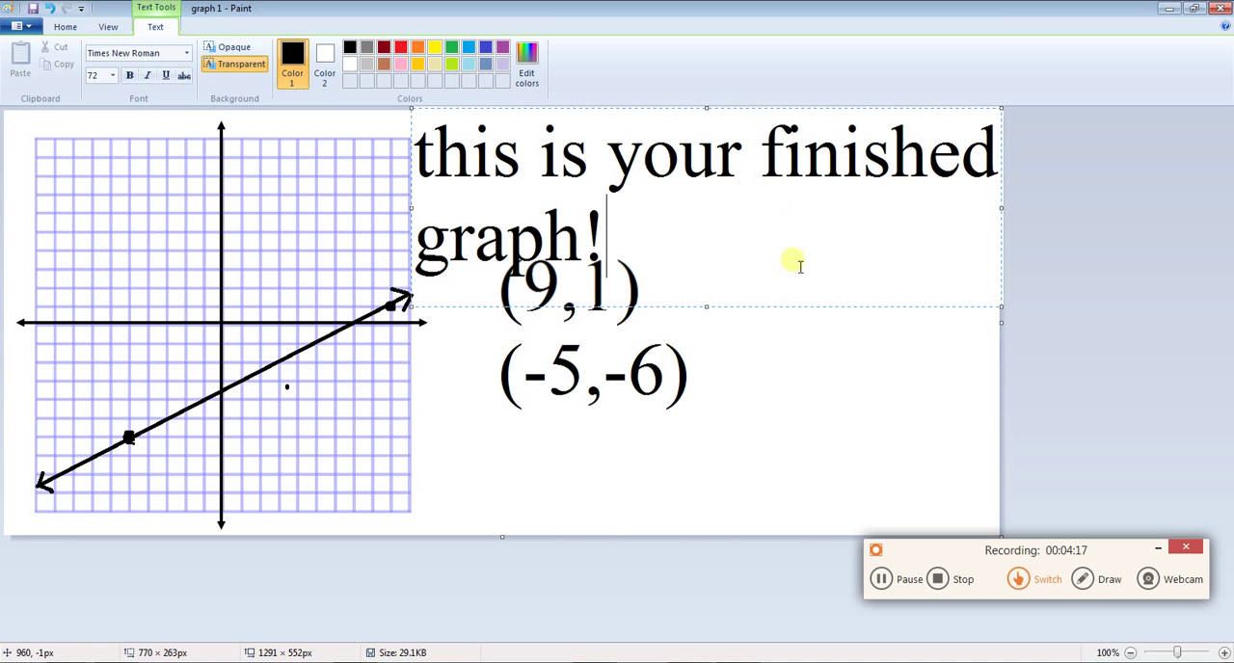
mouse_move(1072, 307)
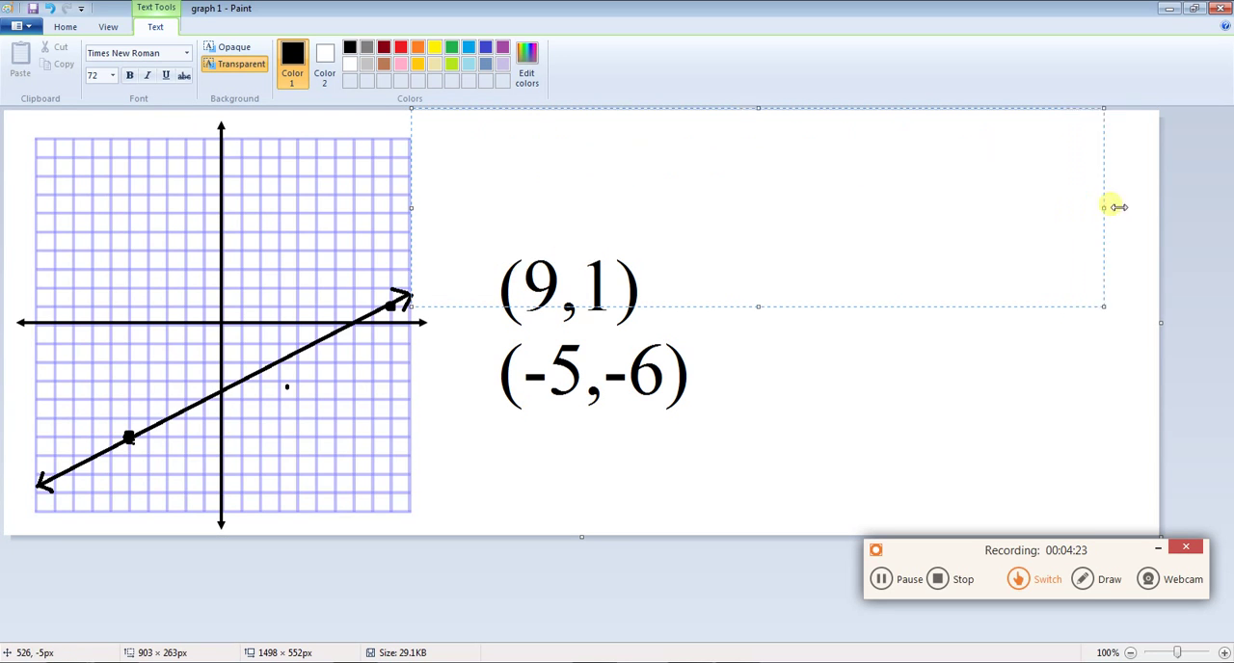
type("this is your finished graph!")
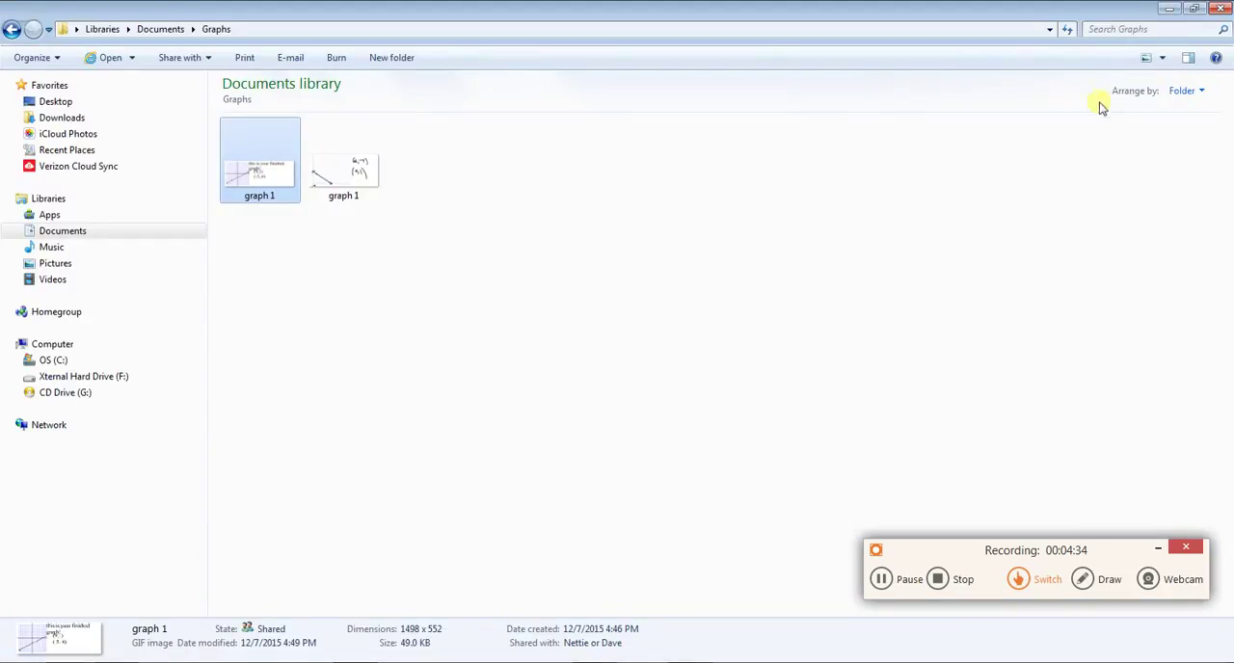
mouse_move(716, 624)
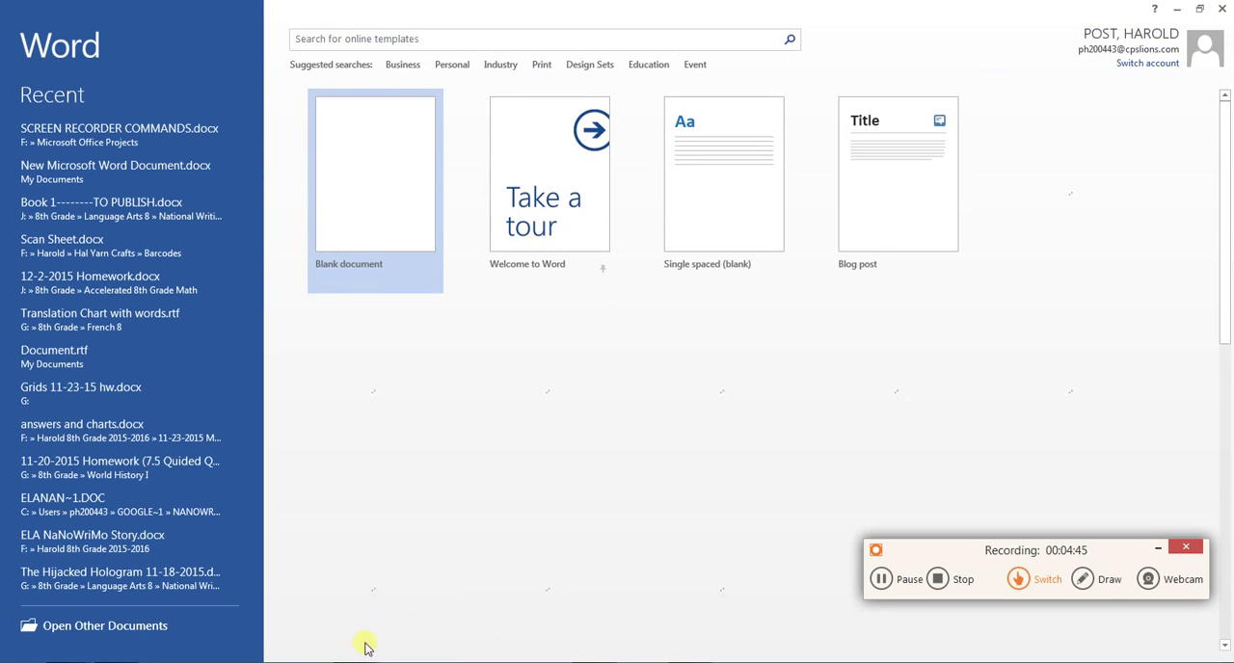
- Start a blank Word document and bring up Insert Picture, heading toward the Graphs folder
left_click(374, 174)
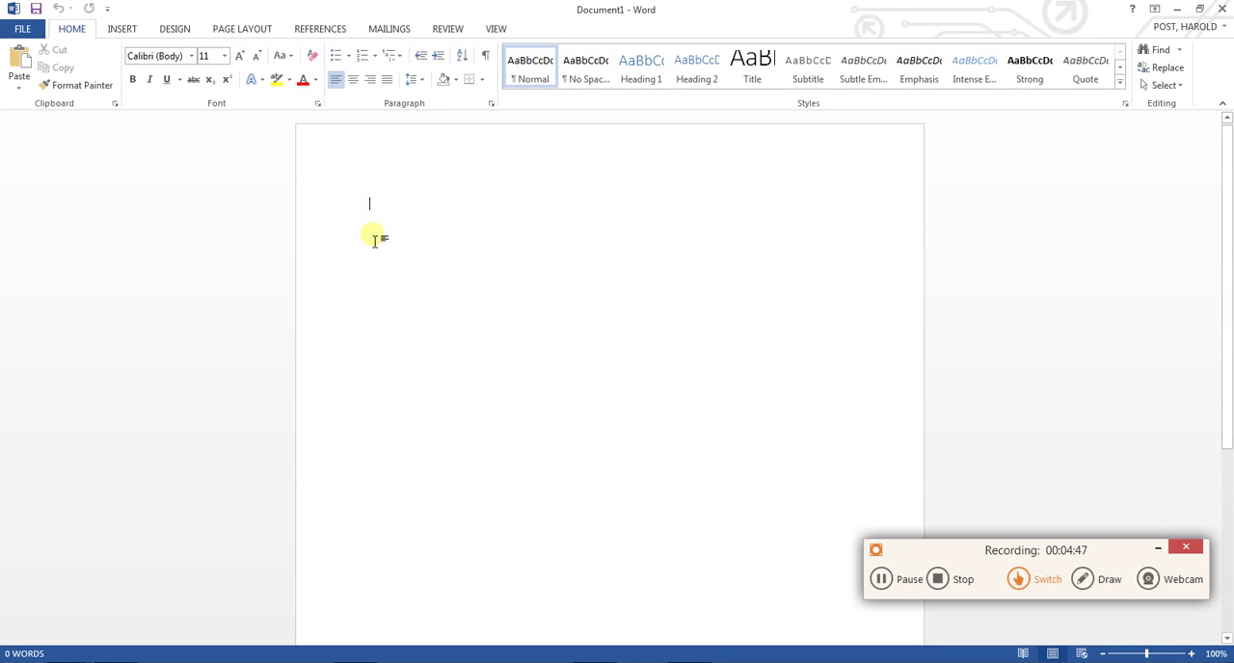
left_click(119, 27)
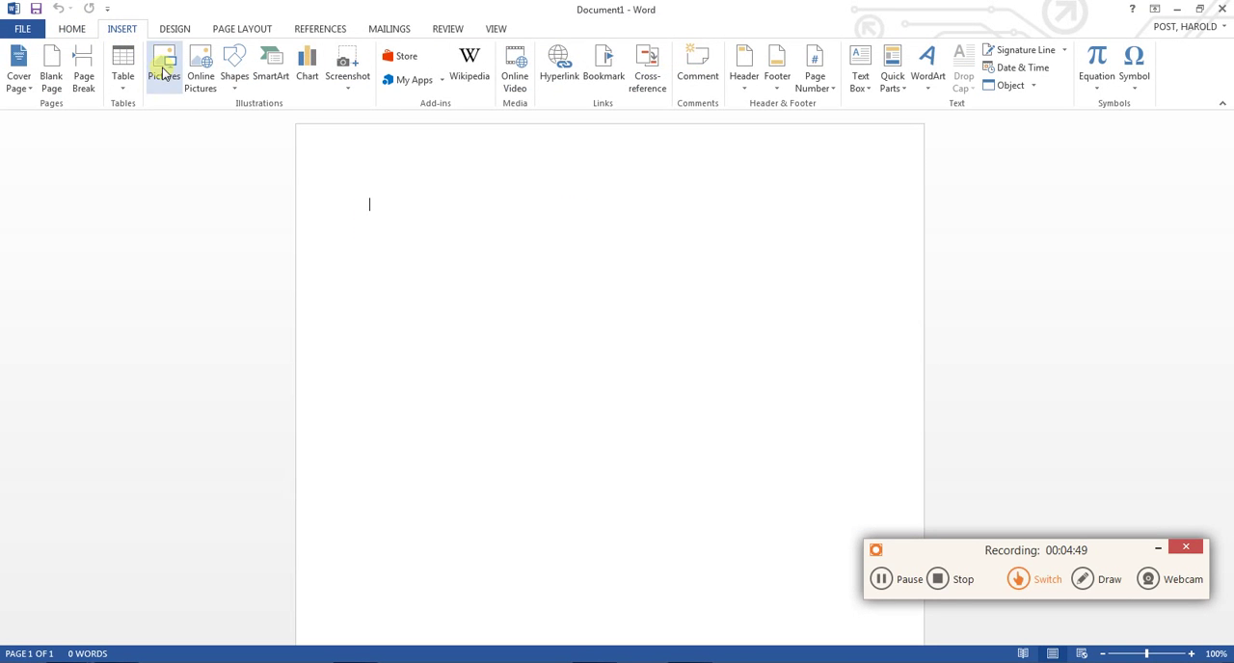
left_click(164, 68)
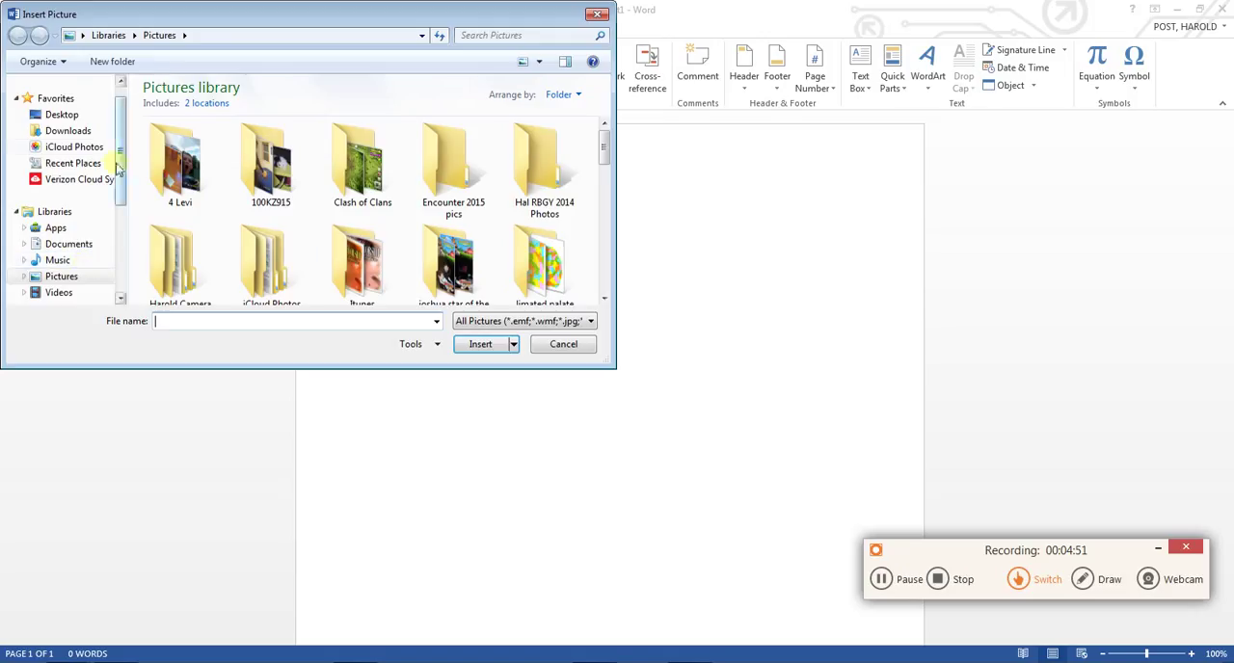
left_click(70, 243)
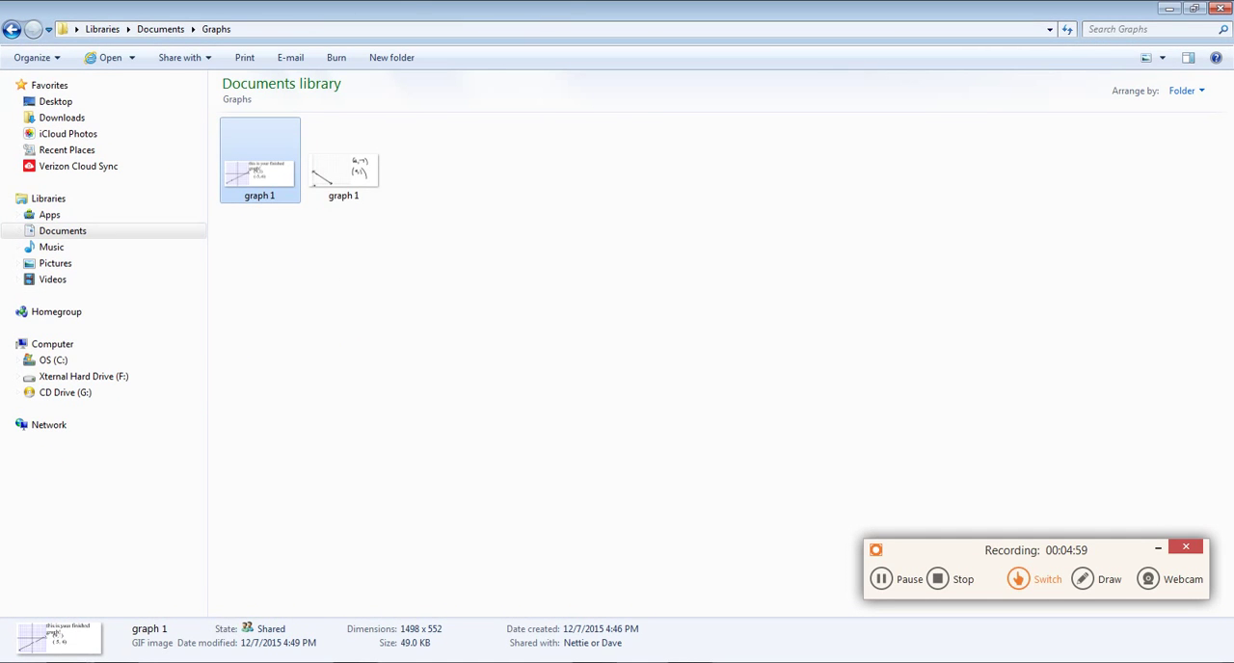
mouse_move(586, 212)
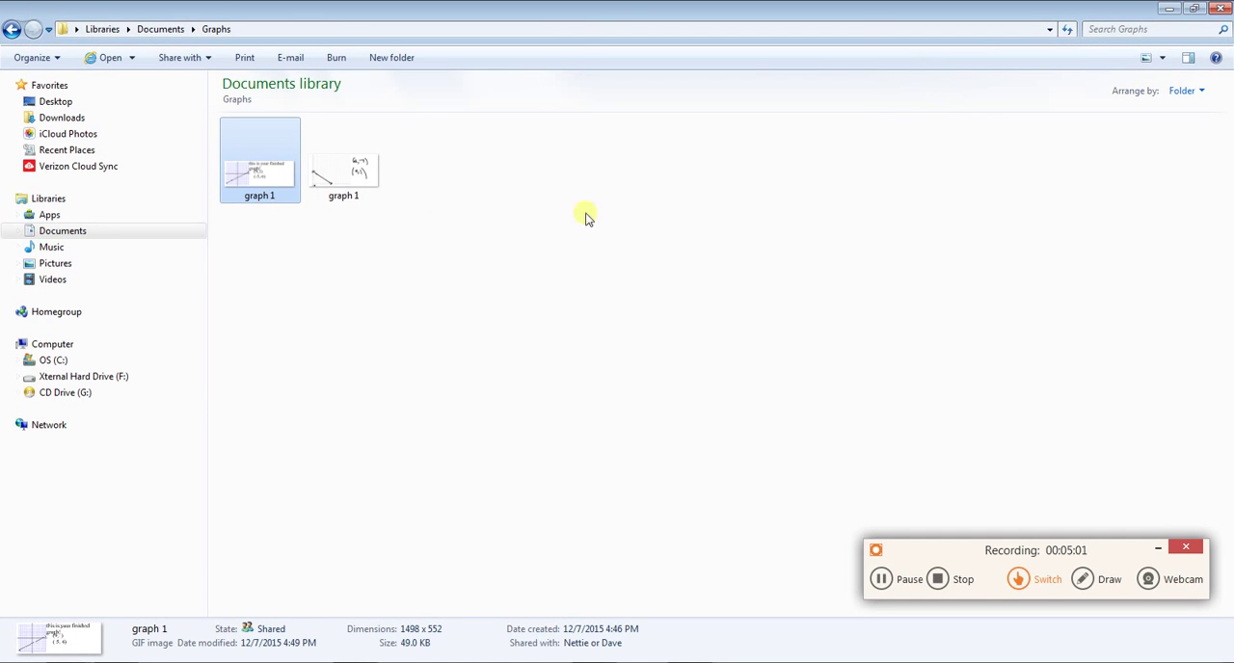
mouse_move(971, 165)
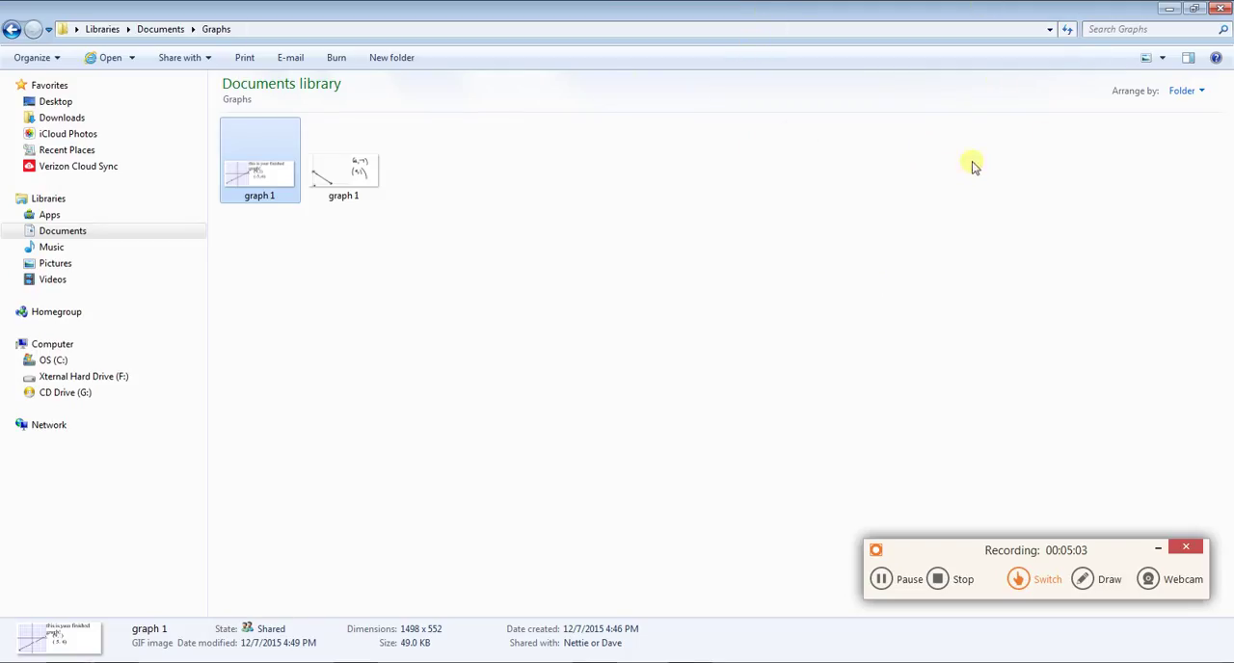
- Close Explorer and return to Word's Insert Picture dialog on the Documents library
left_click(1109, 579)
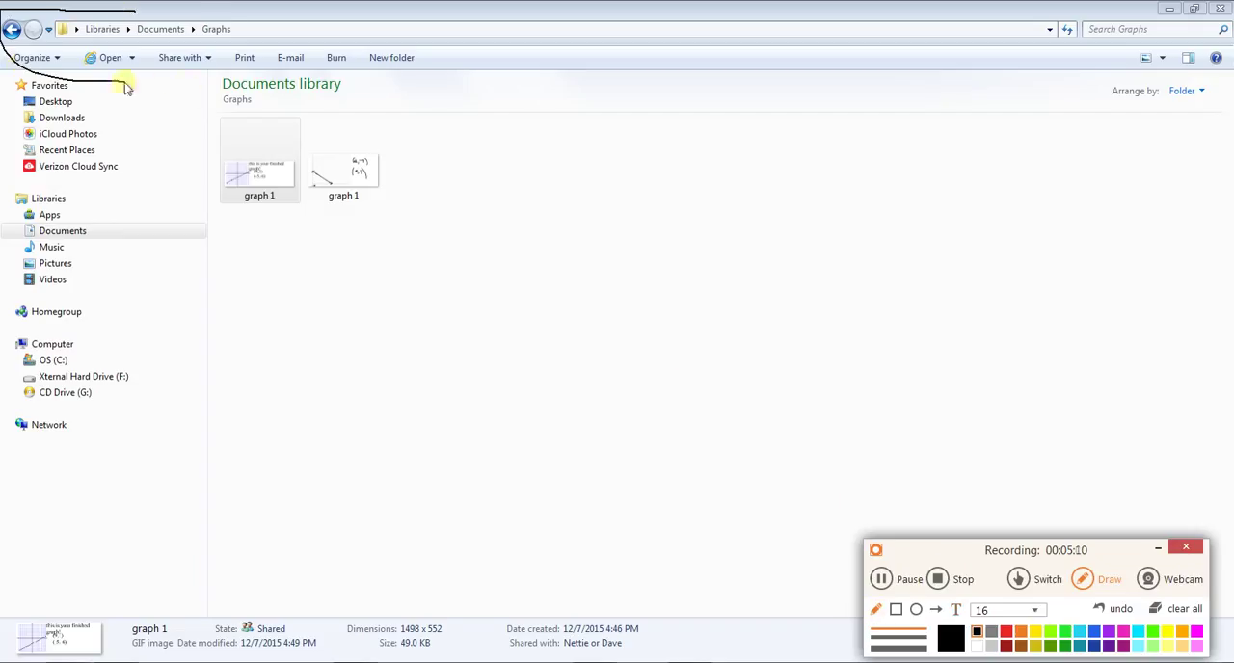
left_click_drag(125, 84, 1064, 28)
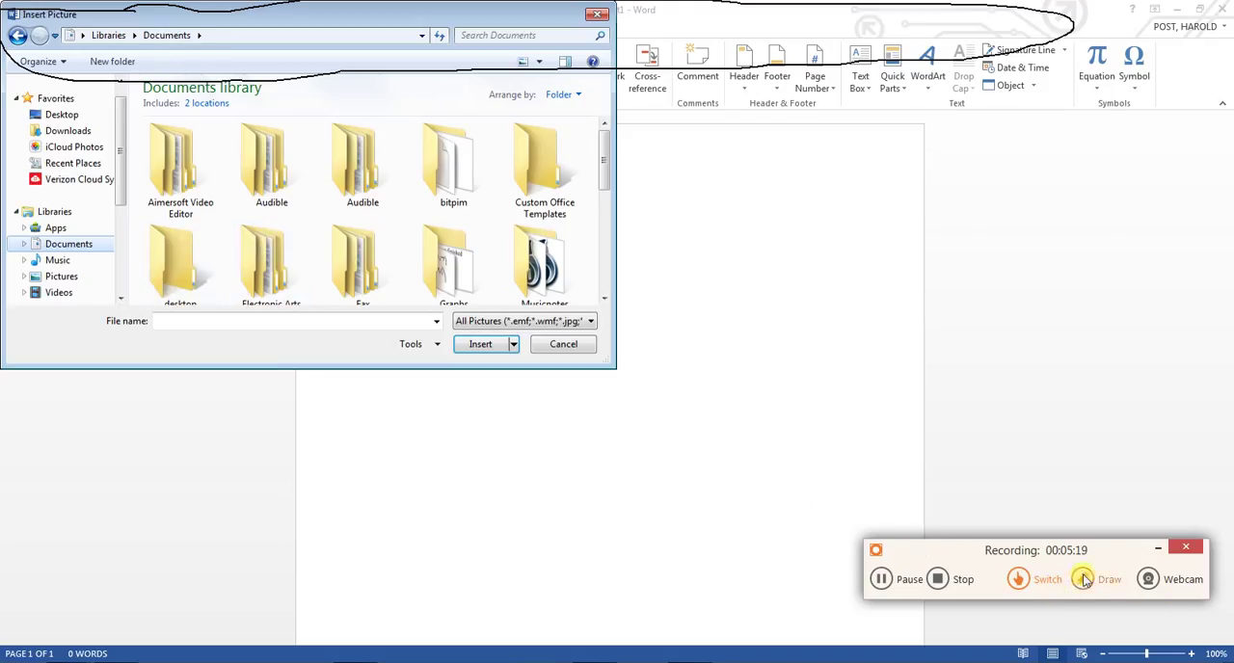
- Insert the labelled graph 1 image from the Graphs folder into the document
left_click(1081, 578)
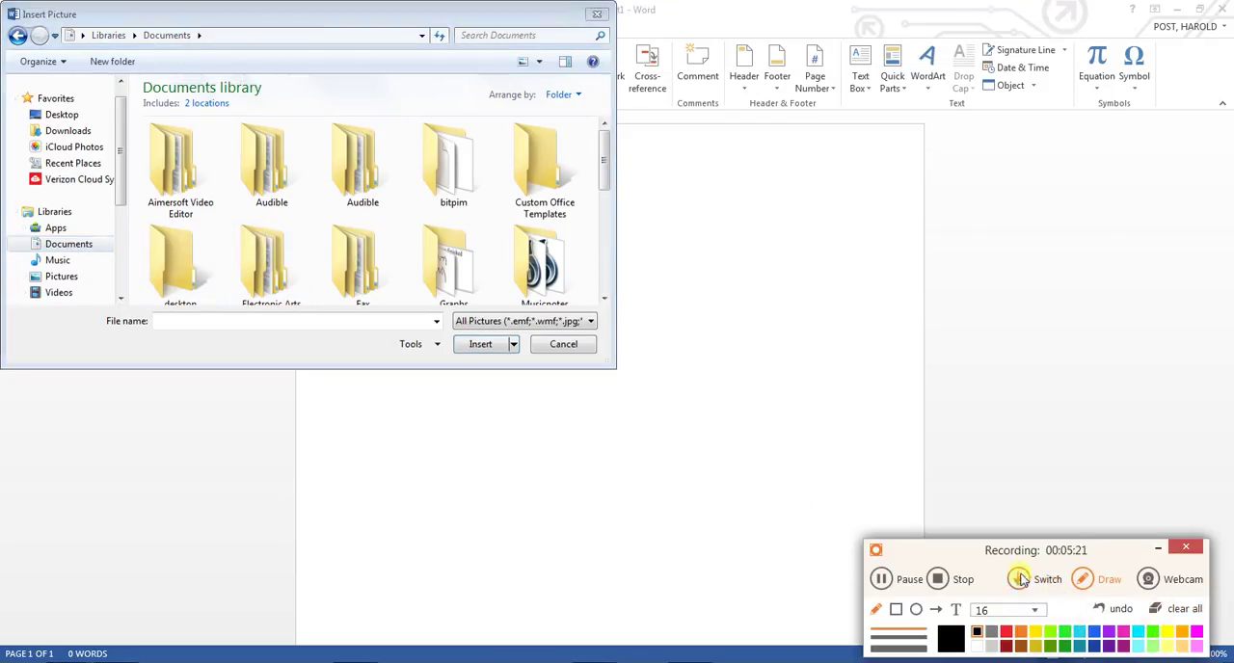
double_click(454, 260)
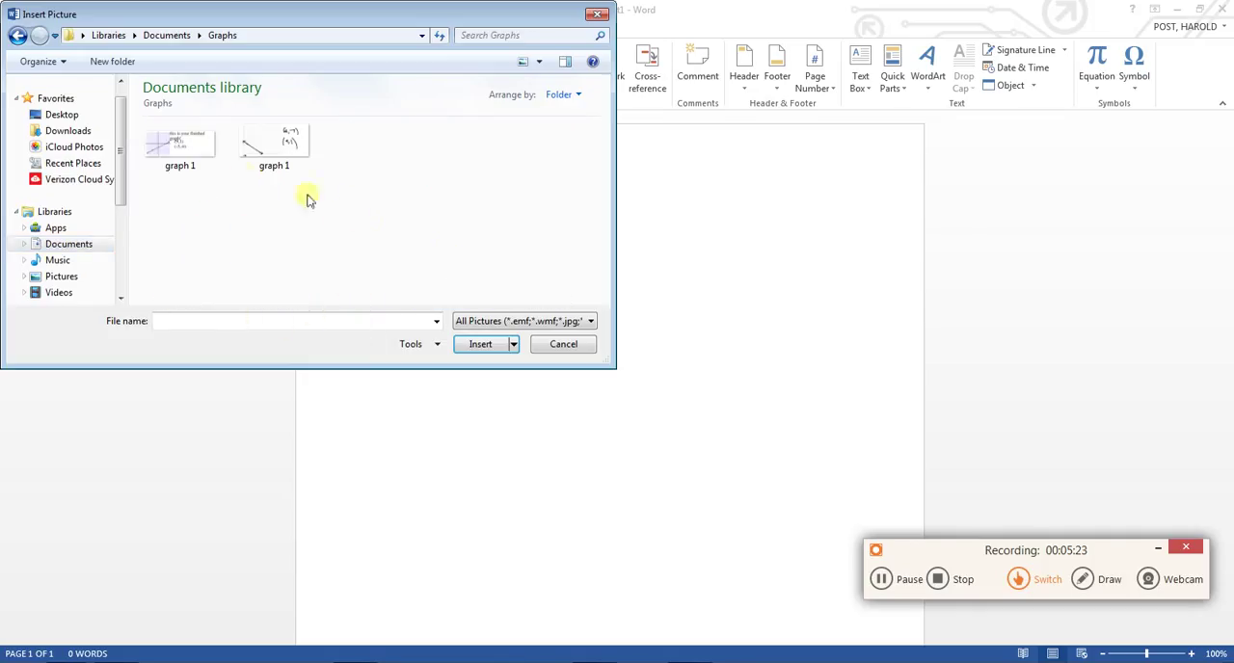
left_click(179, 146)
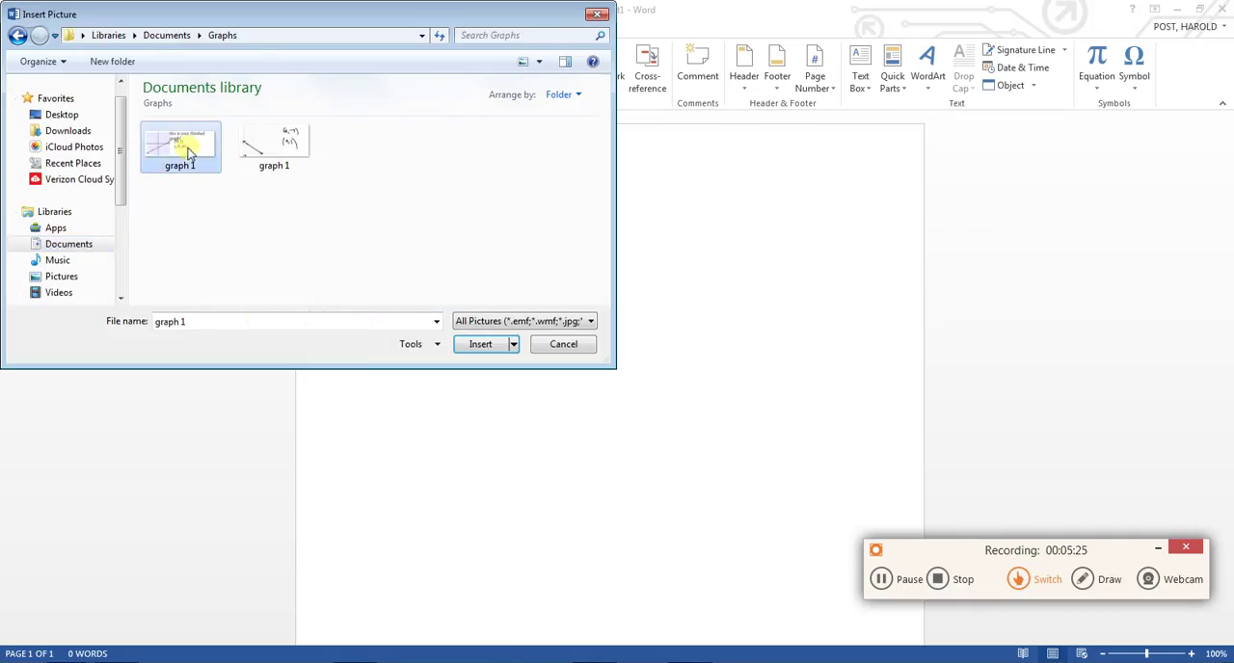
left_click(480, 344)
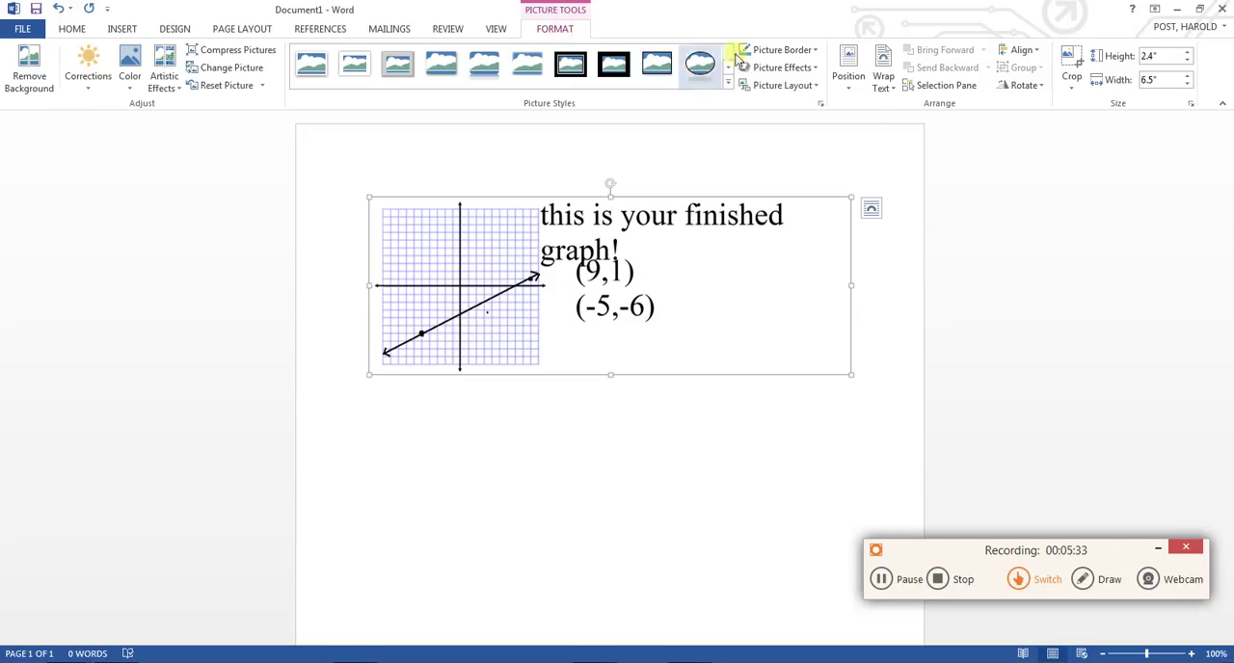
- Show the text-wrapping choices for the selected graph picture
left_click(883, 68)
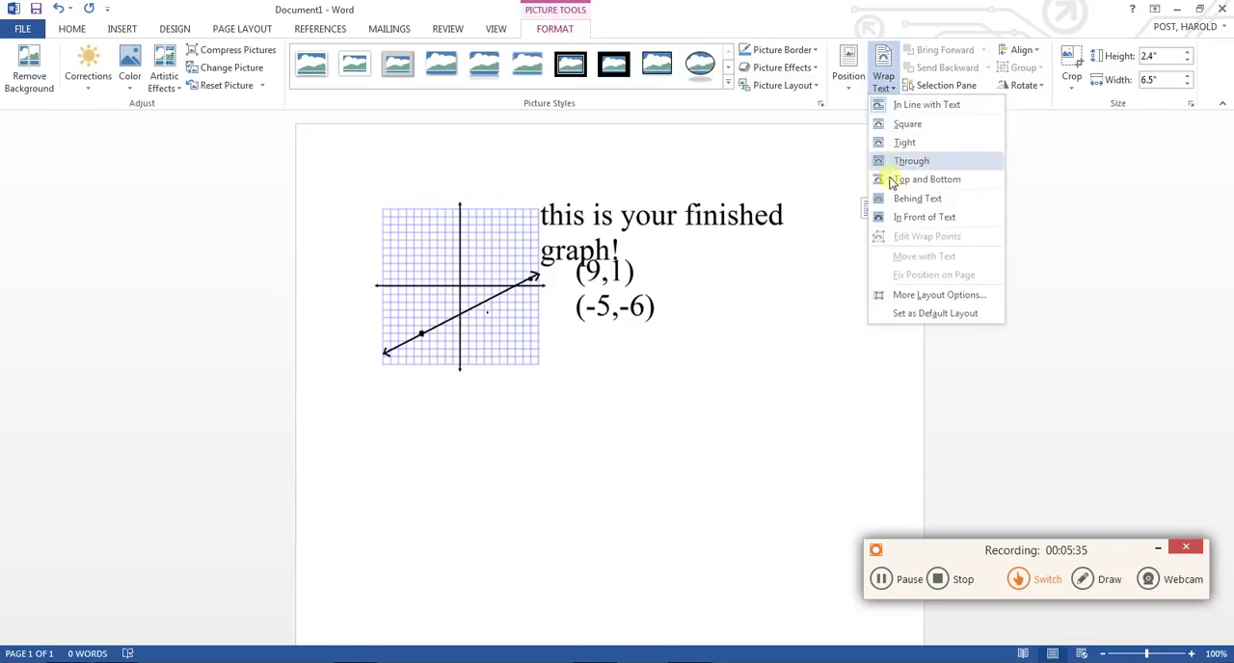
mouse_move(917, 196)
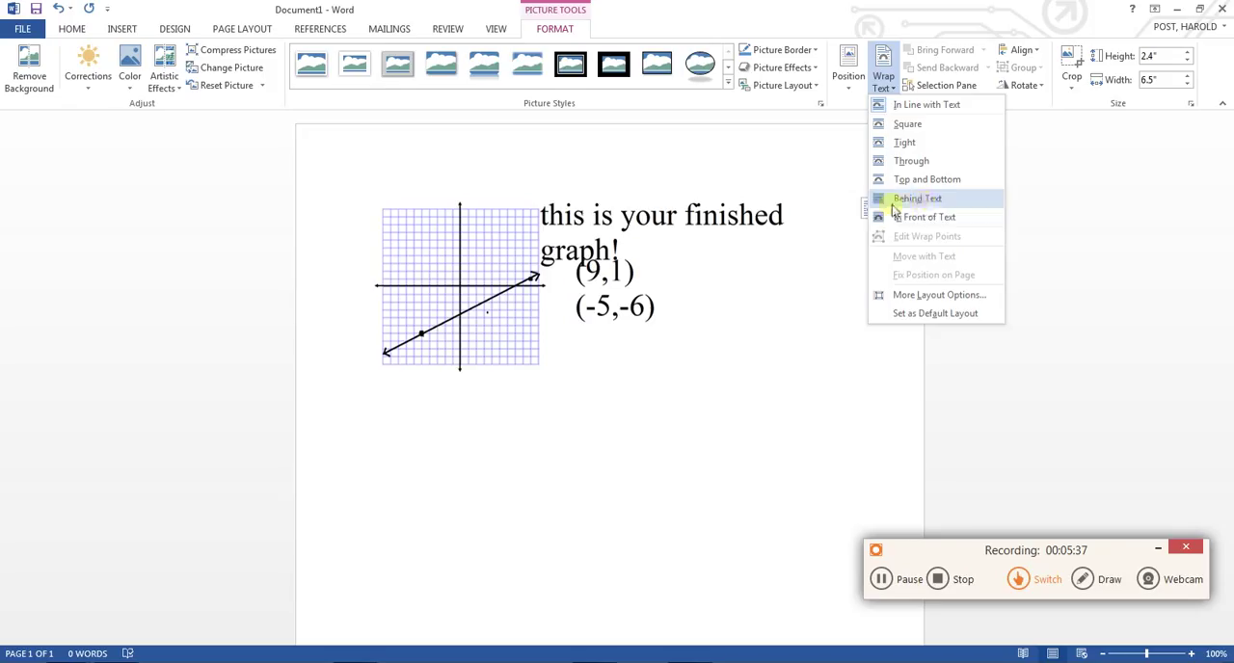
mouse_move(949, 196)
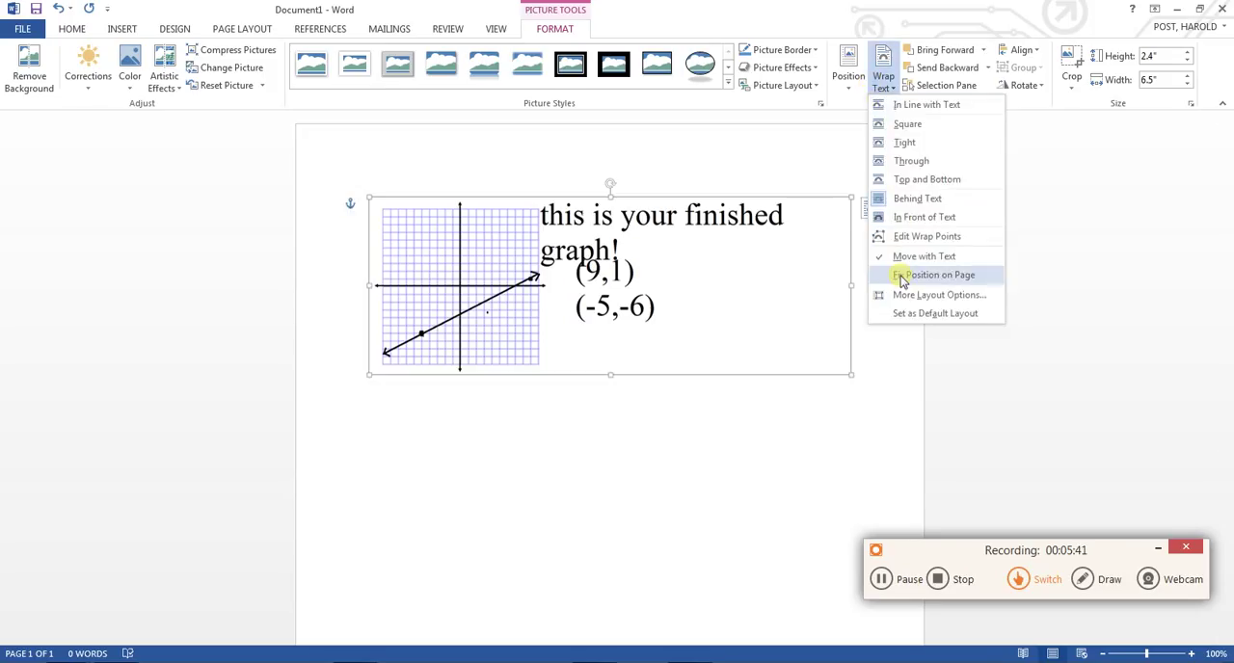
mouse_move(935, 273)
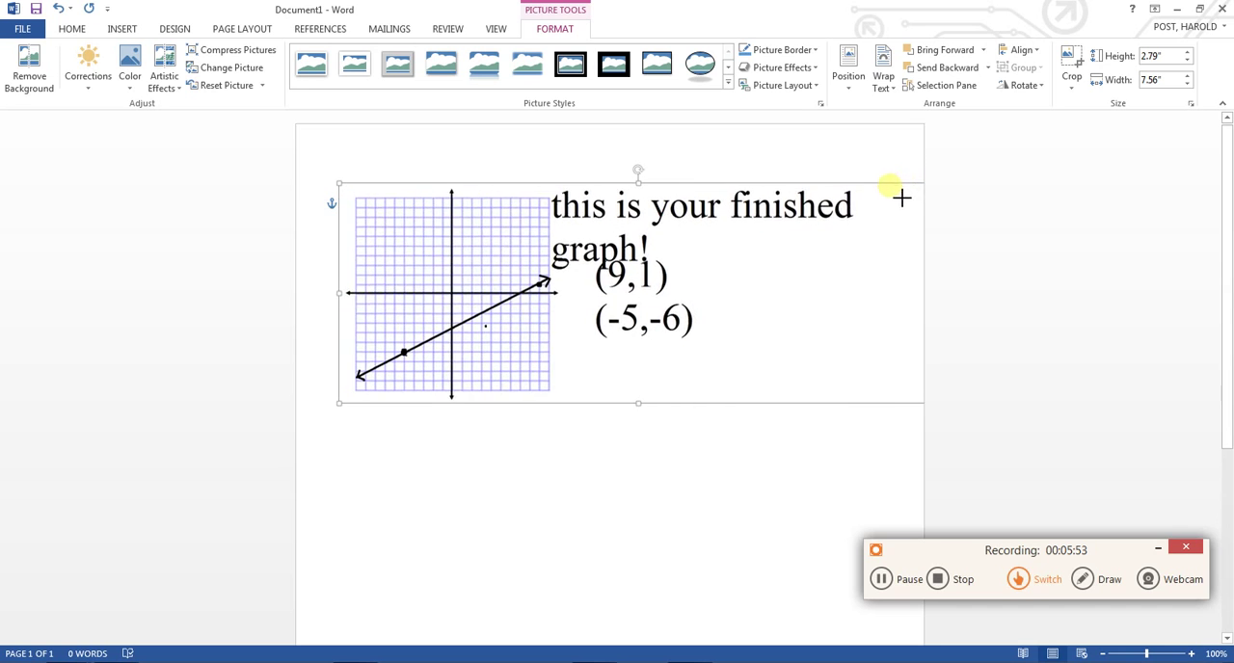
- Begin Save As and choose the Graphs folder on this computer as the location
left_click(23, 27)
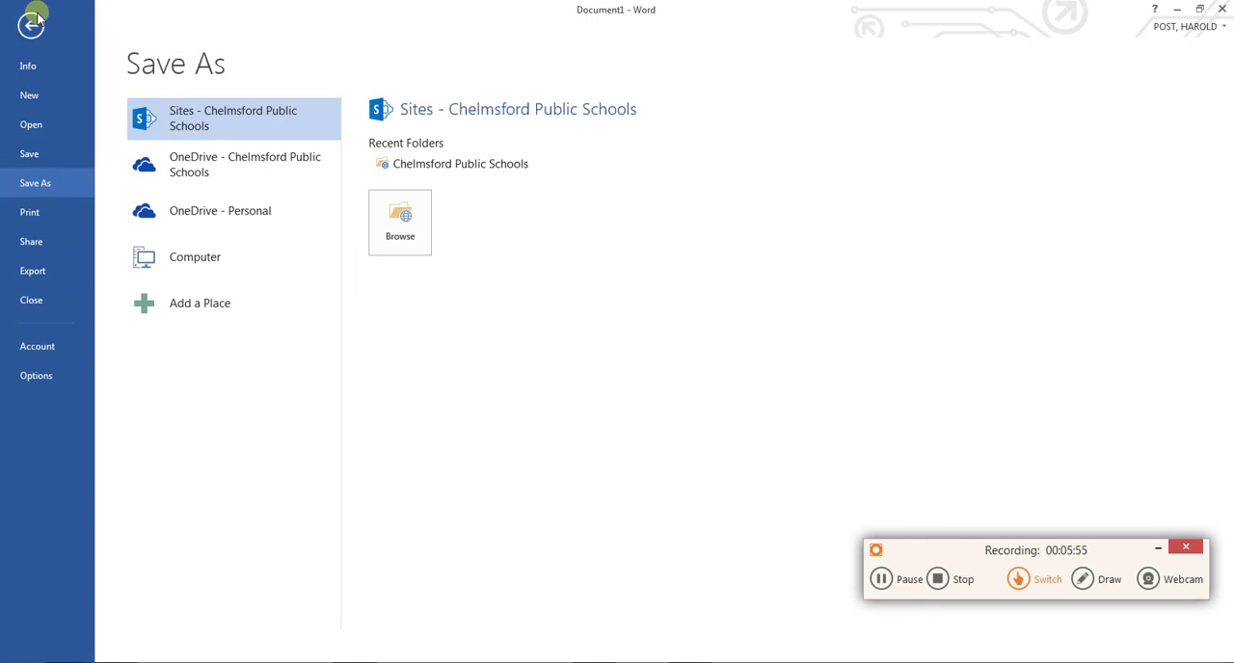
left_click(195, 257)
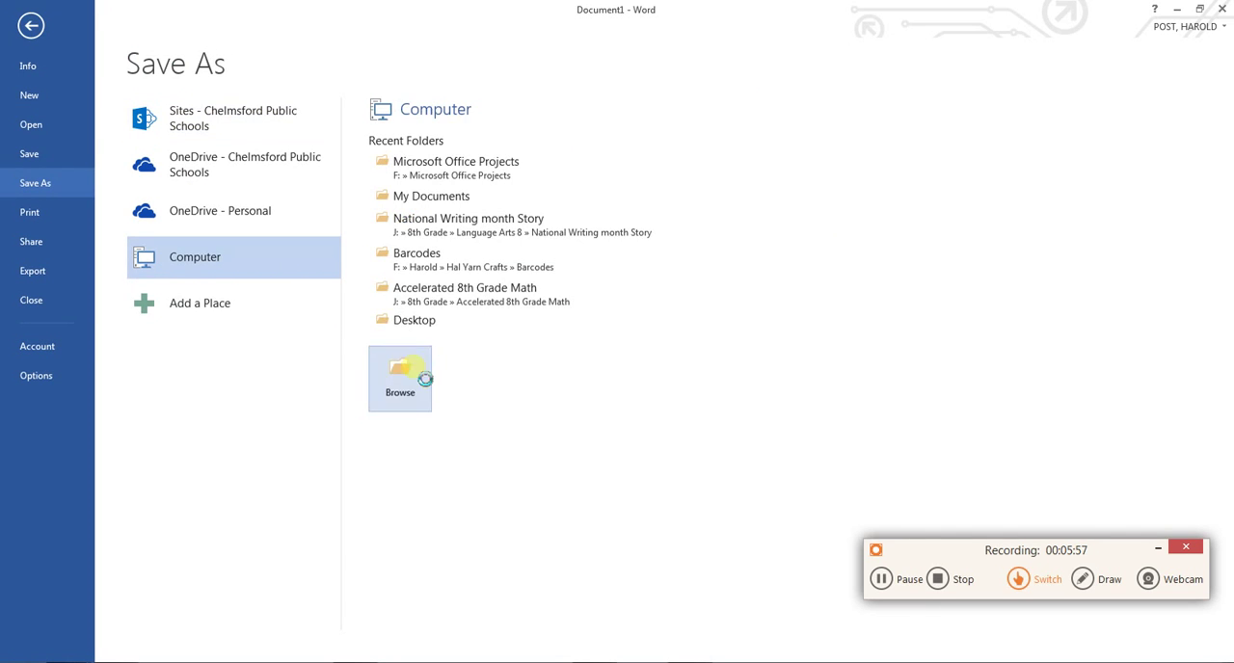
left_click(399, 378)
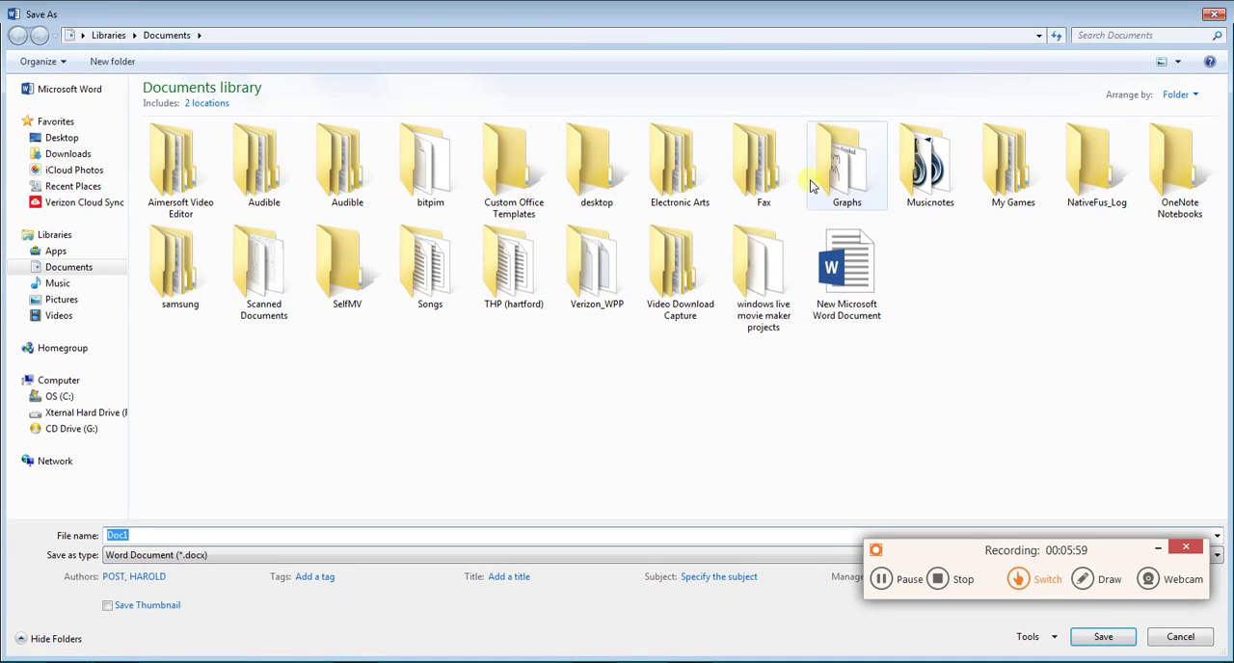
double_click(845, 164)
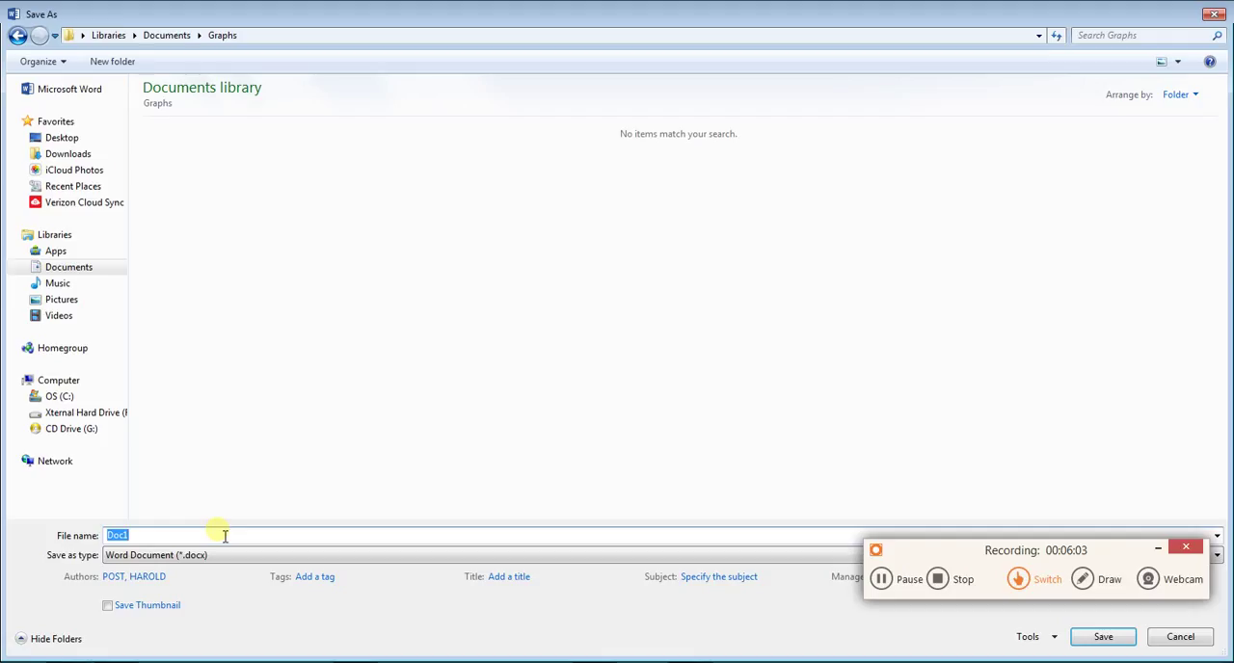
- Name the document 'homework' and save it
type("homew")
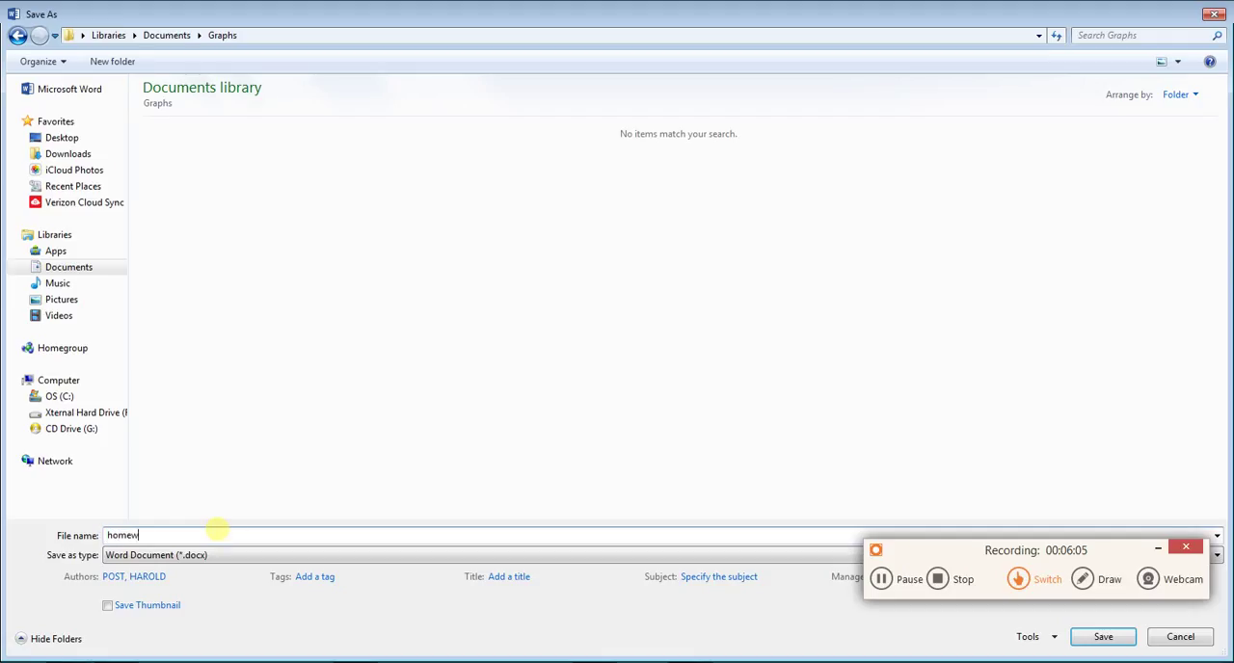
type("ork")
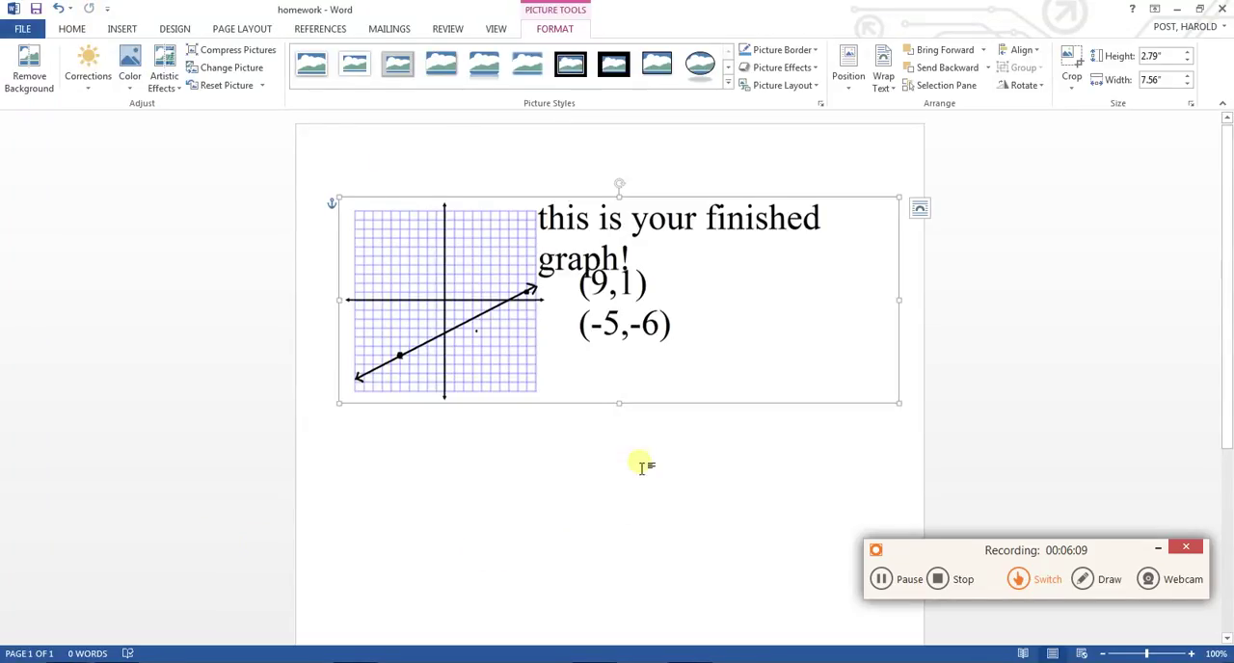
- Add a text line below the graph reading the equation ending in 5904=39
left_click(473, 463)
type("Hi")
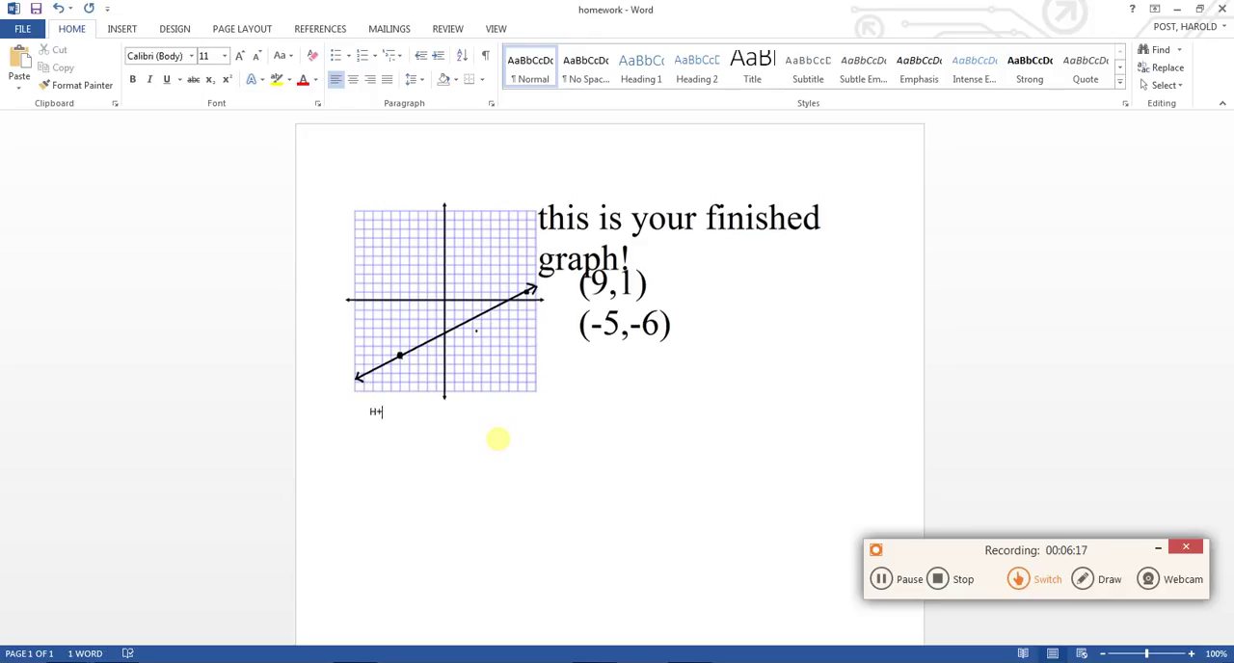
type("5904")
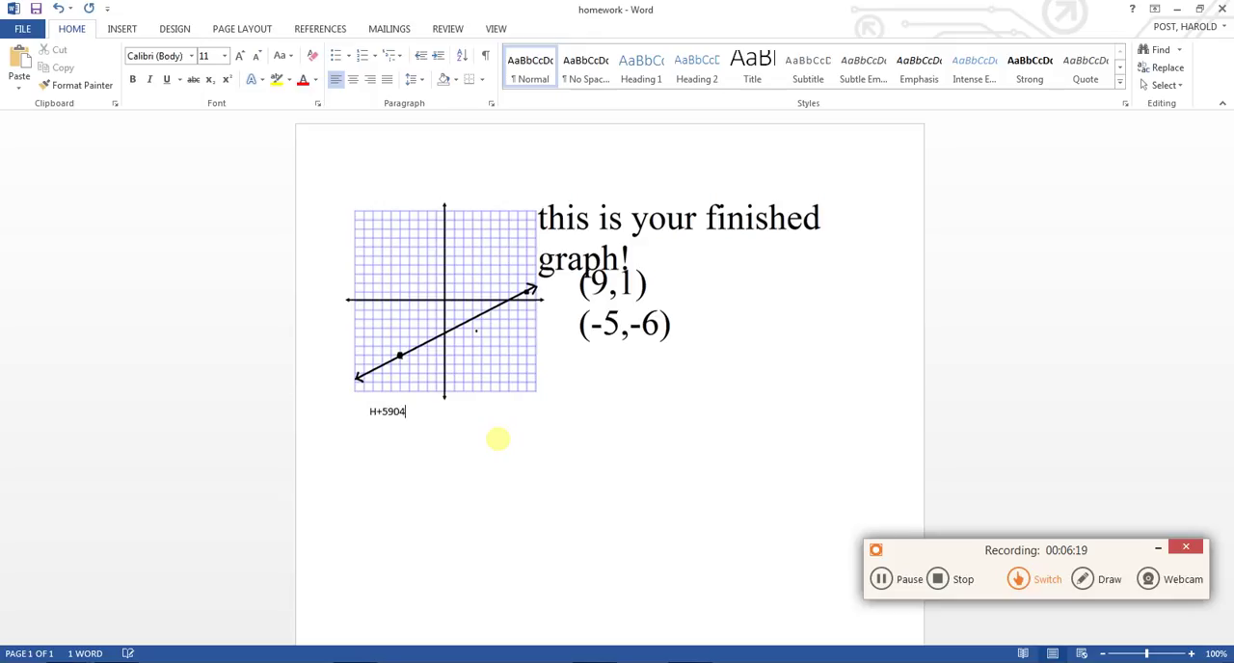
type("=")
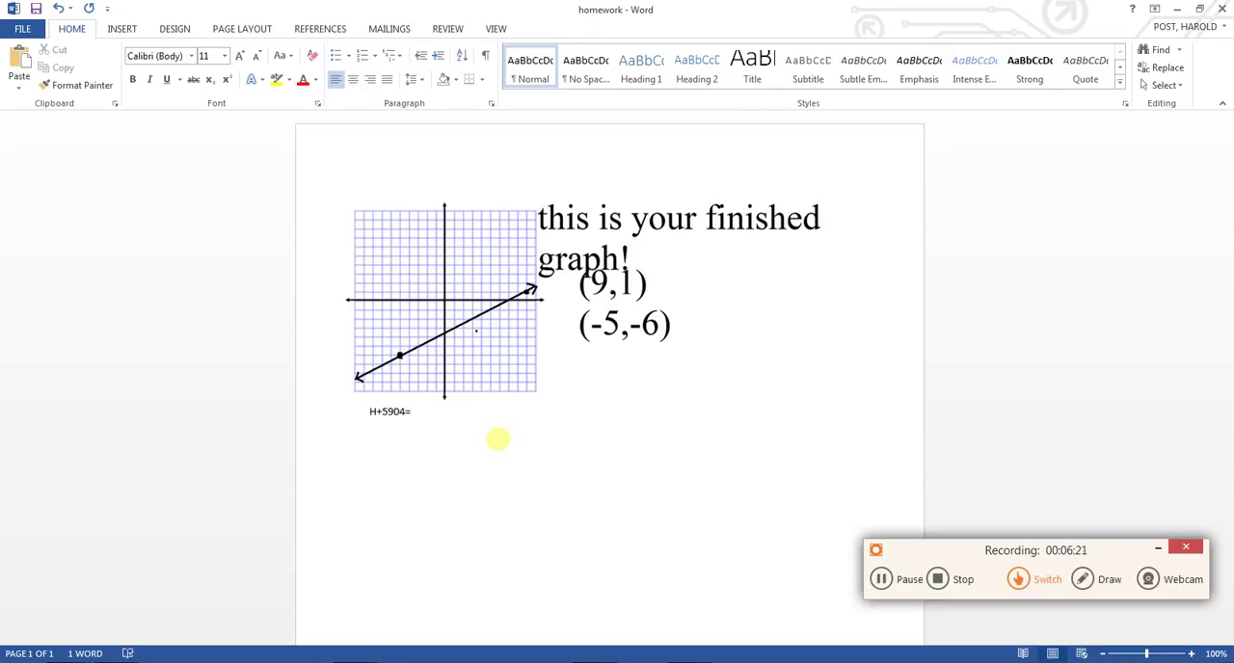
type("39")
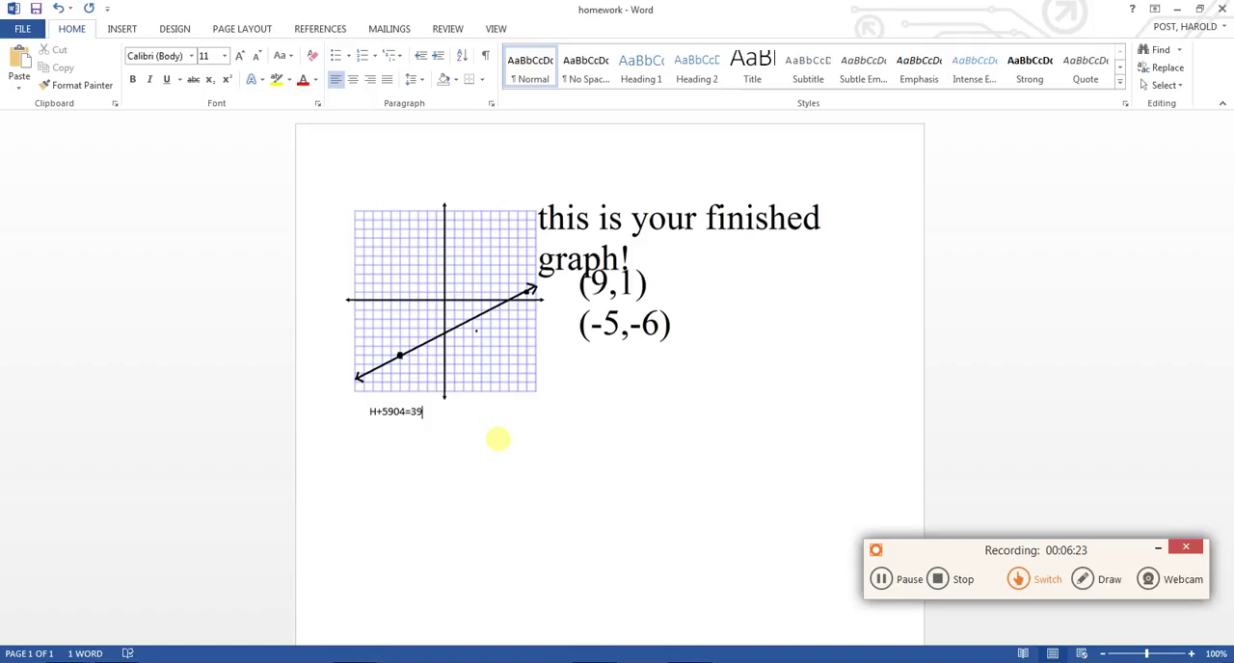
mouse_move(574, 383)
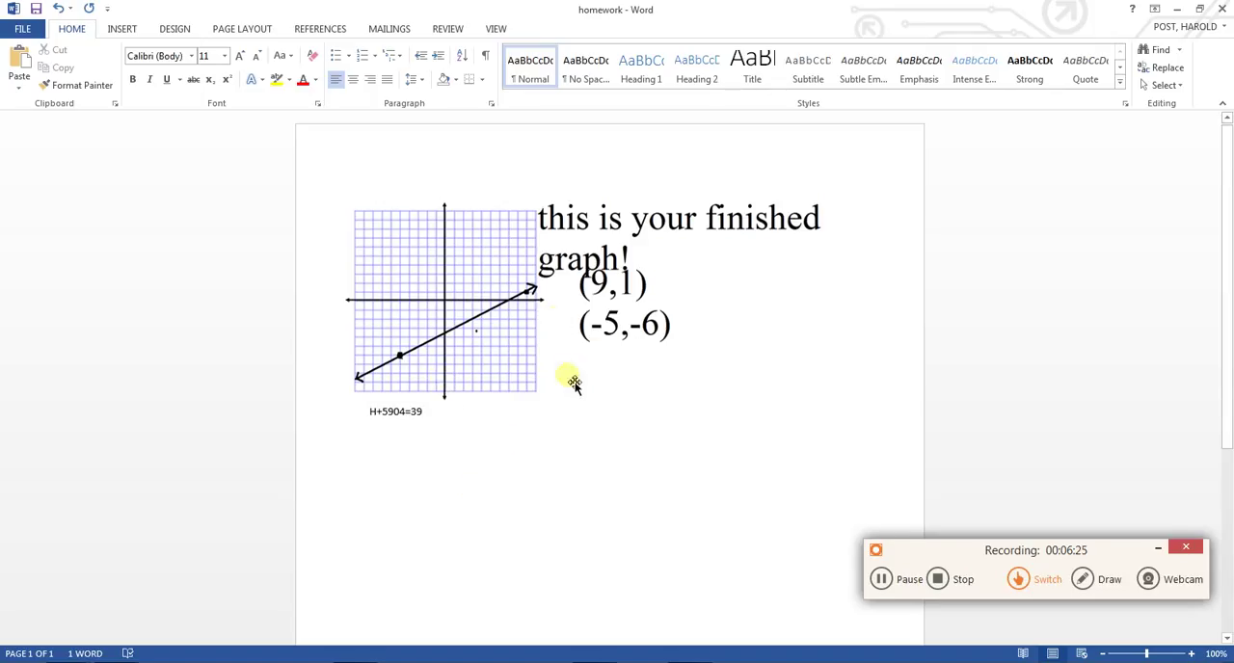
mouse_move(517, 241)
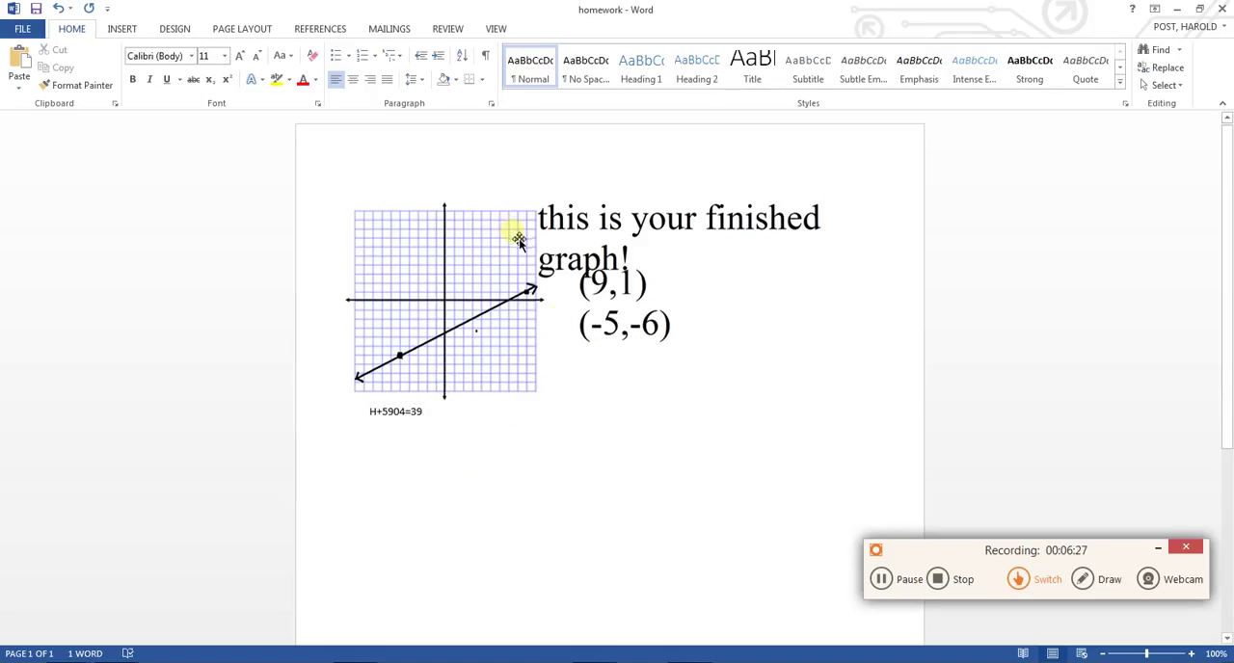